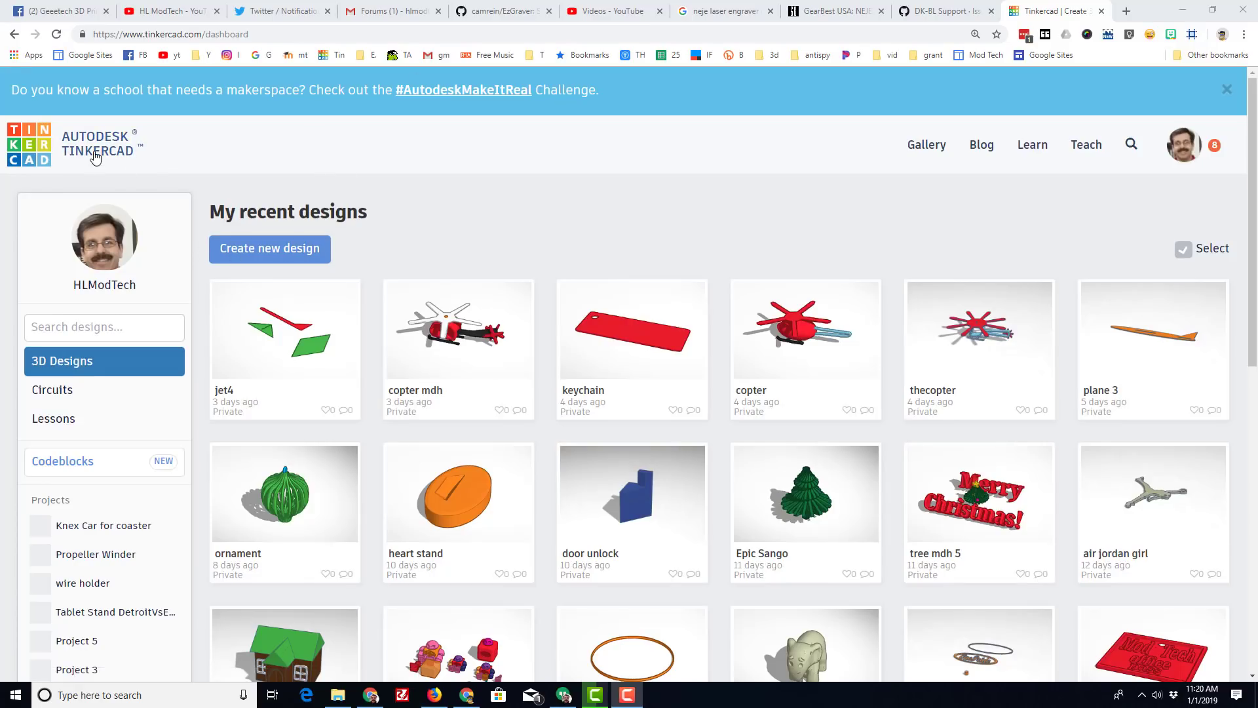
pyautogui.moveTo(270, 248)
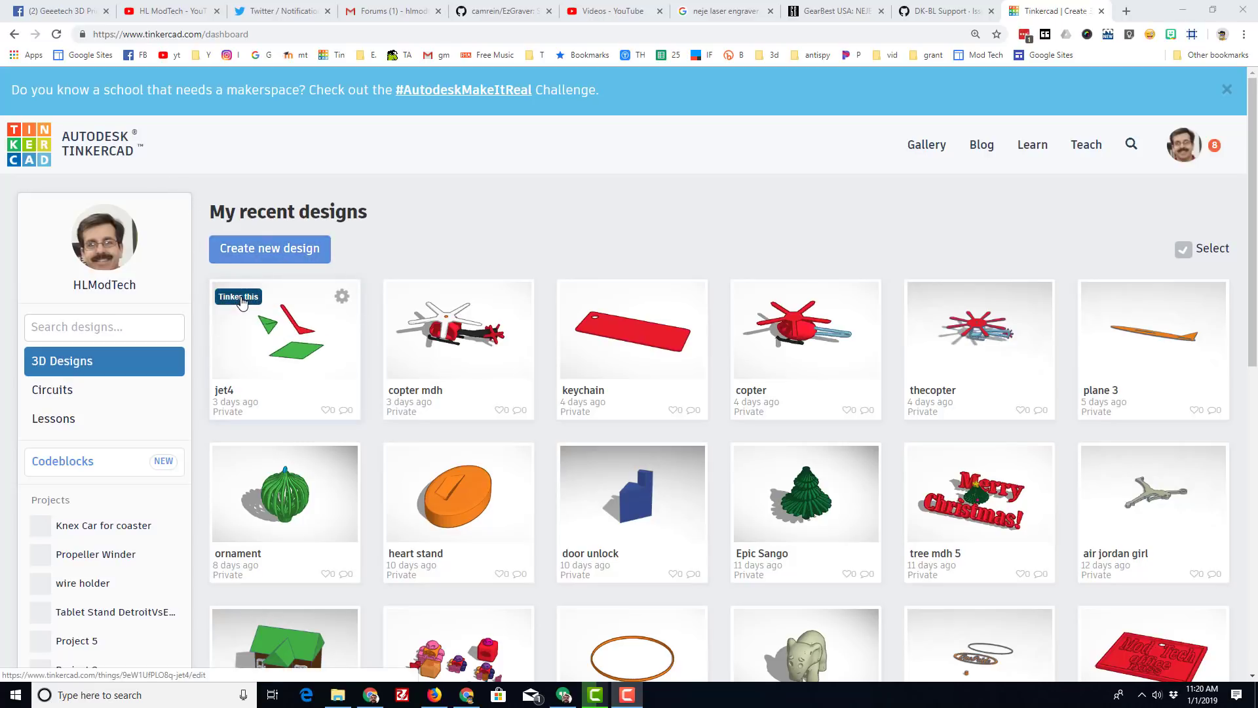
# Open the jet4 design and resize its workplane grid to 400 by 200 mm
pyautogui.click(238, 296)
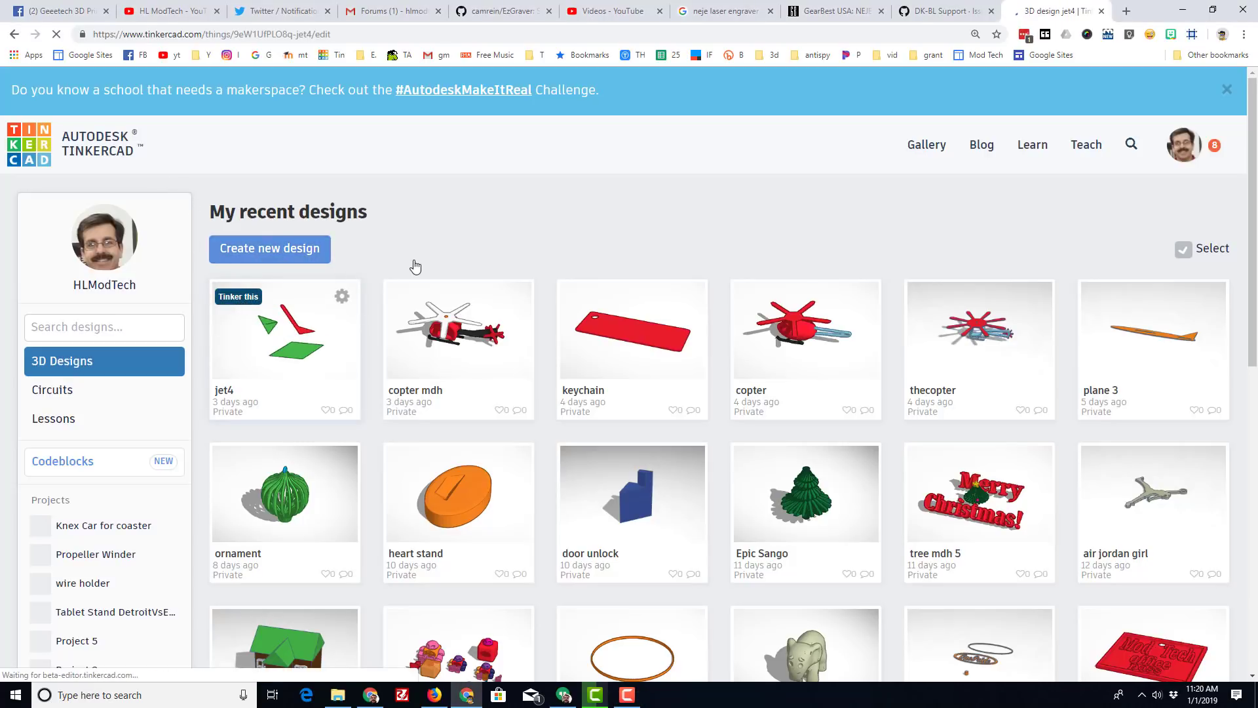
pyautogui.moveTo(450, 232)
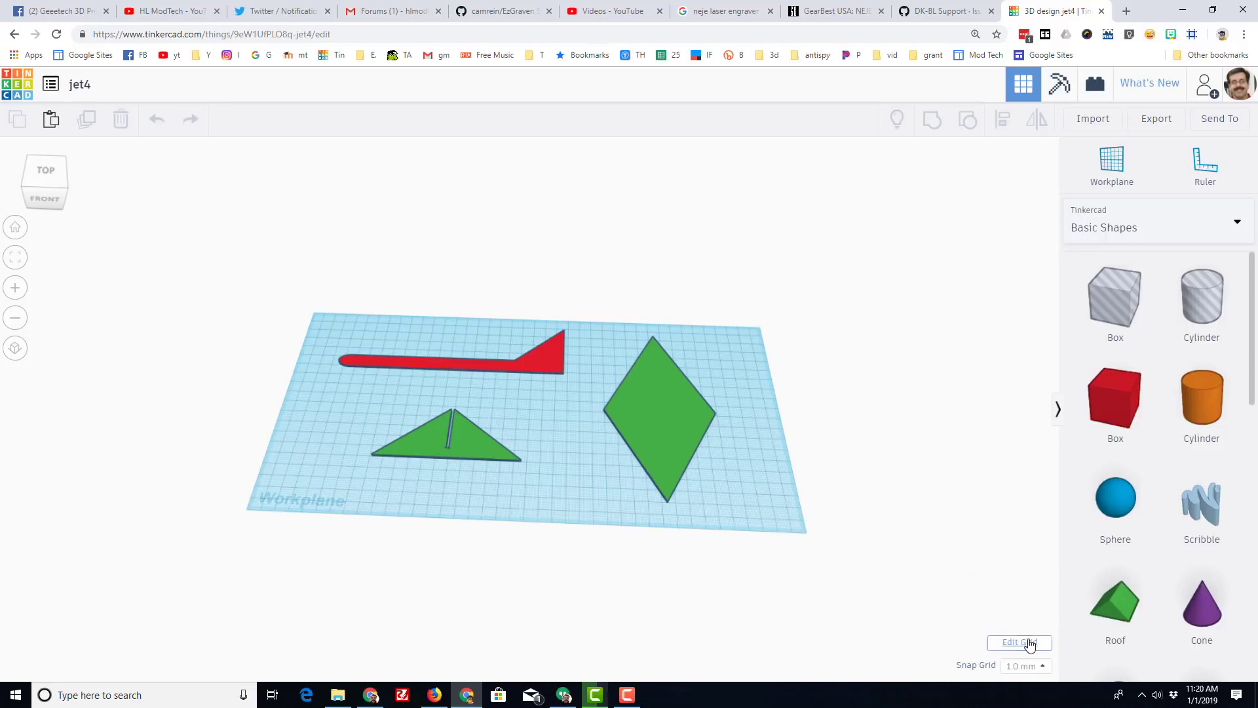
pyautogui.click(1019, 642)
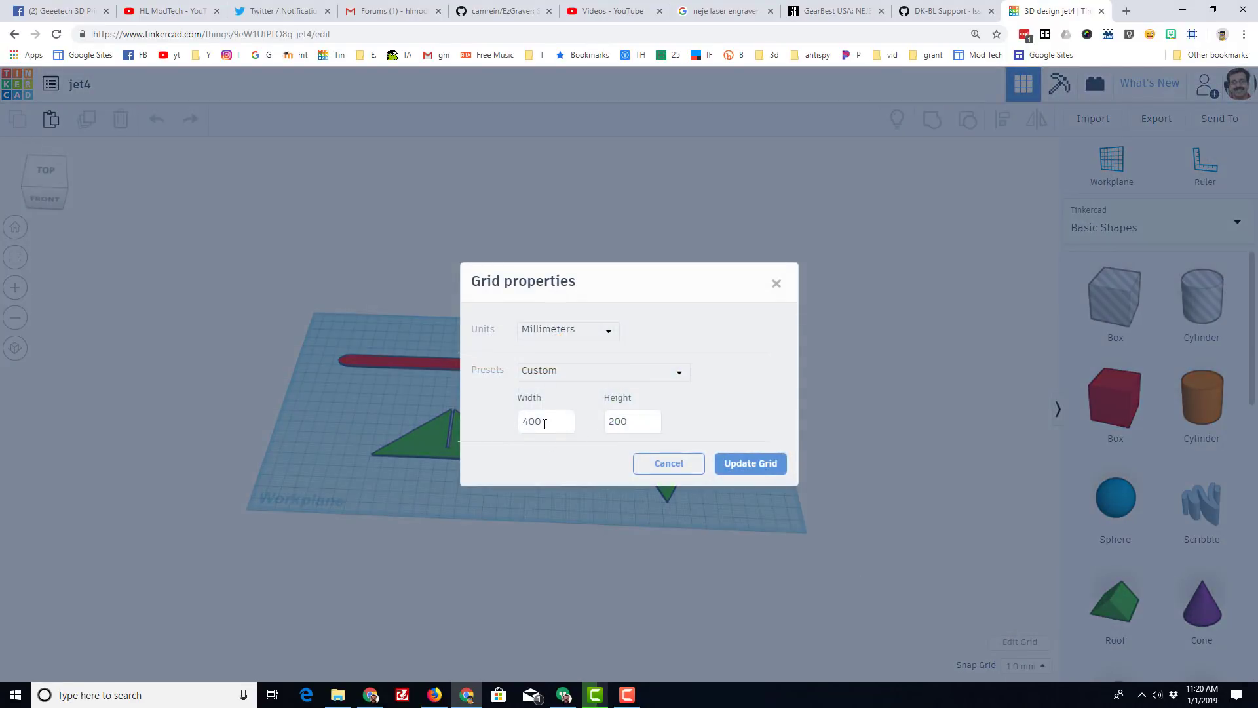
pyautogui.moveTo(572, 409)
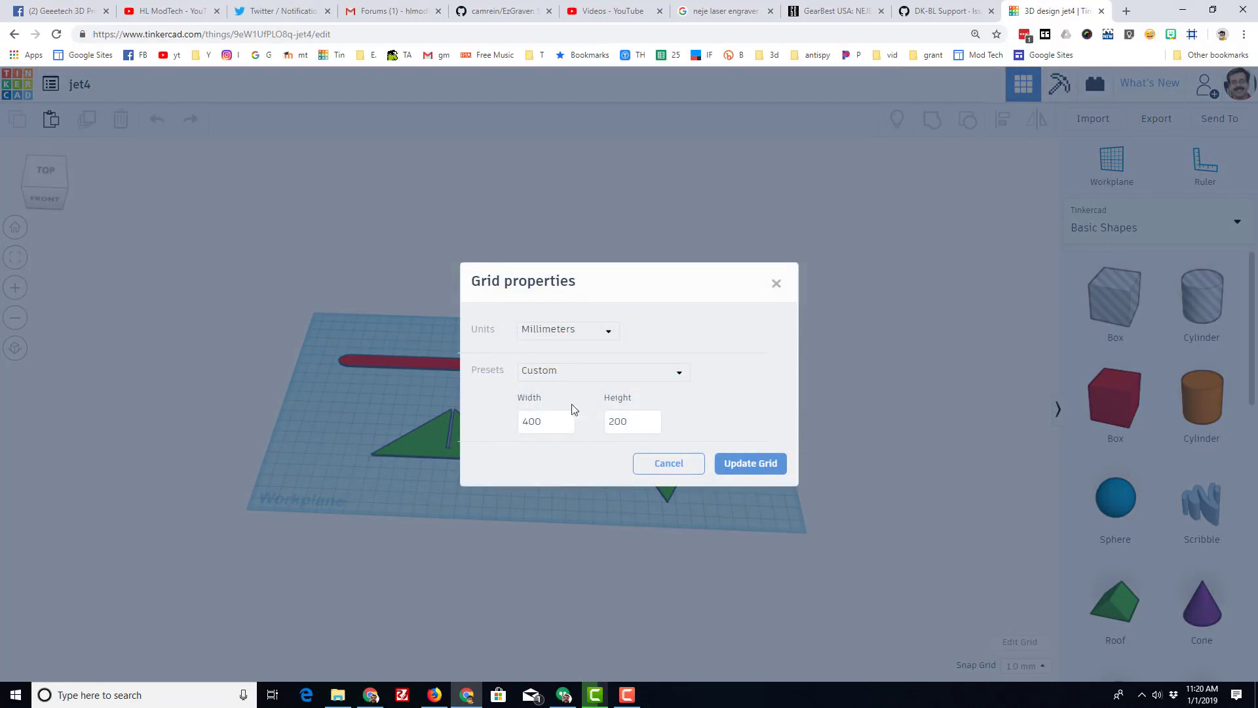
pyautogui.click(748, 463)
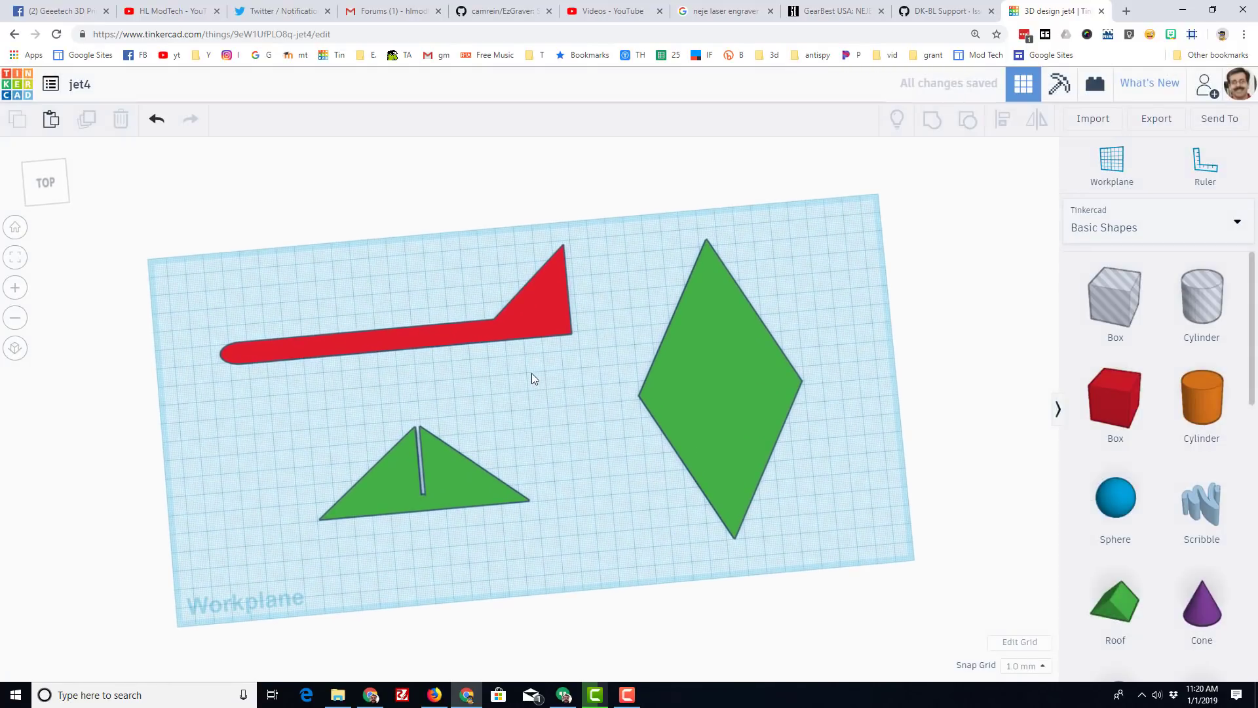
pyautogui.moveTo(327, 362)
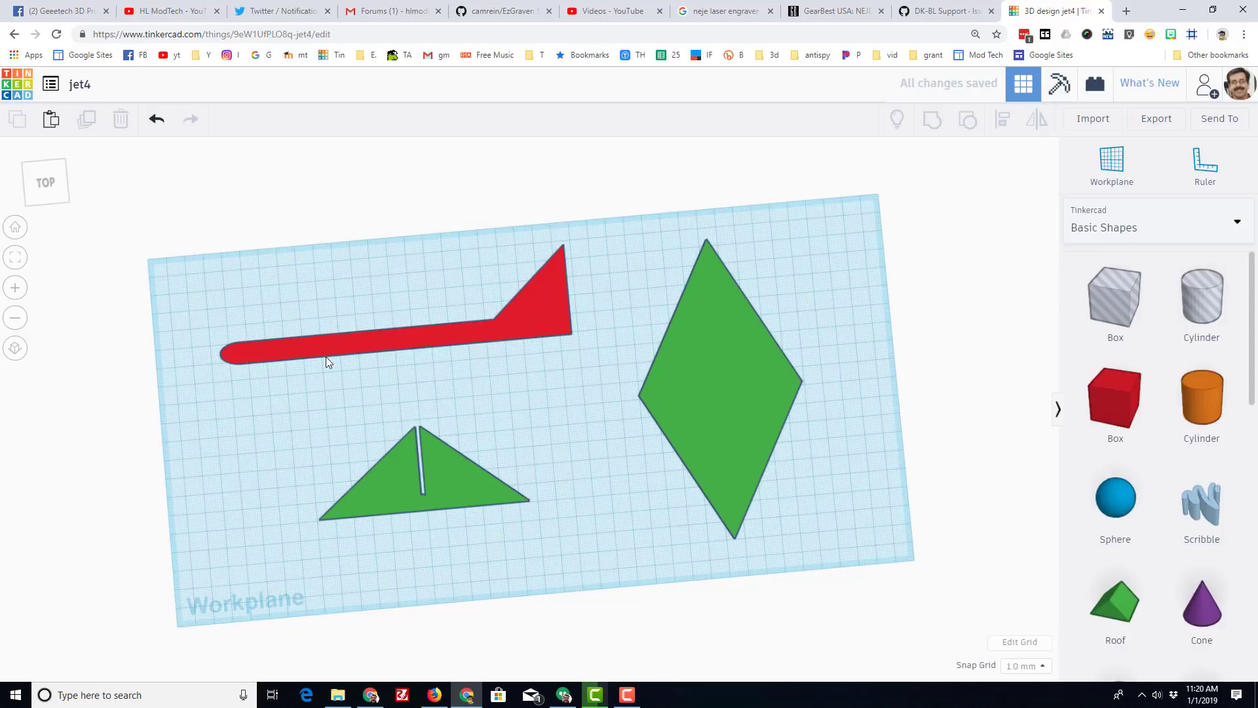
pyautogui.click(362, 352)
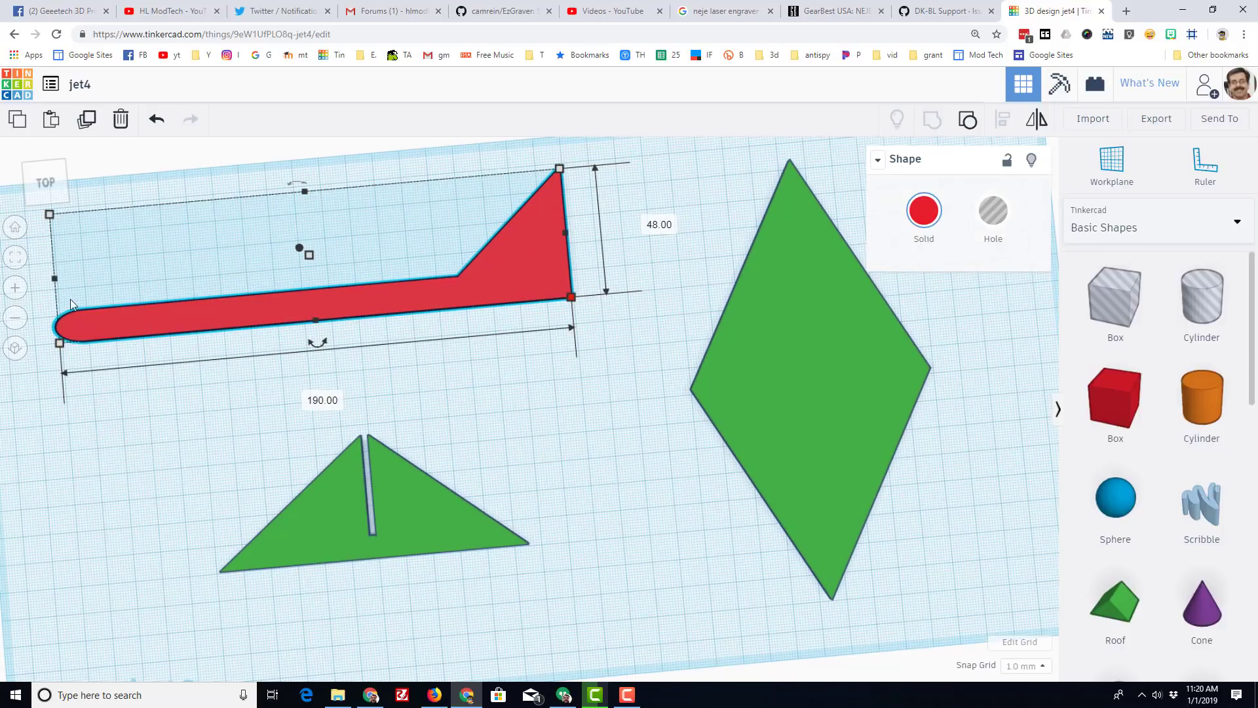
pyautogui.moveTo(463, 332)
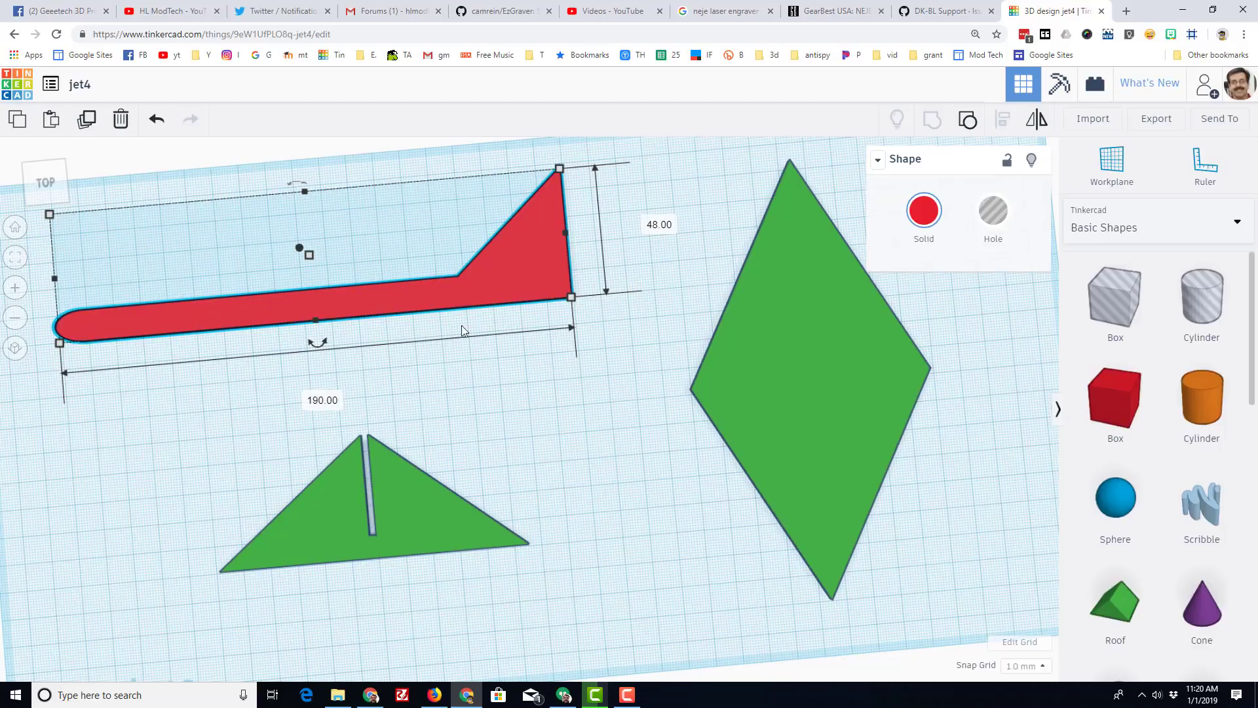
pyautogui.moveTo(512, 336)
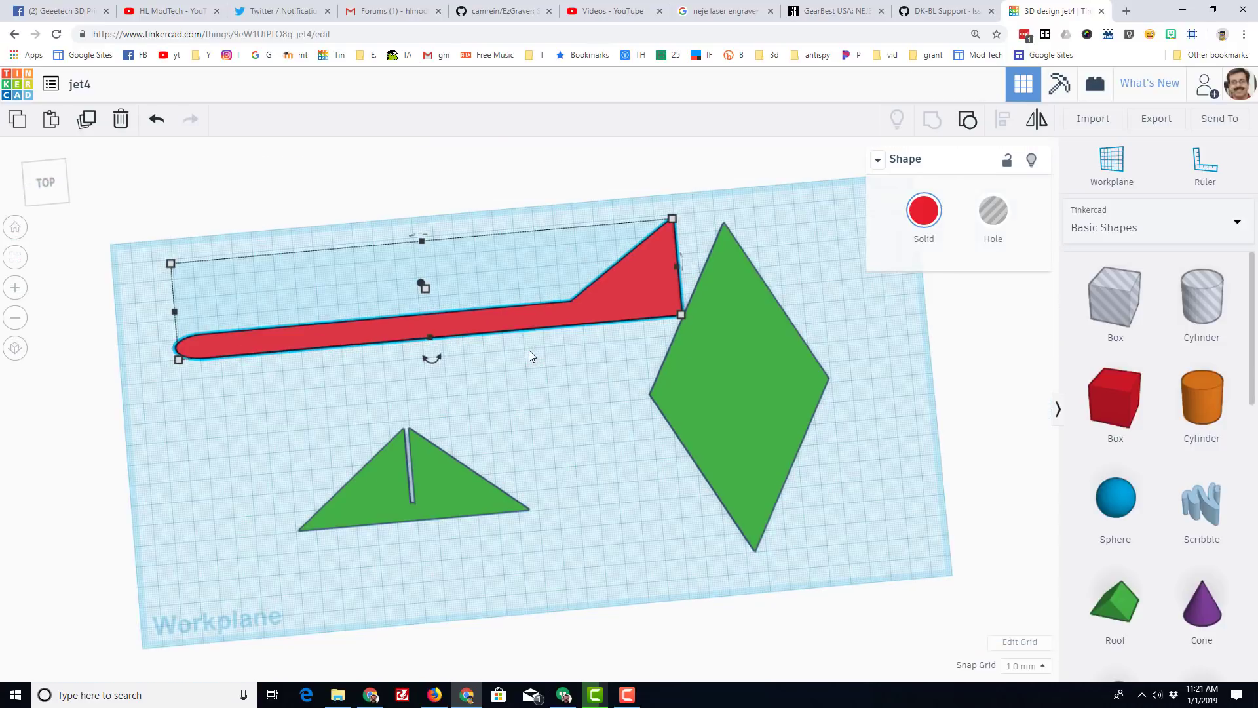
pyautogui.moveTo(492, 348)
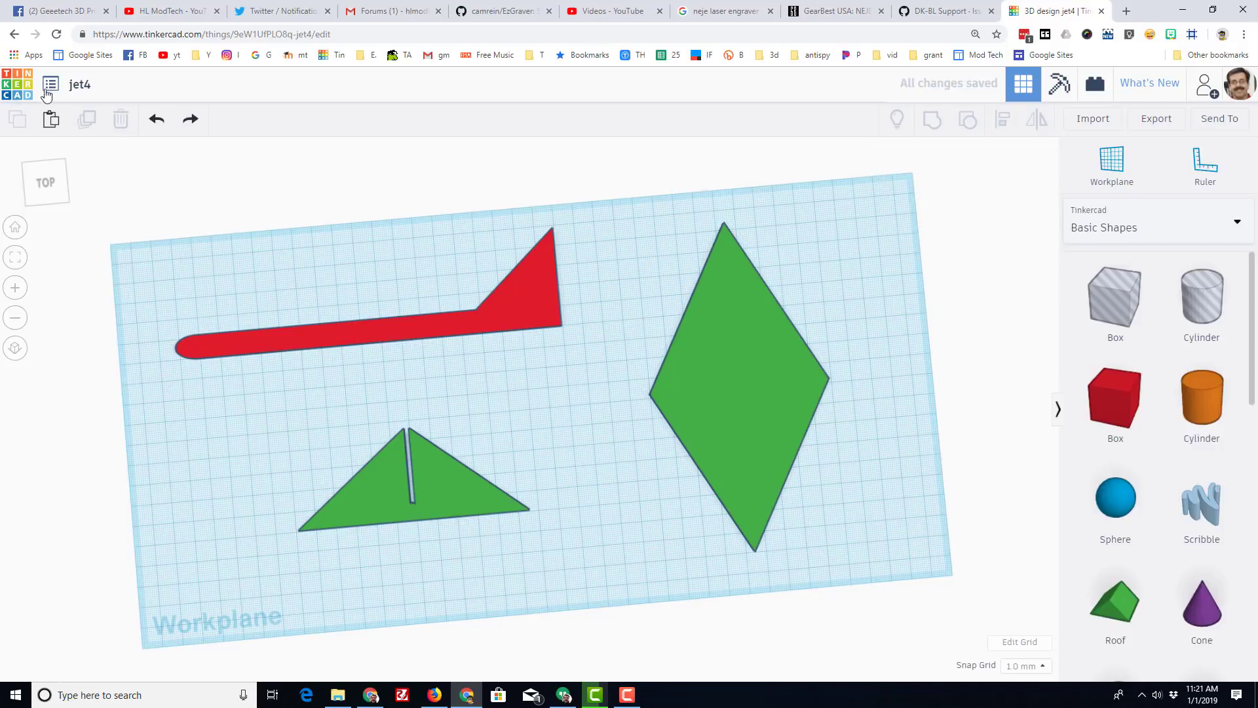
pyautogui.moveTo(596, 410)
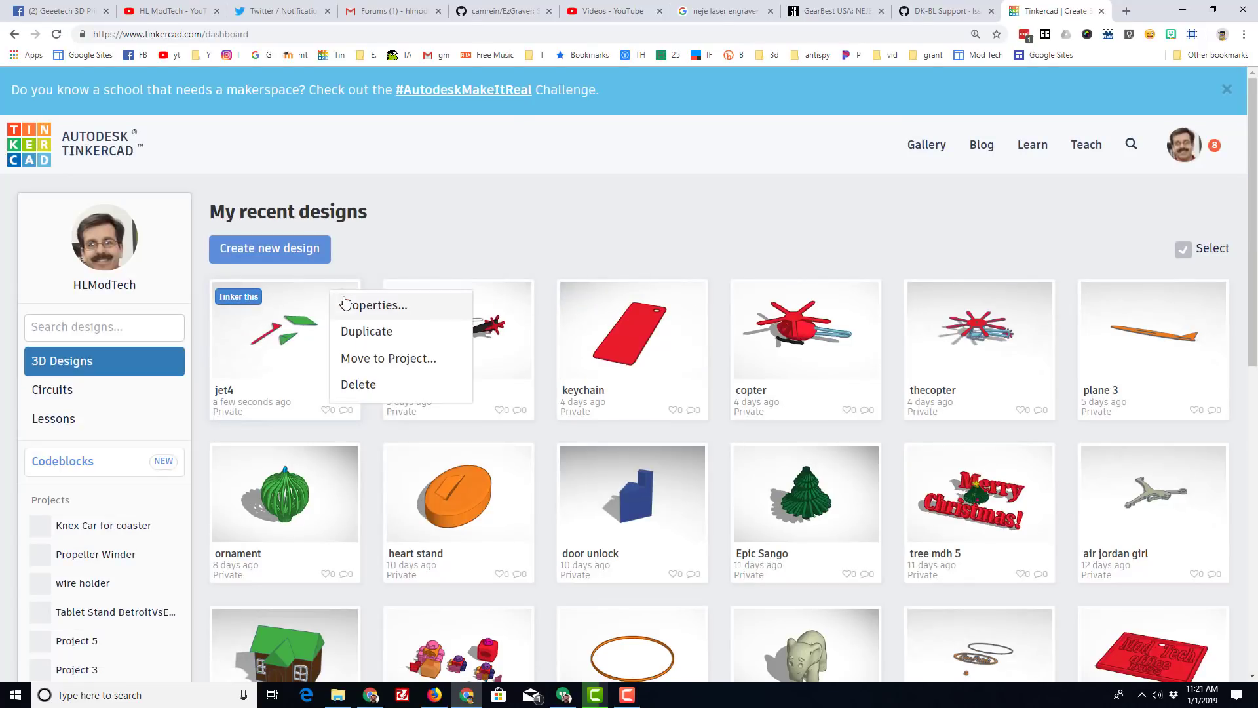
# Duplicate jet4 from its dashboard gear menu and open the copy in the editor
pyautogui.click(365, 331)
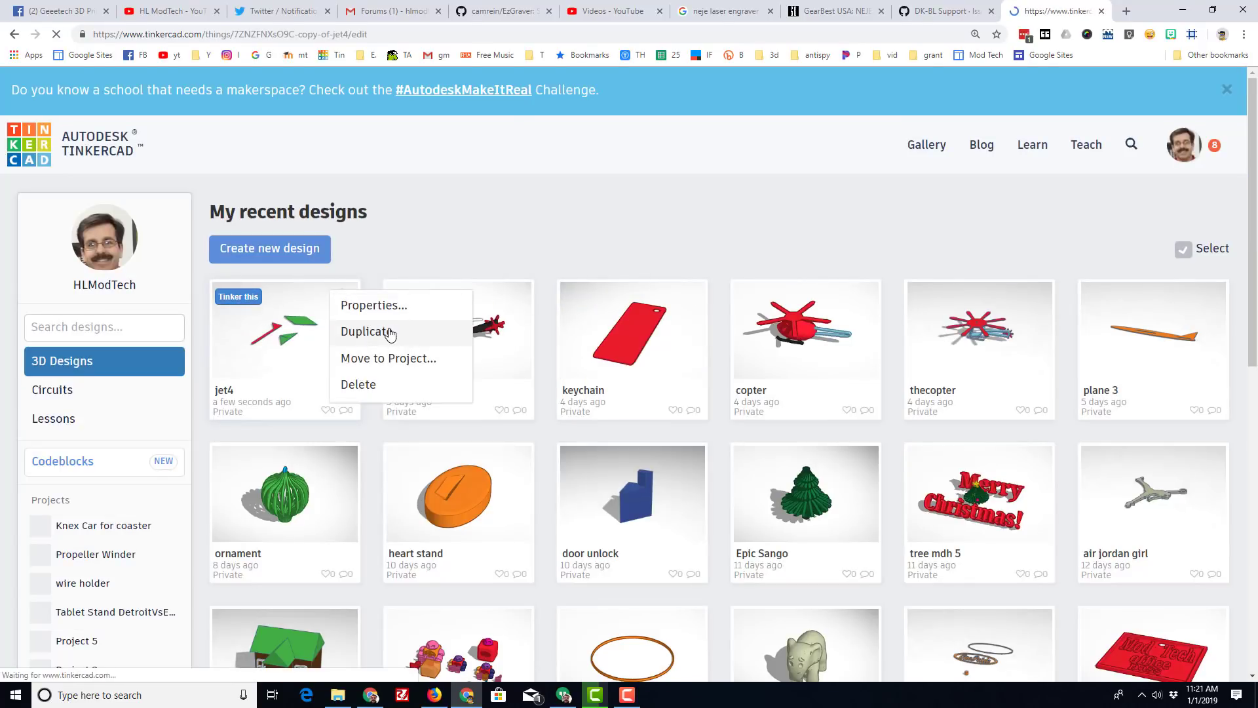
pyautogui.click(367, 332)
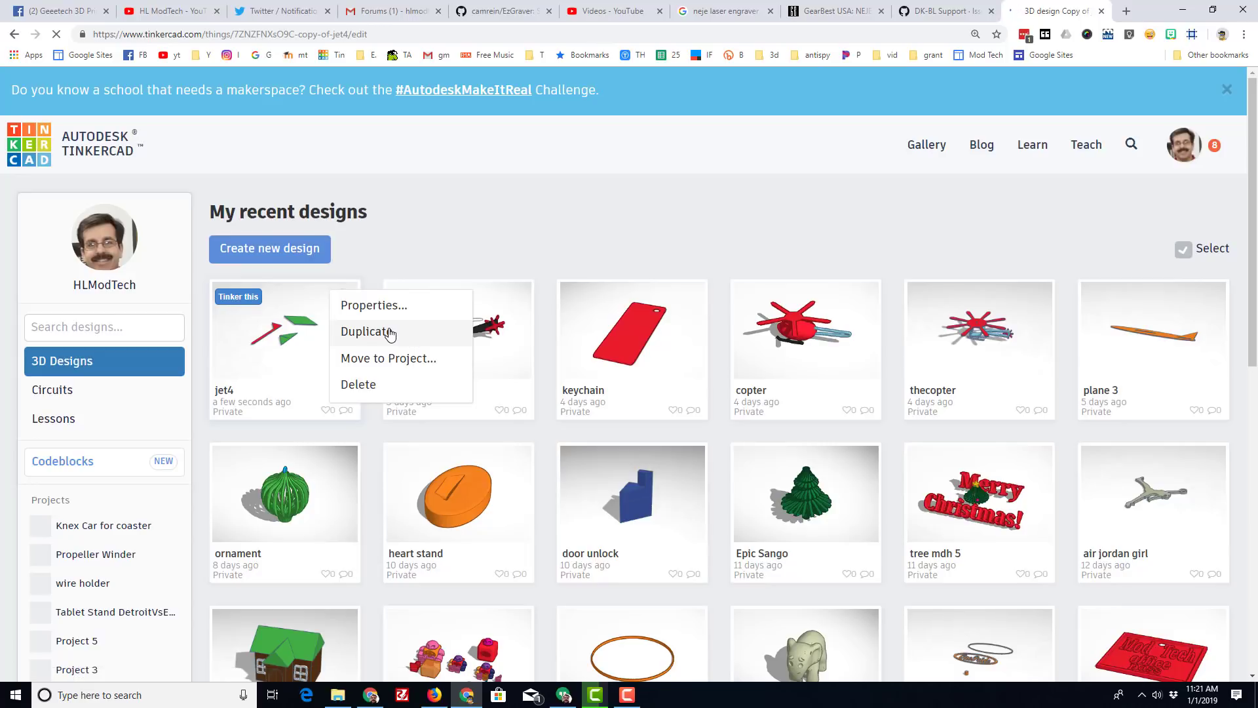
pyautogui.click(367, 331)
pyautogui.write('5')
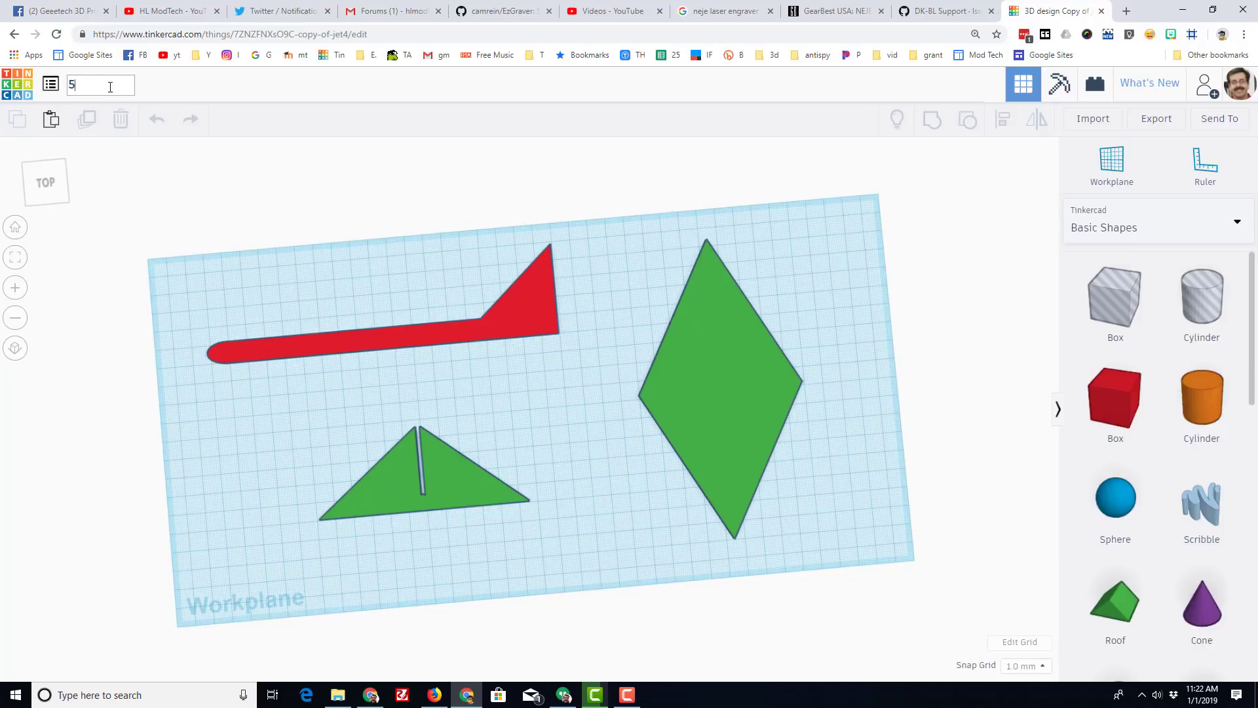
# Rename the copy 'jet 5' and ungroup the red fuselage into its separate parts
pyautogui.write('jet')
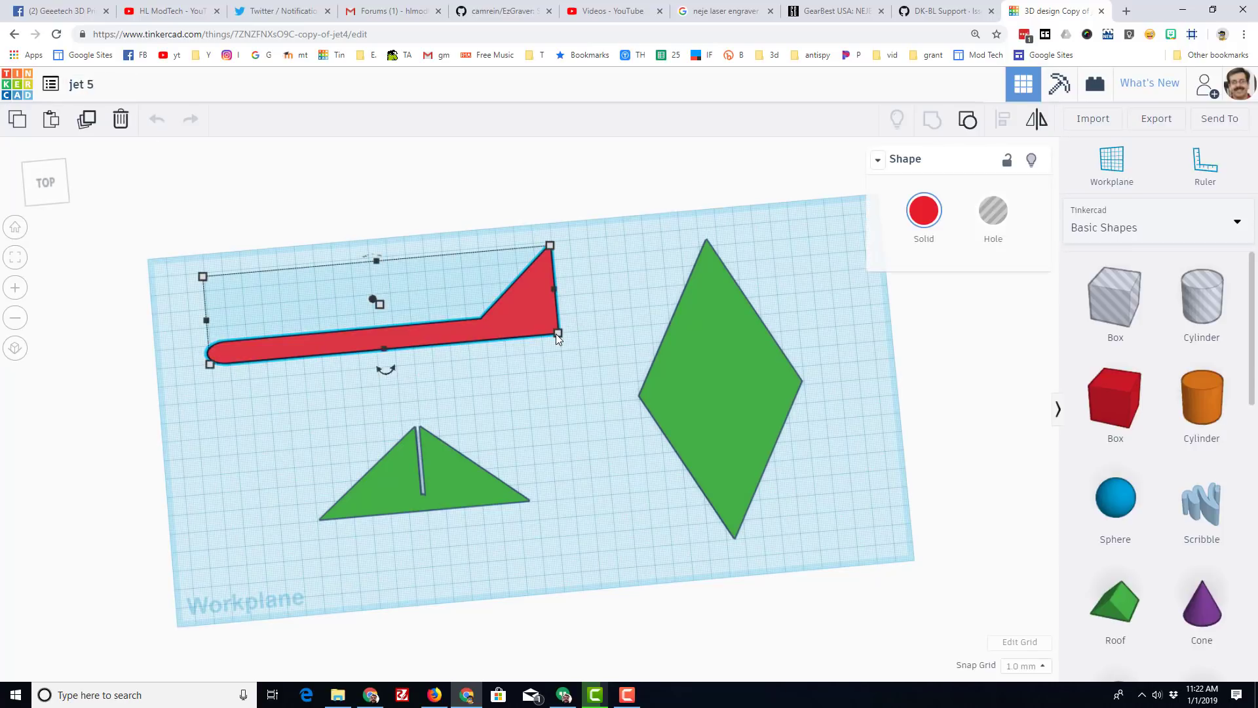
pyautogui.click(558, 335)
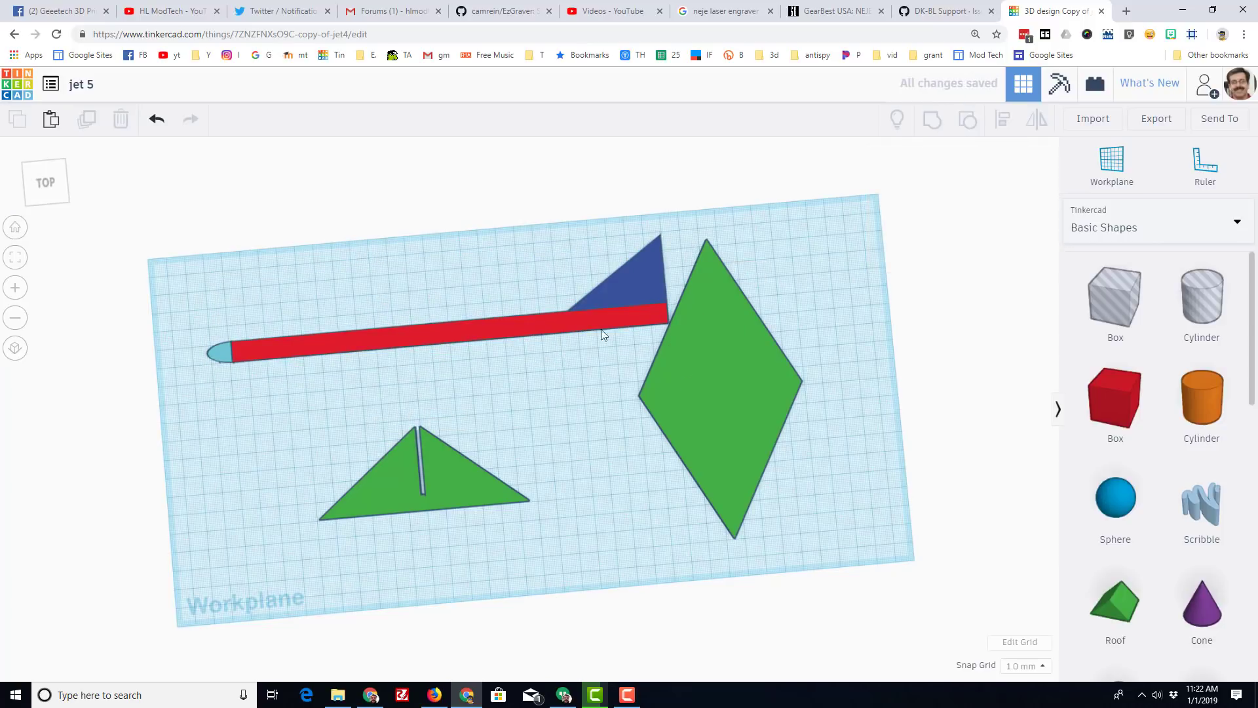
pyautogui.click(626, 280)
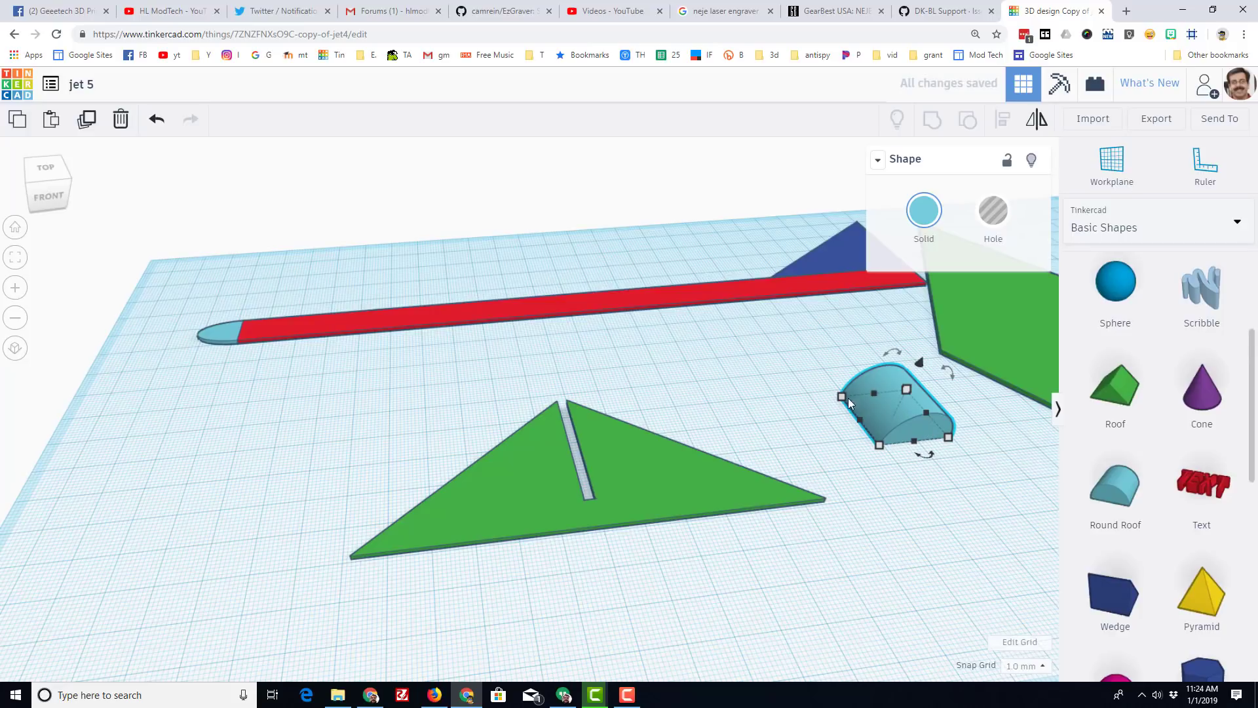
pyautogui.moveTo(672, 447)
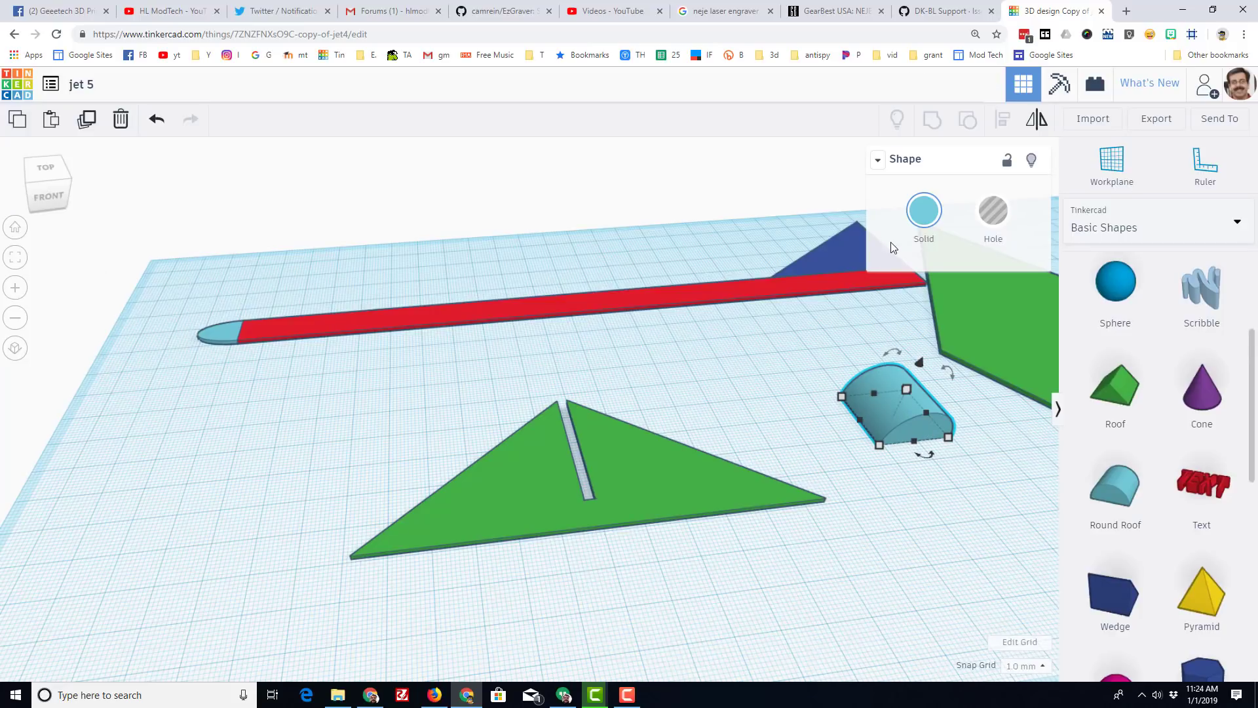
pyautogui.moveTo(68, 185)
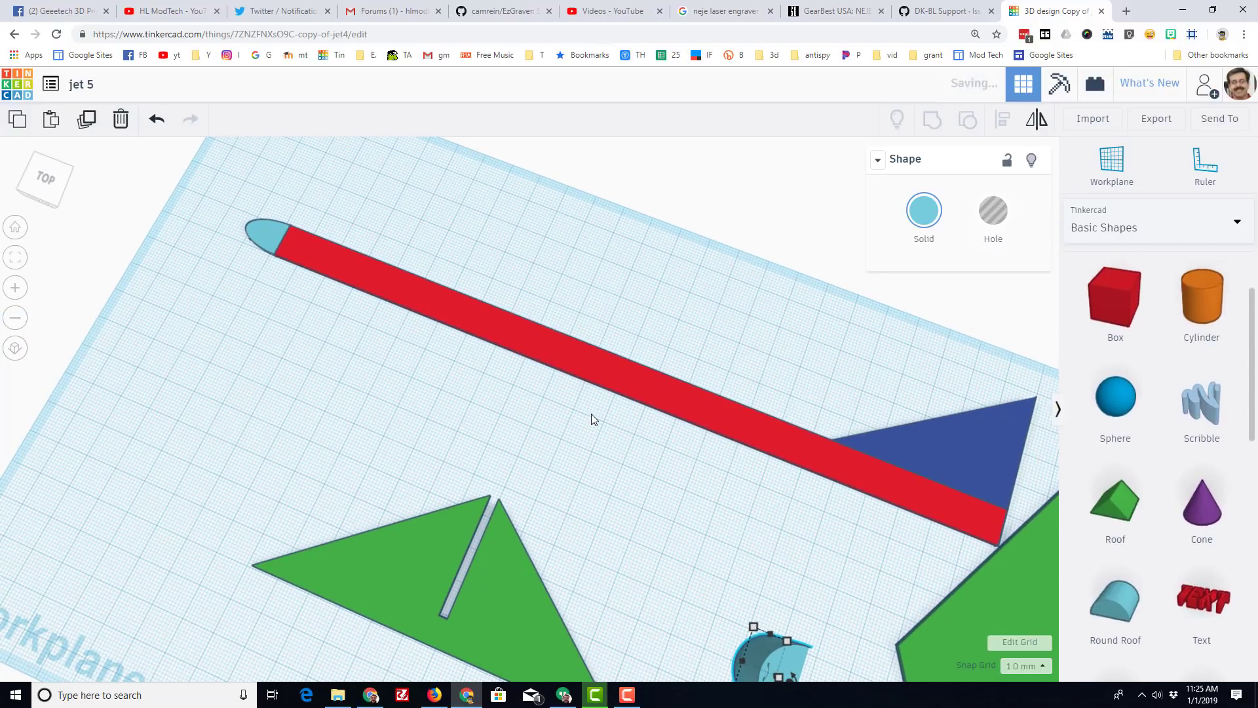
# Move the diamond wing inside the workplane below the fuselage tail and deselect it
pyautogui.click(514, 359)
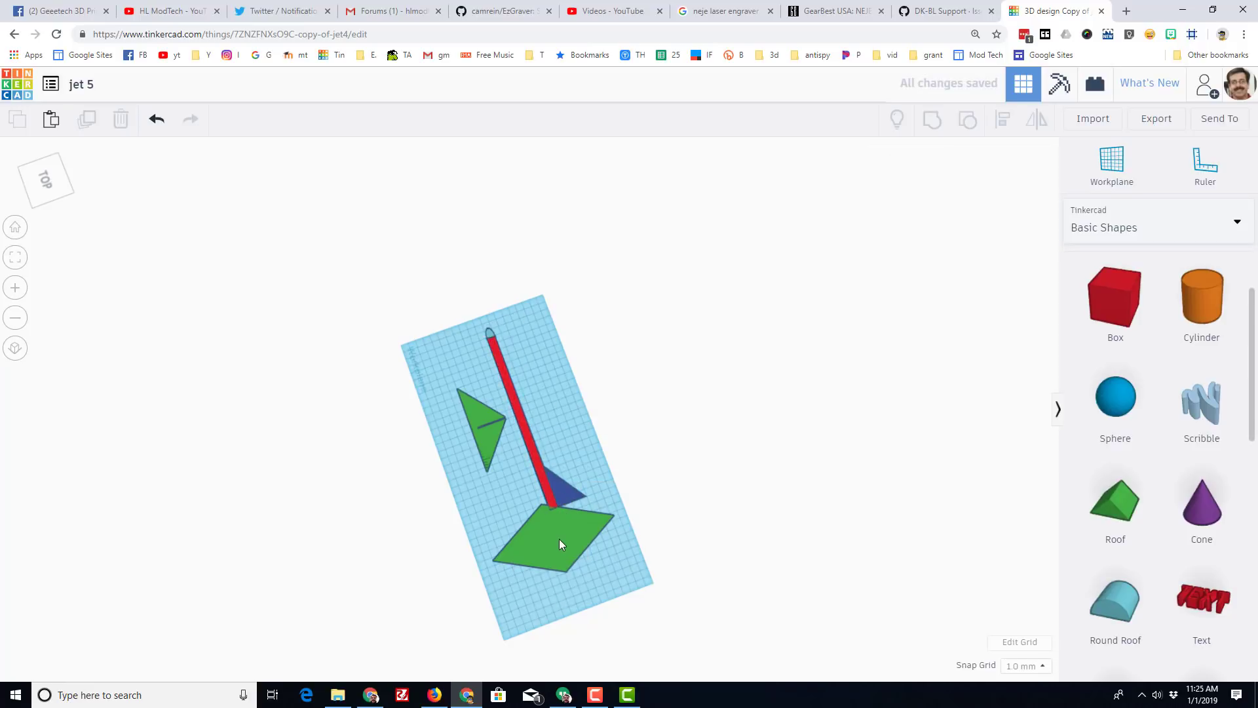
pyautogui.click(553, 545)
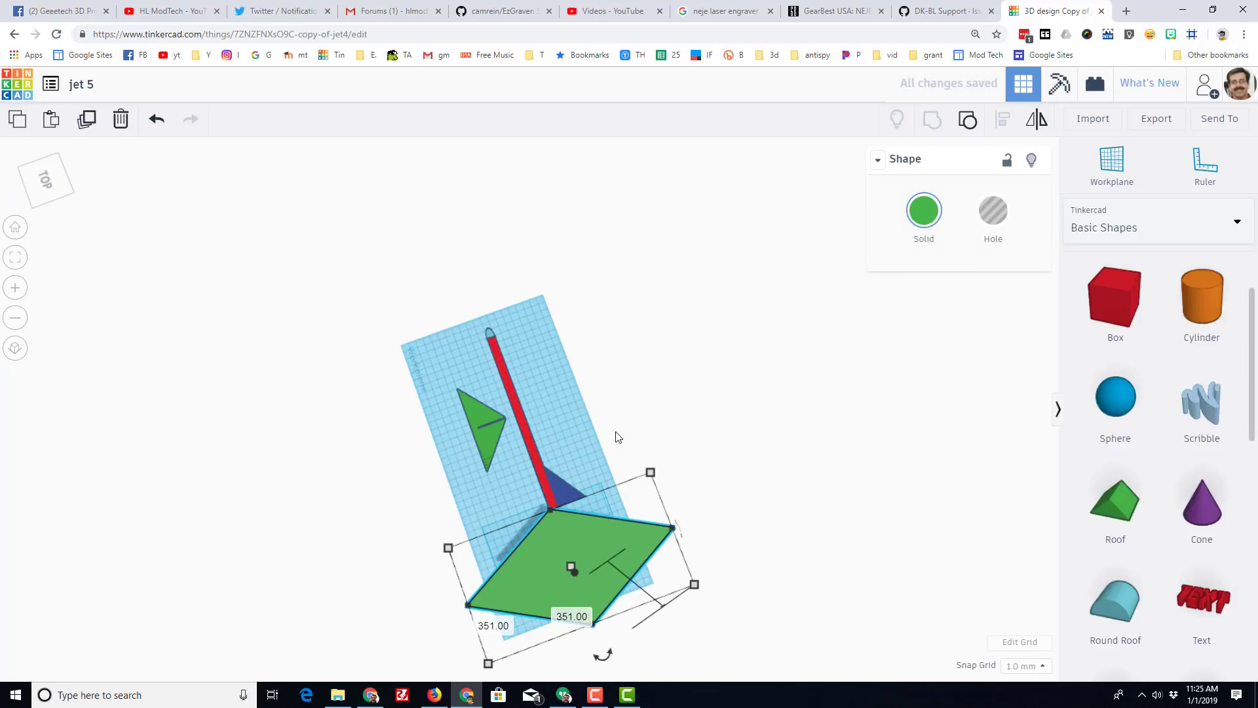
pyautogui.click(156, 119)
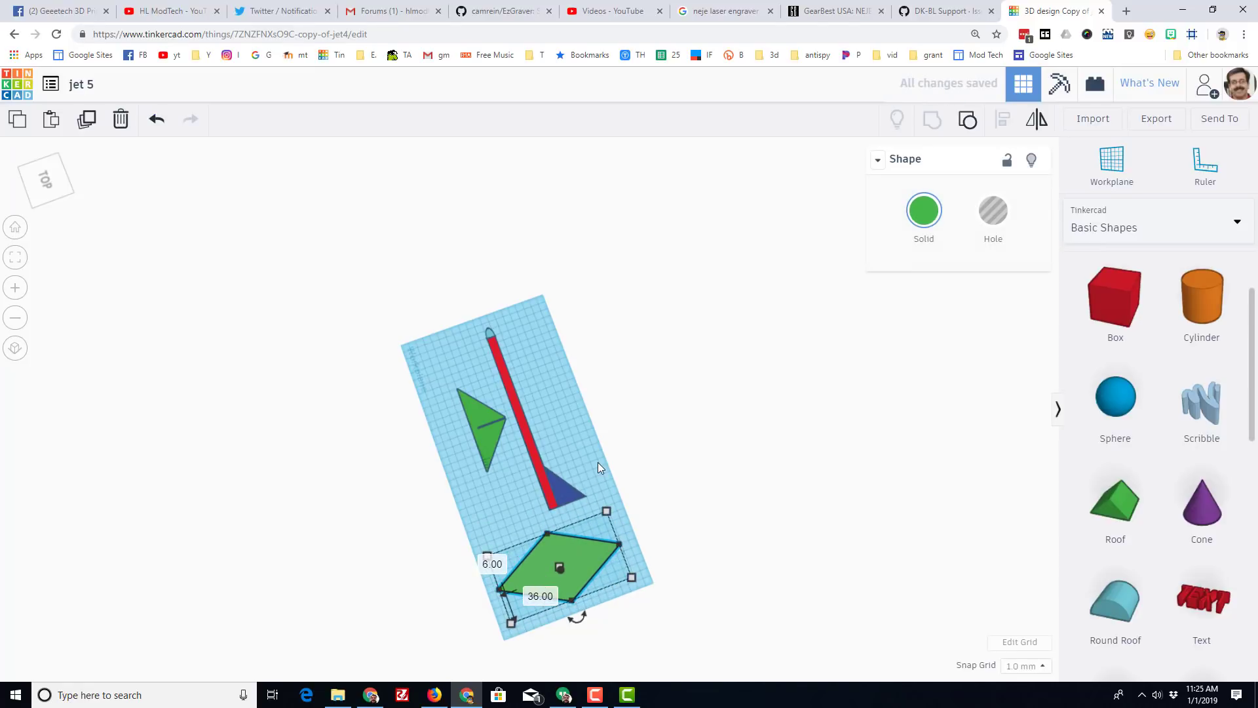
pyautogui.click(553, 497)
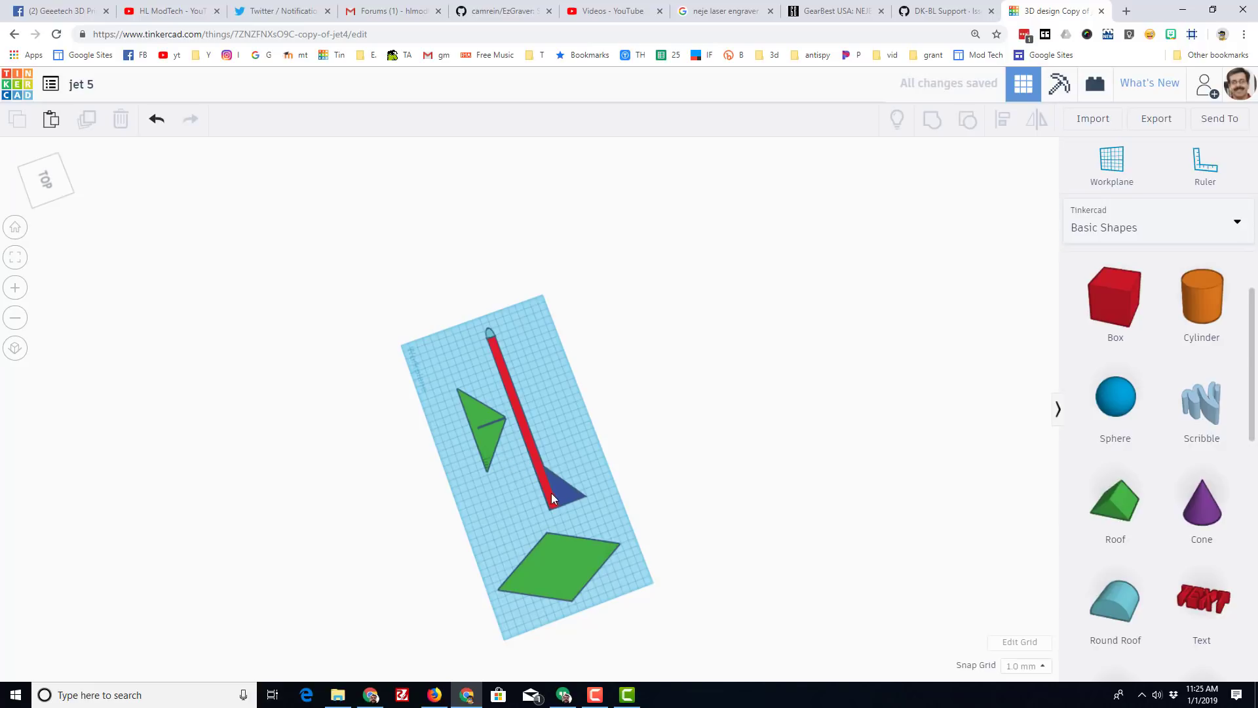
# Place a Box hole over the tip of the blue tail triangle to trim it
pyautogui.click(558, 481)
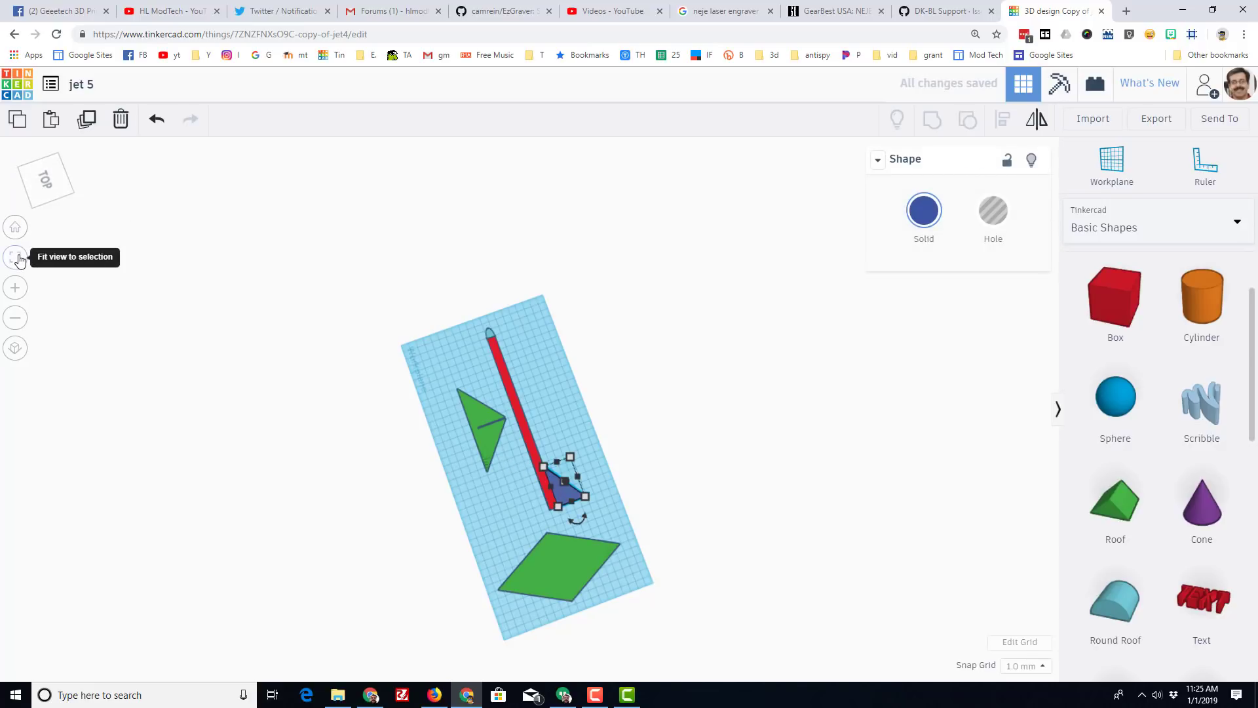
pyautogui.click(14, 257)
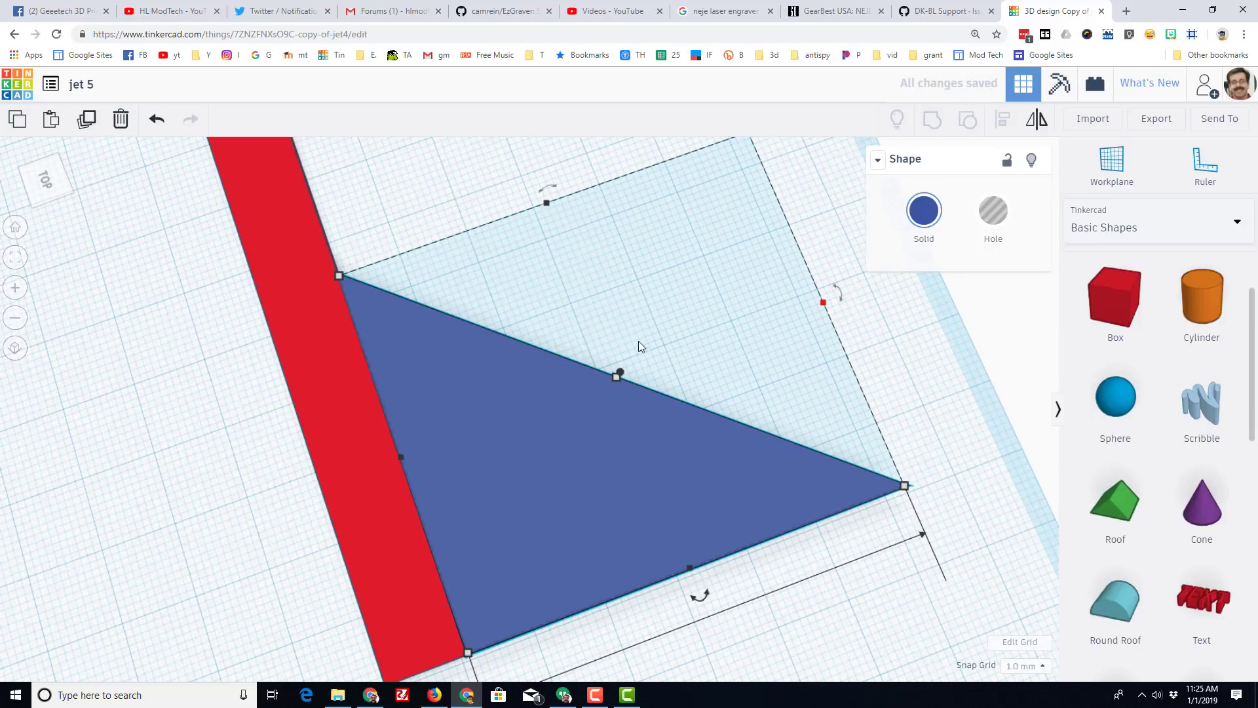
pyautogui.moveTo(960, 371)
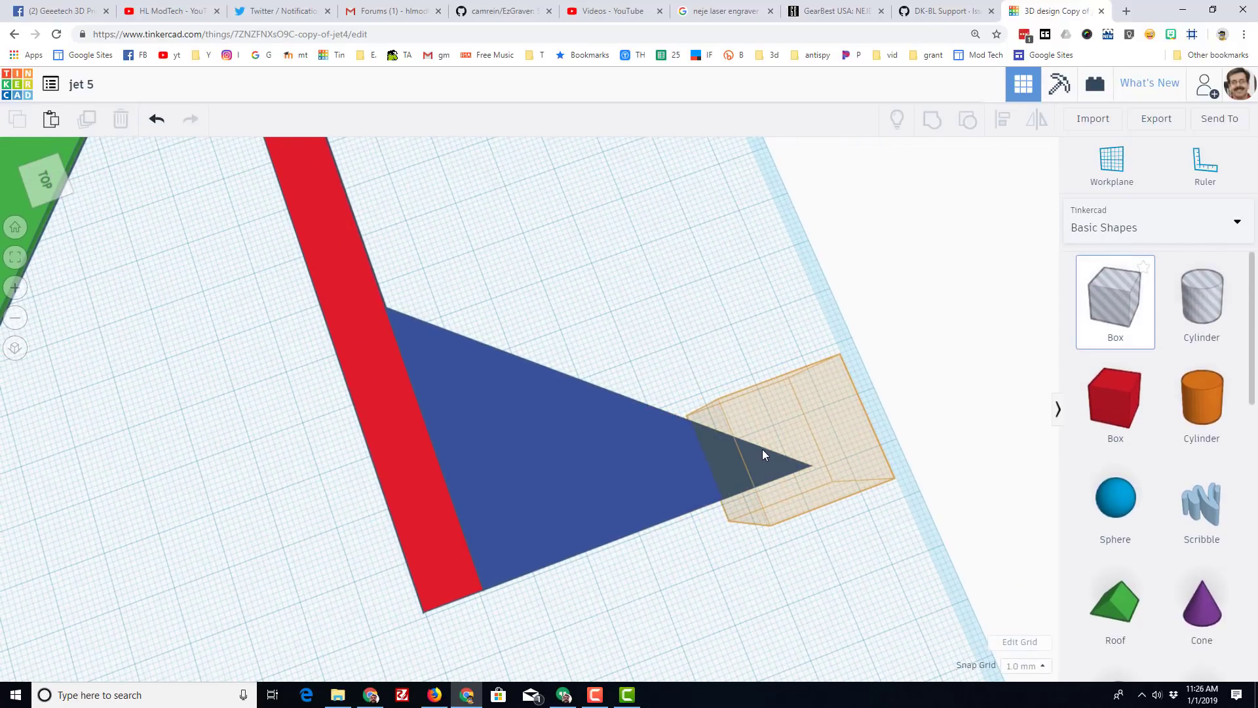
pyautogui.click(763, 442)
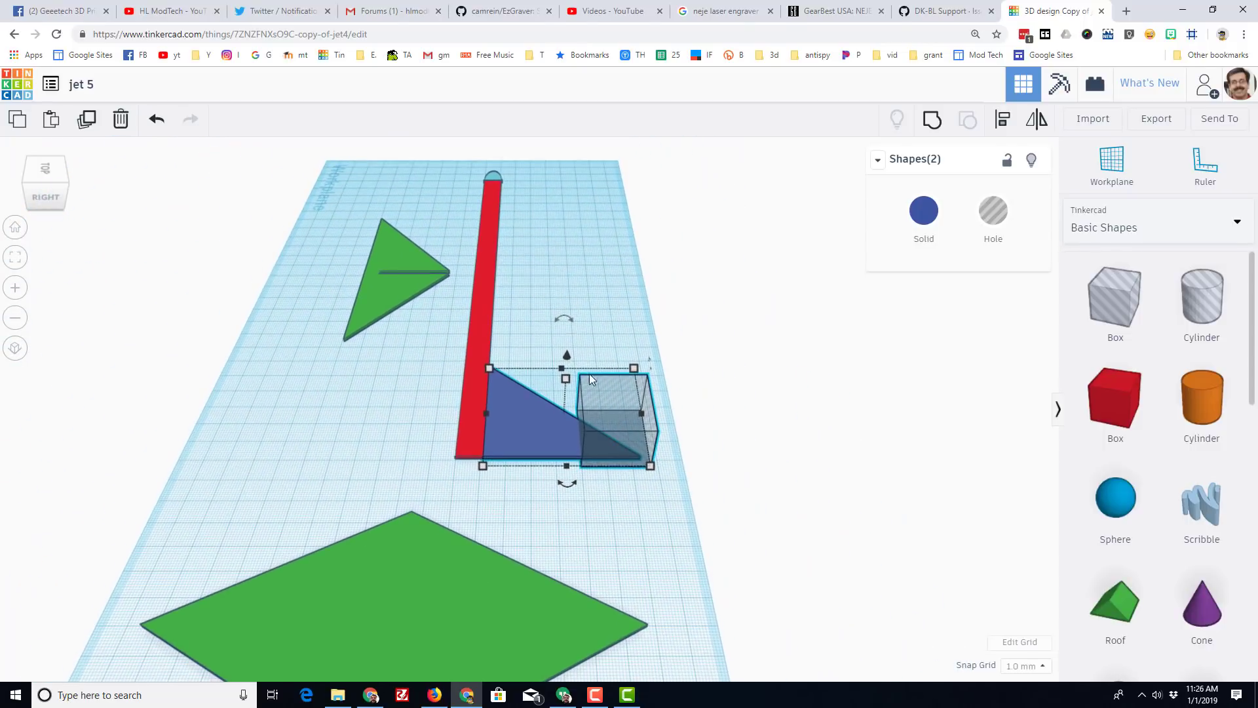
# Group the fuselage, tail triangle and hole into one red piece
pyautogui.click(583, 514)
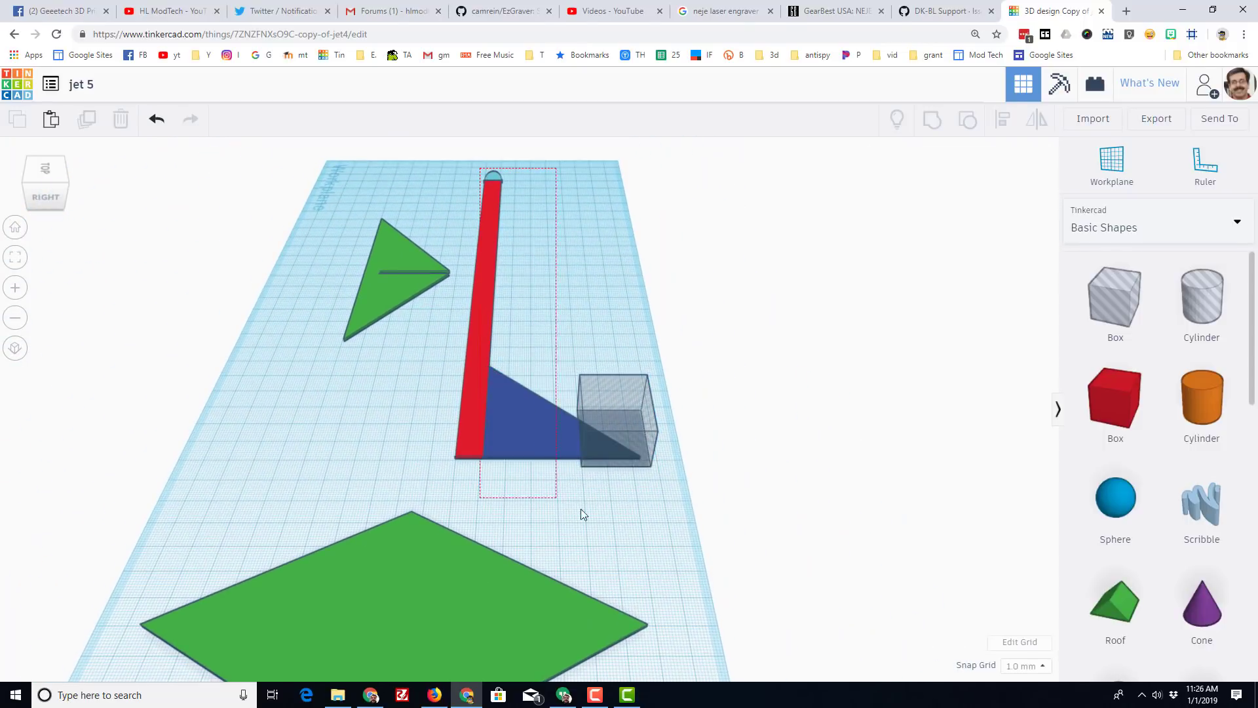
pyautogui.click(930, 119)
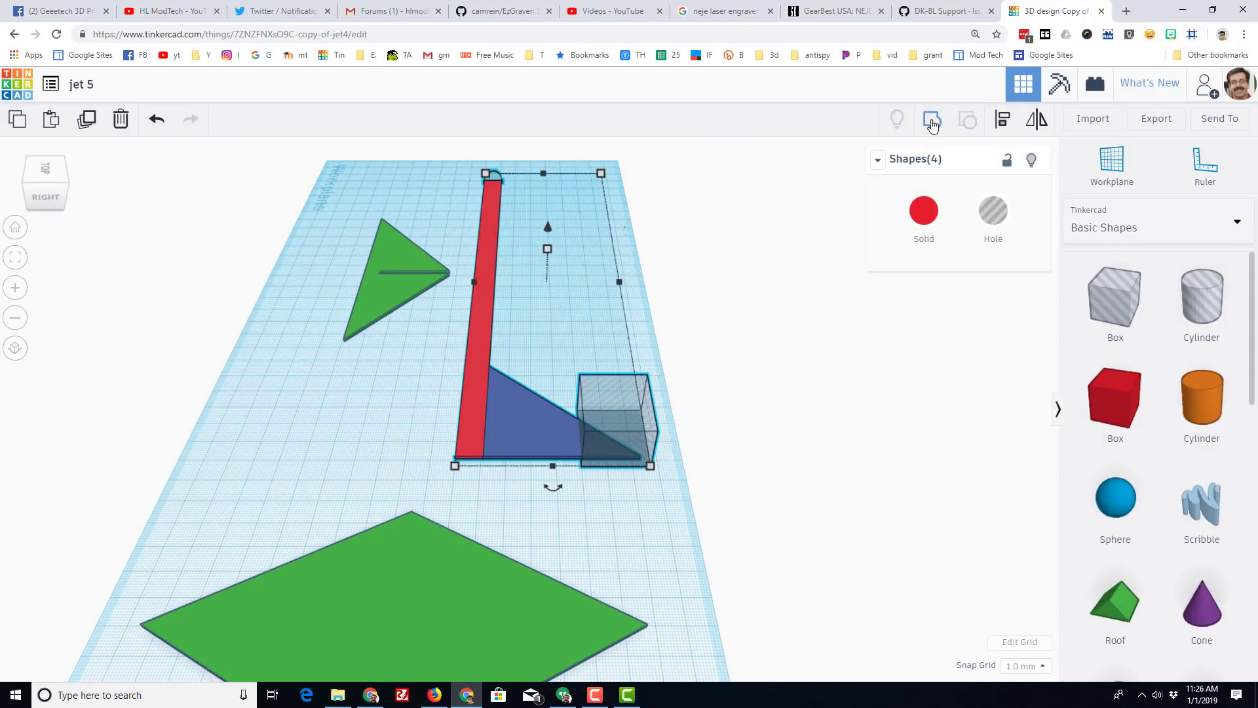
pyautogui.click(932, 119)
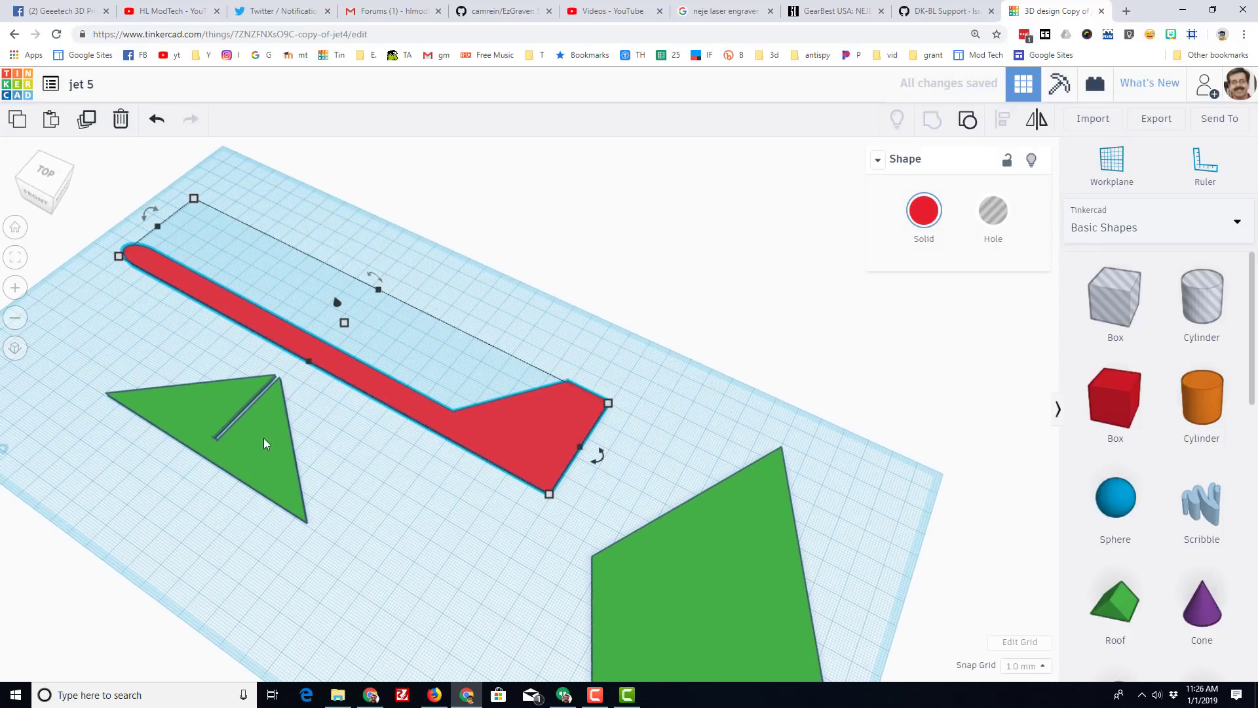
pyautogui.moveTo(657, 468)
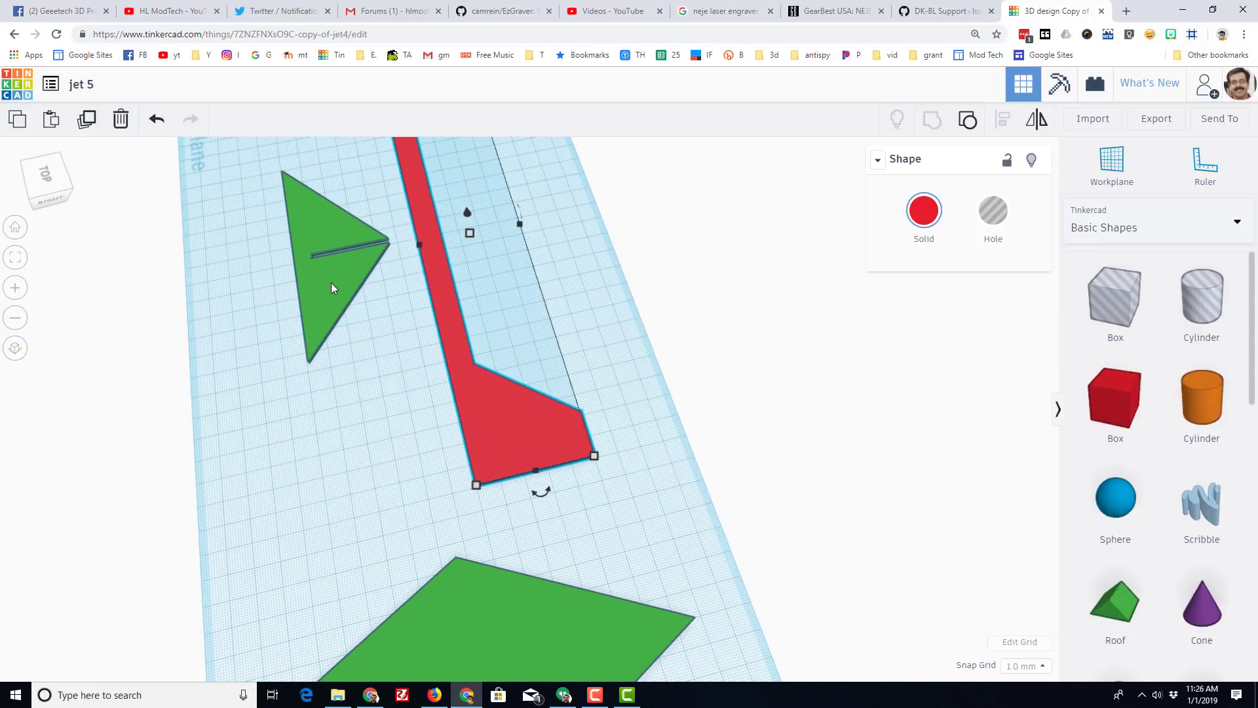
pyautogui.moveTo(331, 277)
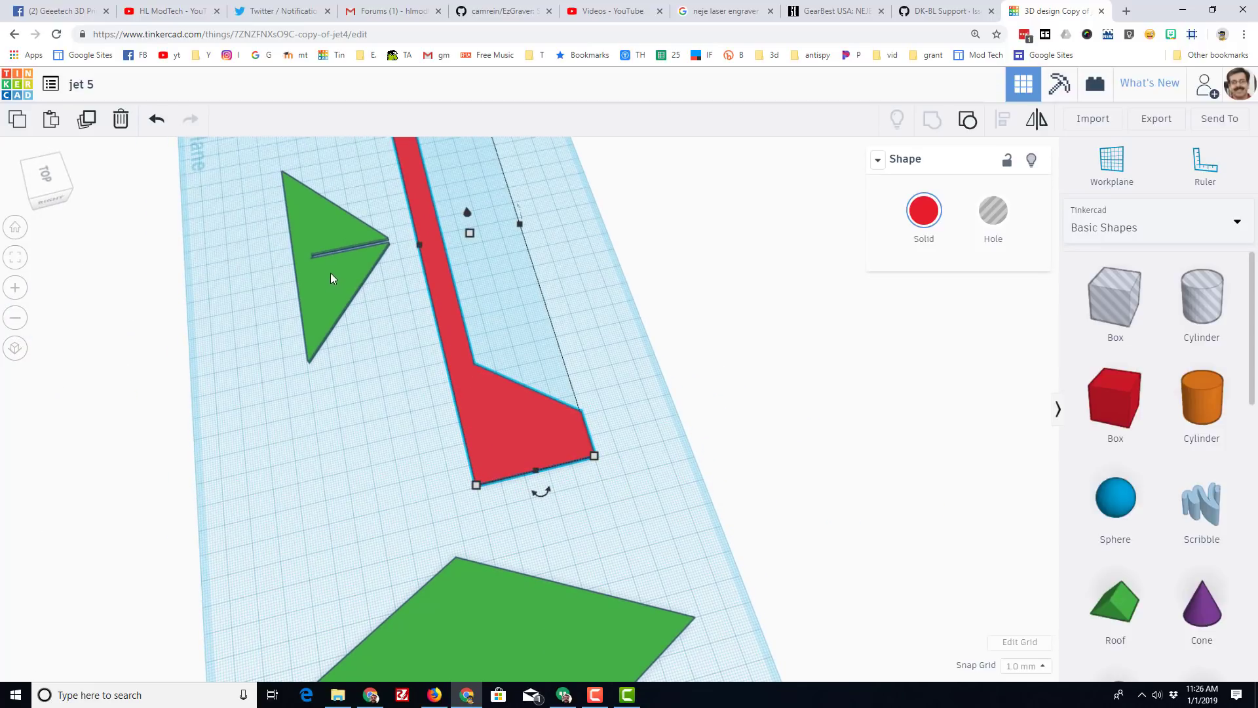
# Cut a thin 41 × 4 mm Box-hole slot into the fuselage tail for the triangle piece
pyautogui.click(333, 257)
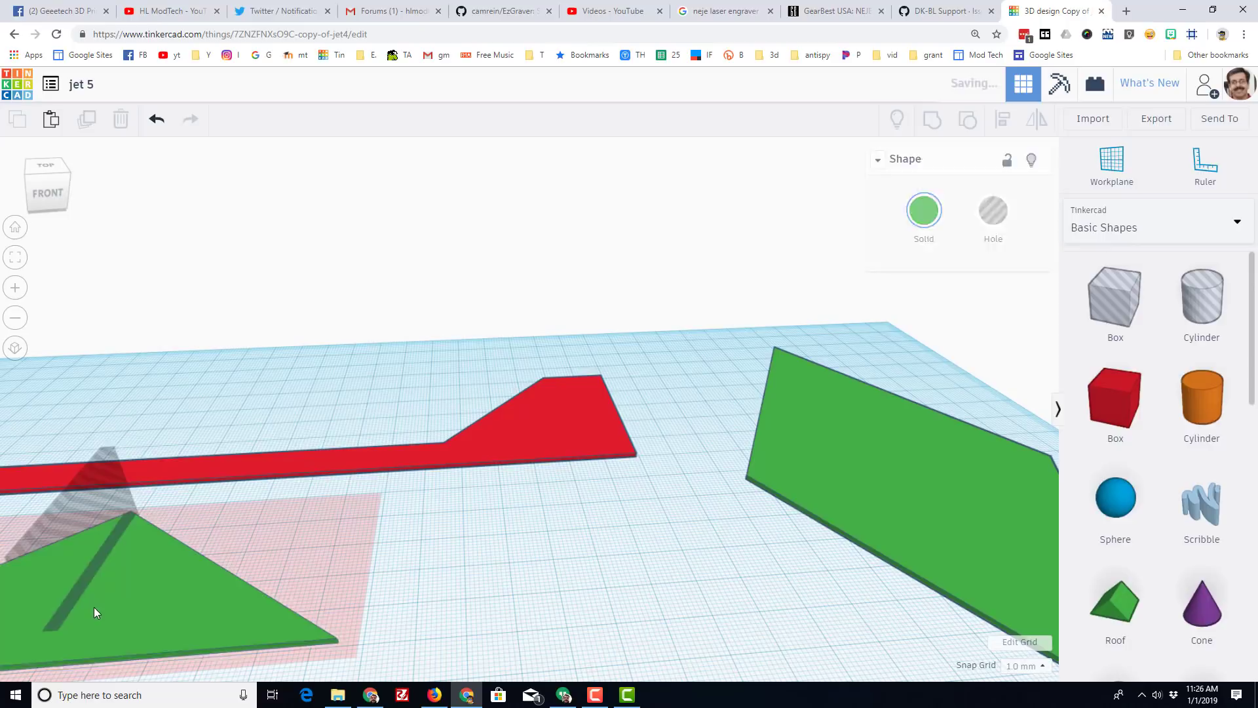
pyautogui.click(105, 522)
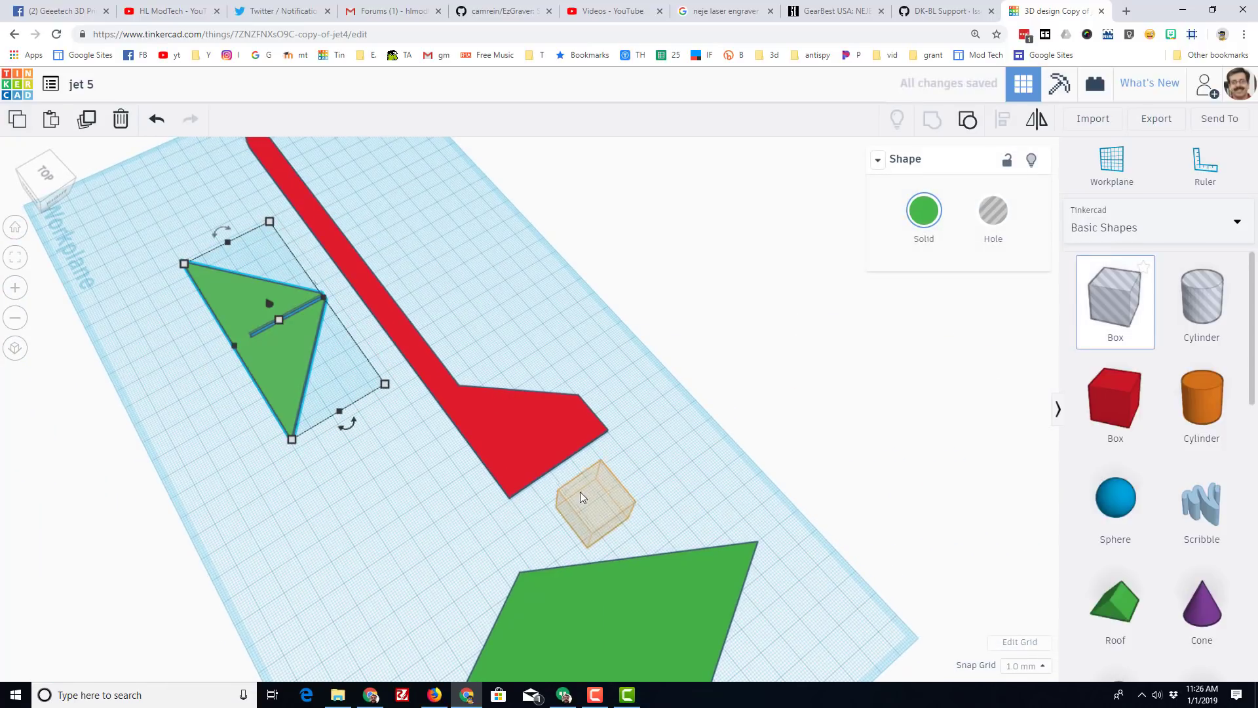
pyautogui.click(595, 498)
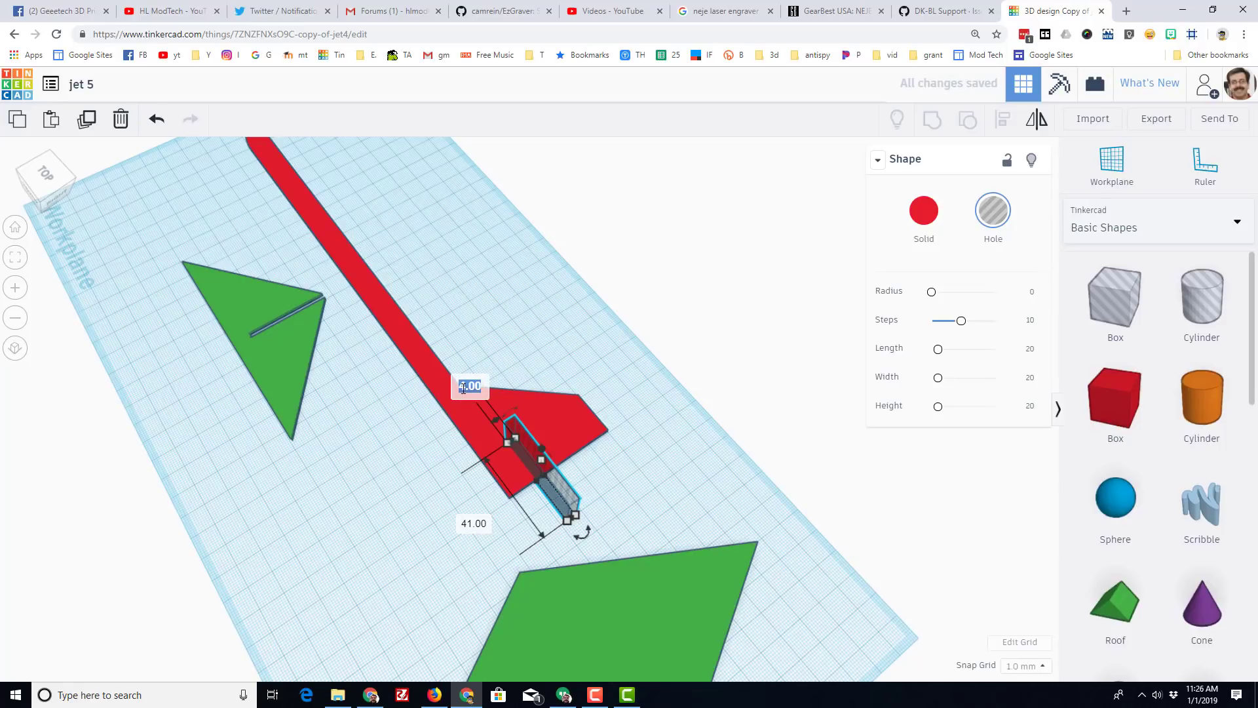
pyautogui.click(595, 497)
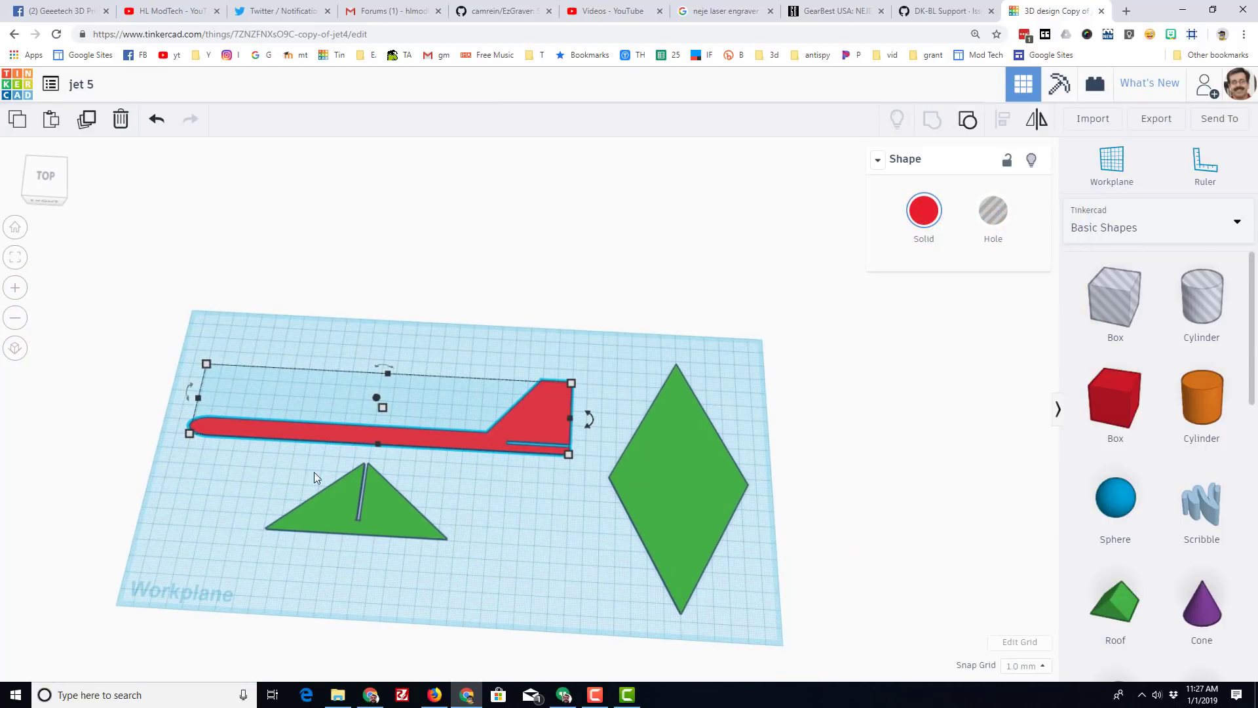
pyautogui.moveTo(202, 431)
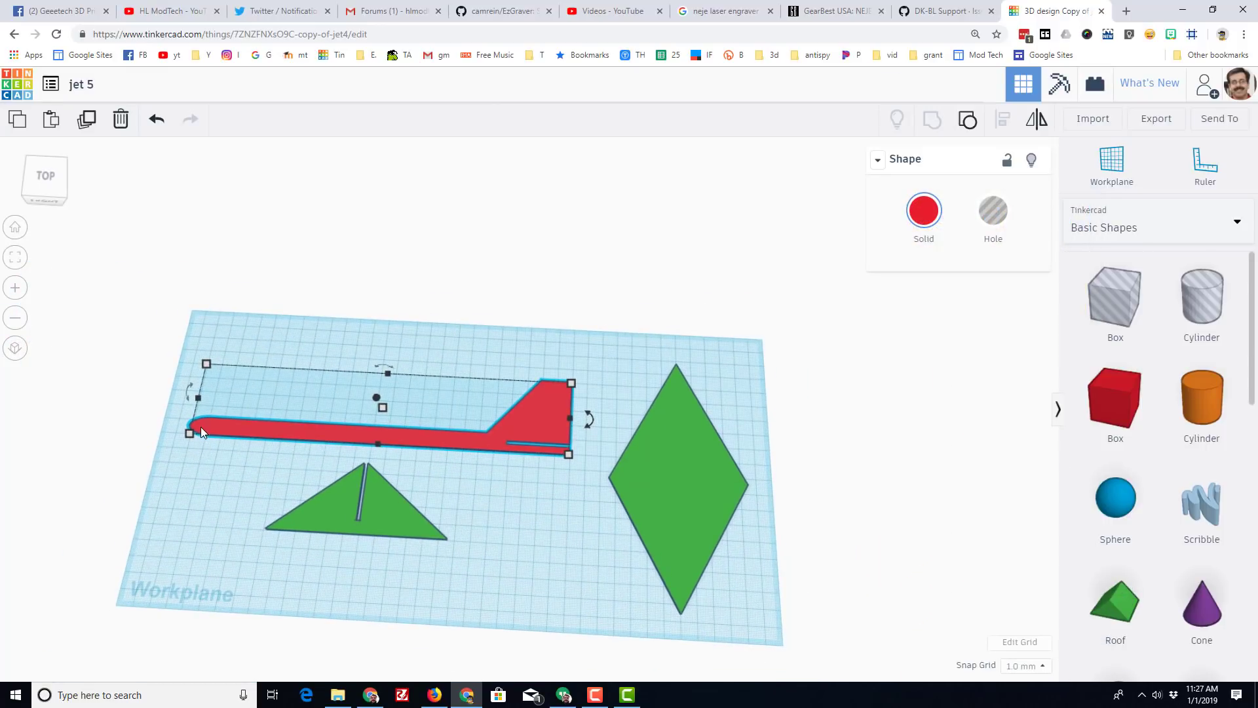
pyautogui.moveTo(656, 527)
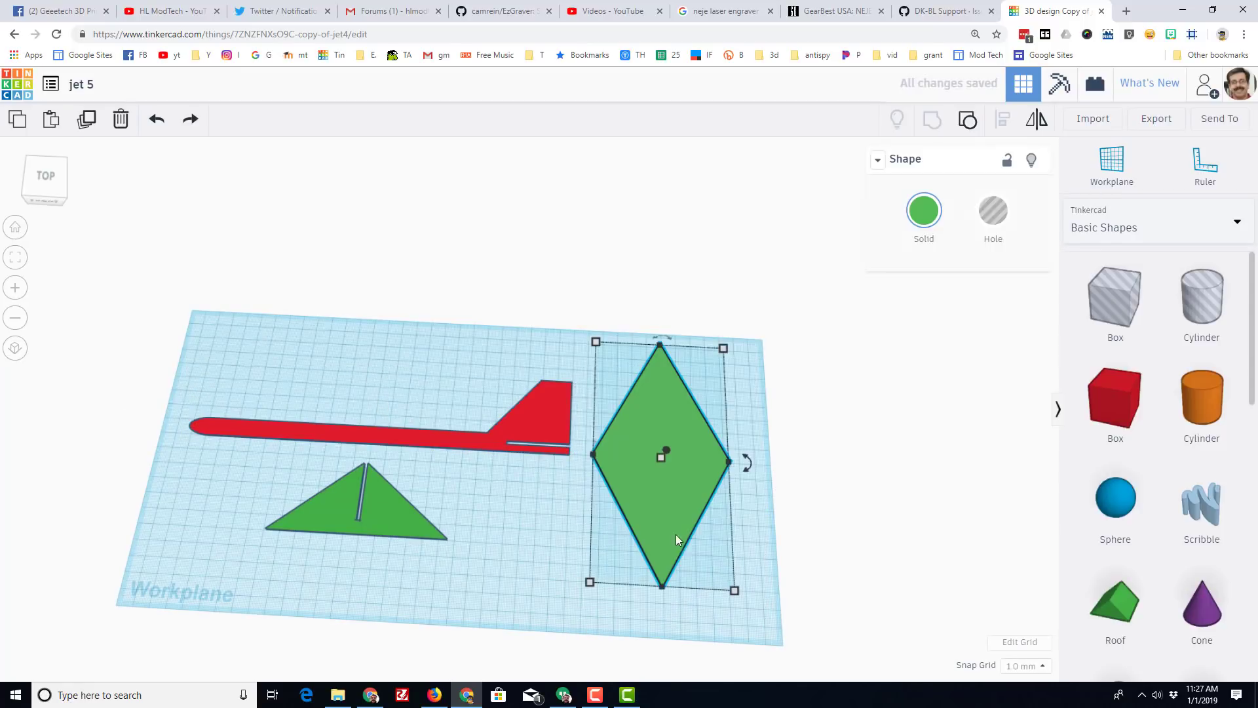
pyautogui.moveTo(664, 595)
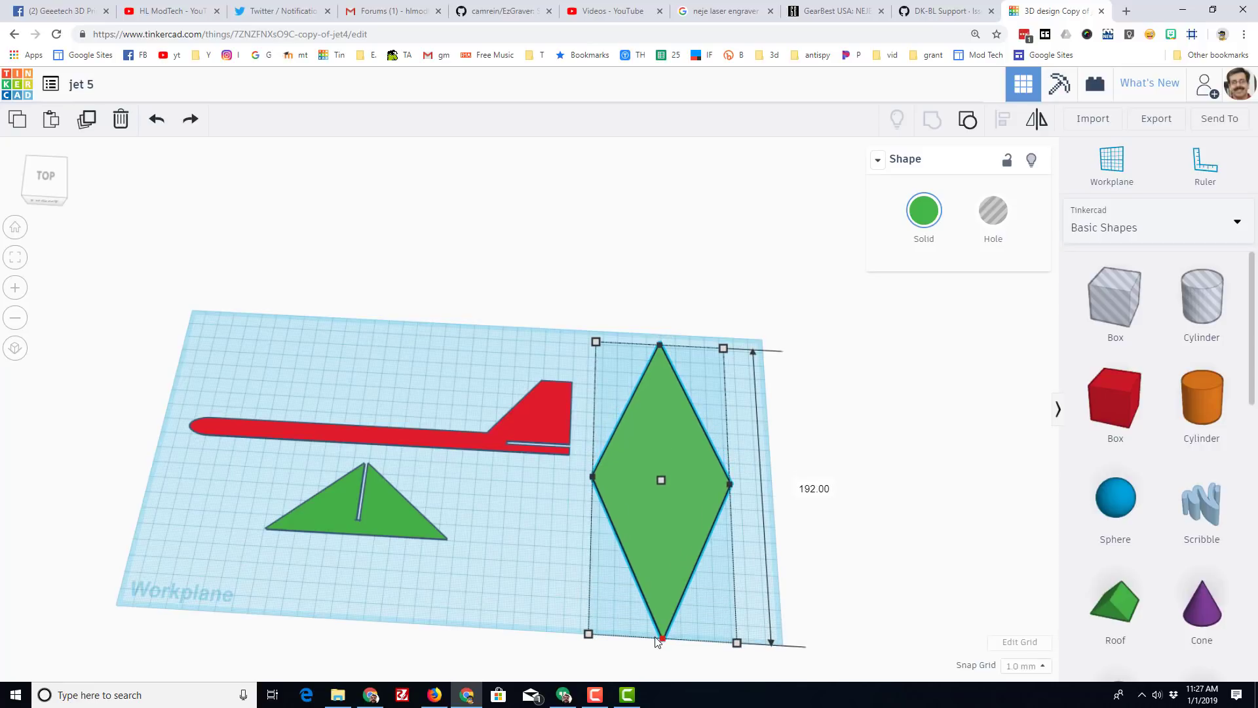
pyautogui.scroll(-3)
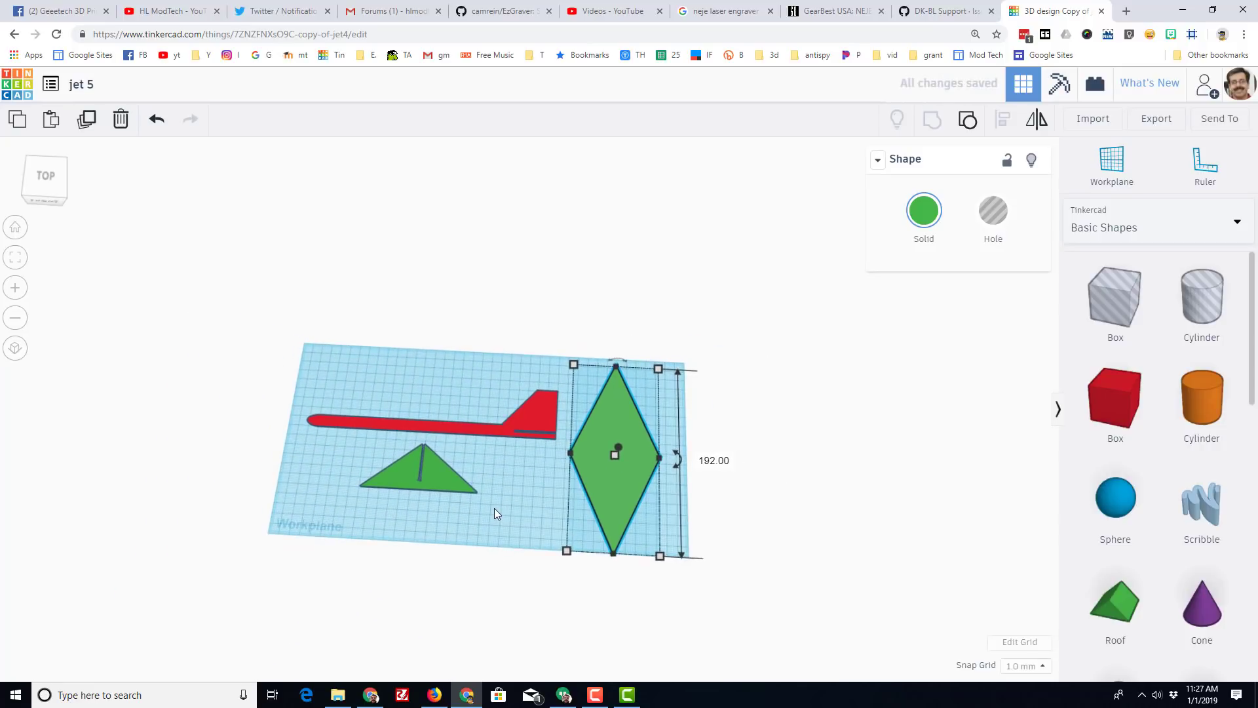
# Enlarge the workplane grid height to 300 for a 400 by 300 mm plane
pyautogui.click(1020, 641)
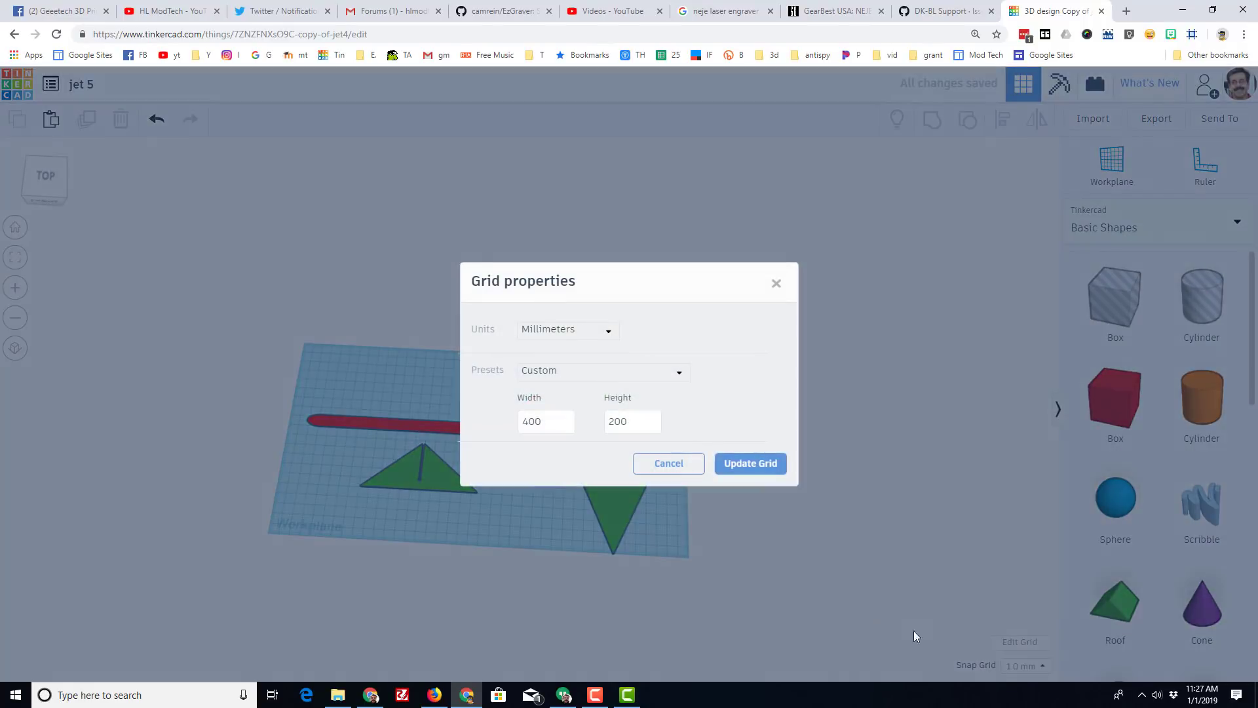
pyautogui.tripleClick(632, 420)
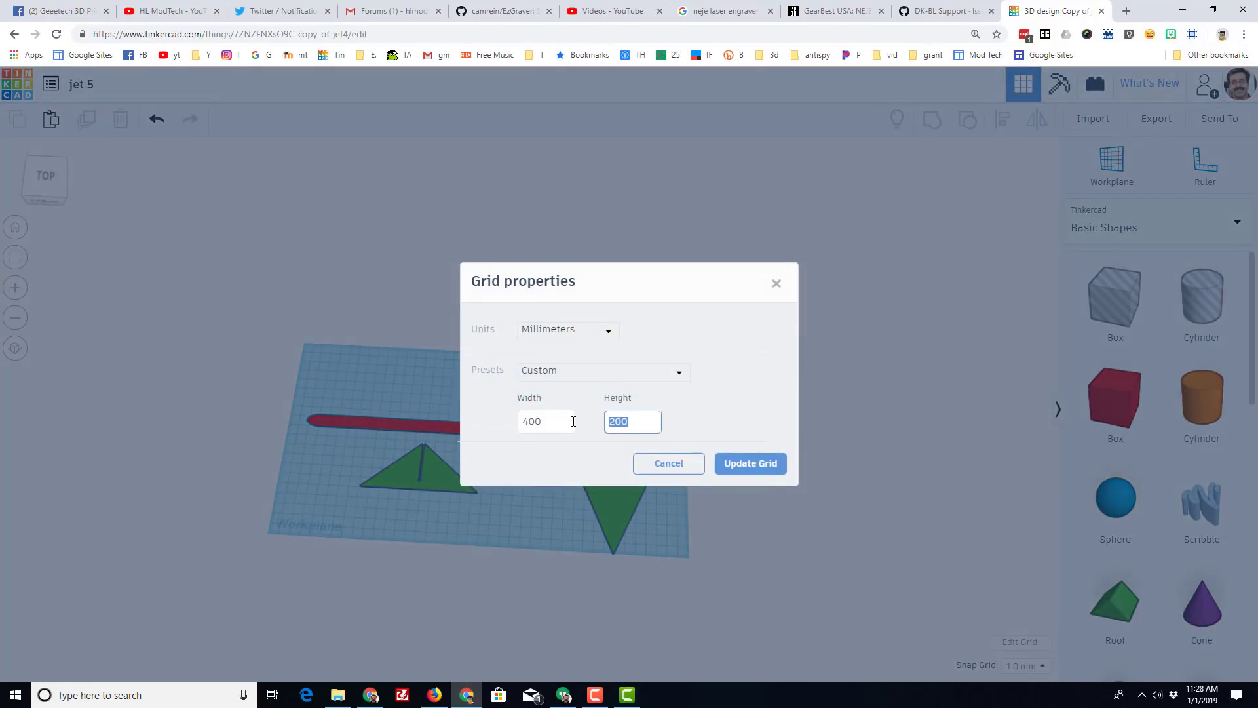
pyautogui.write('300.00')
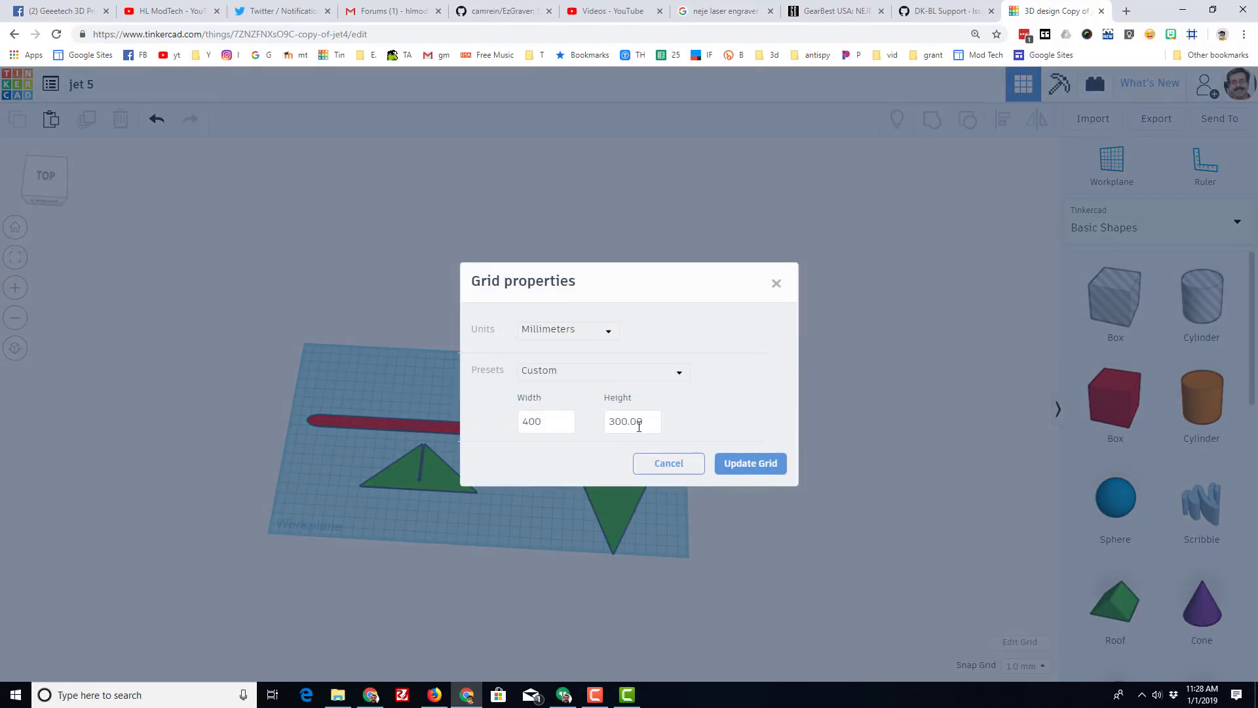
pyautogui.click(748, 463)
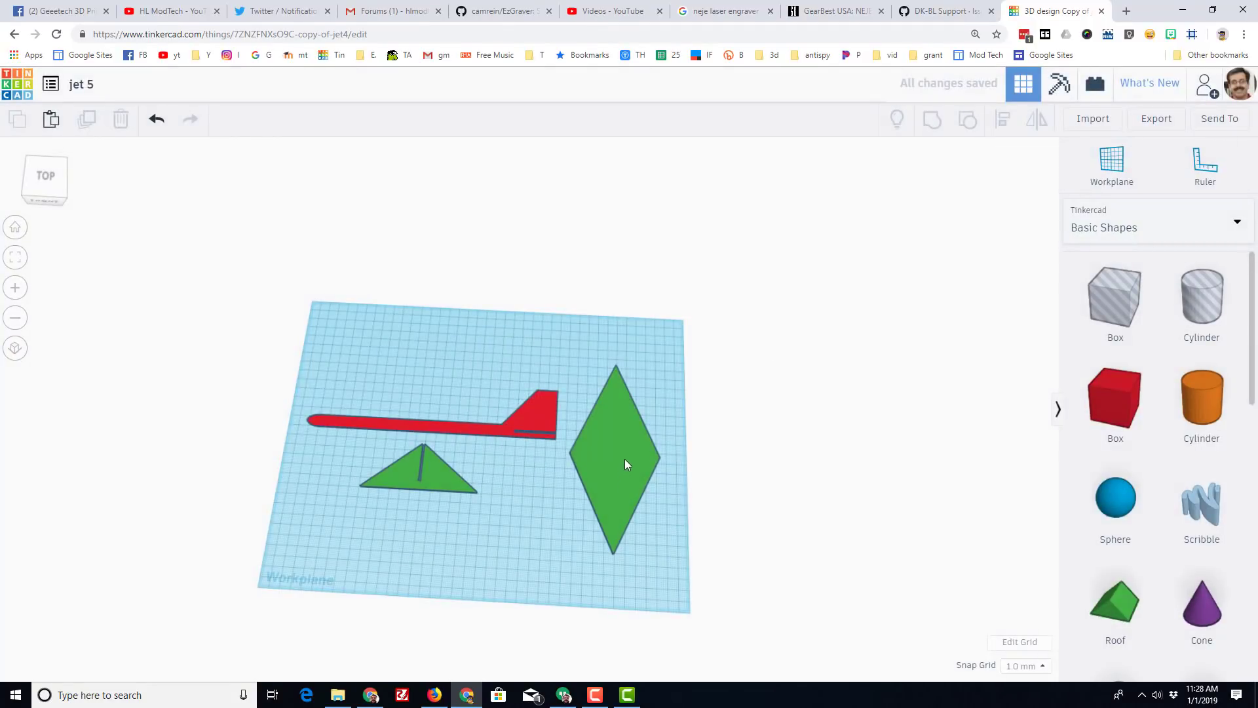
# Stretch the diamond wing to 243 mm long and select the red fuselage
pyautogui.click(613, 457)
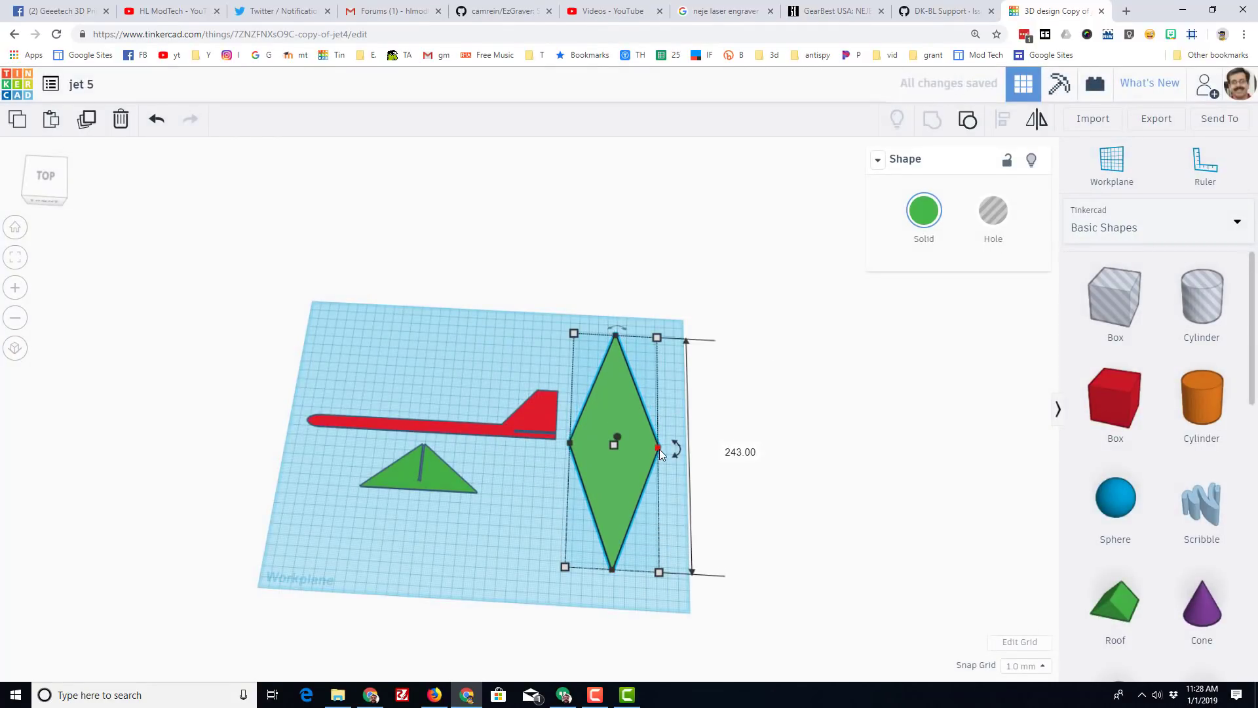
pyautogui.click(512, 531)
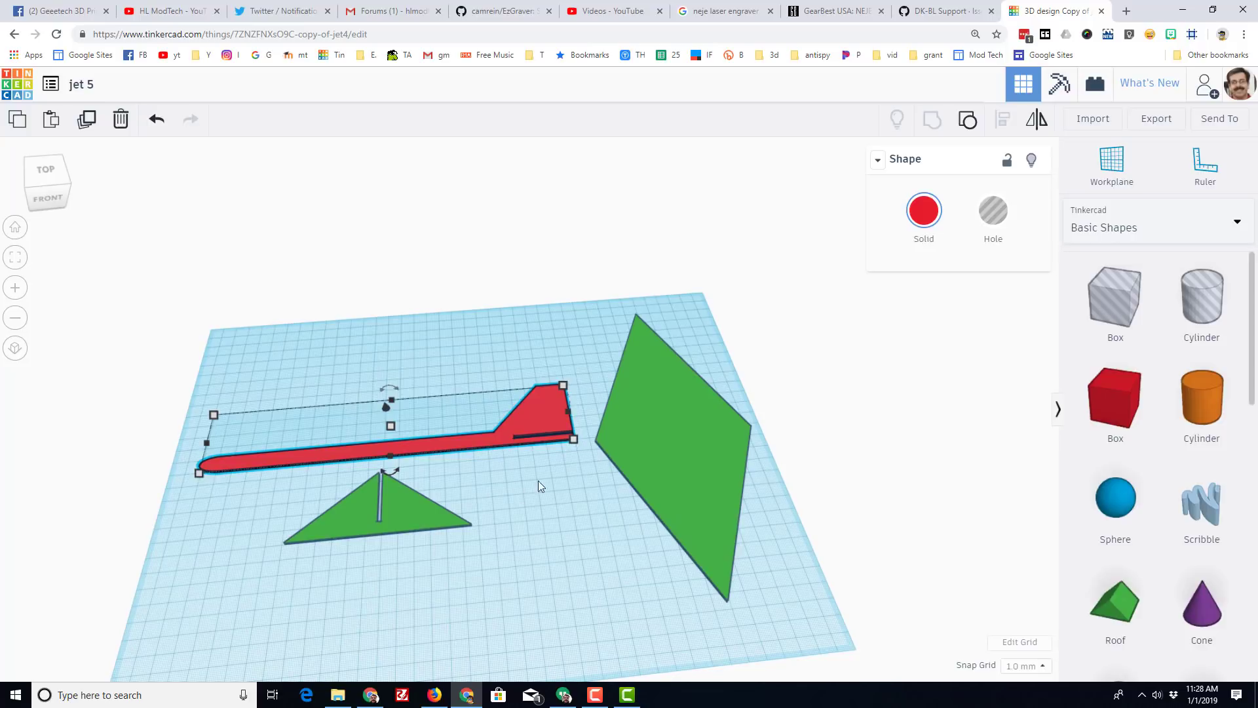
pyautogui.moveTo(1156, 118)
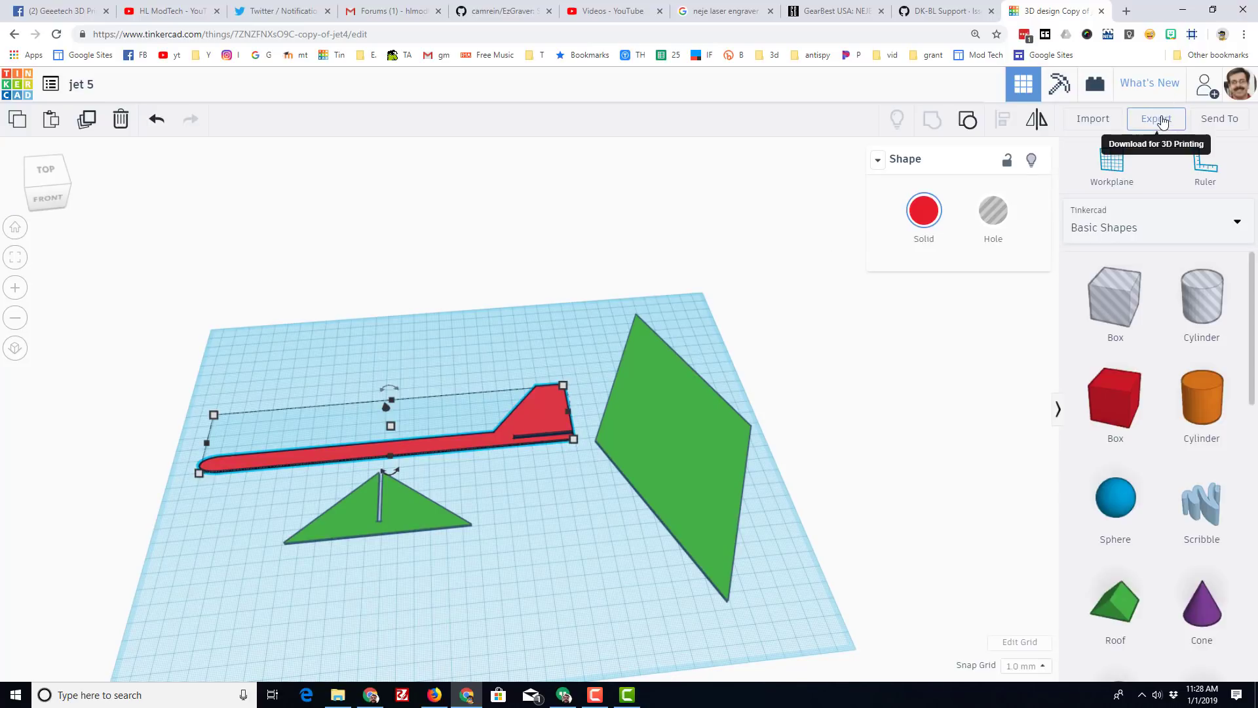
# Export the fuselage as 'jet 5 fuselage.svg' into Dropbox > 3dmodeling > keychains
pyautogui.click(1155, 118)
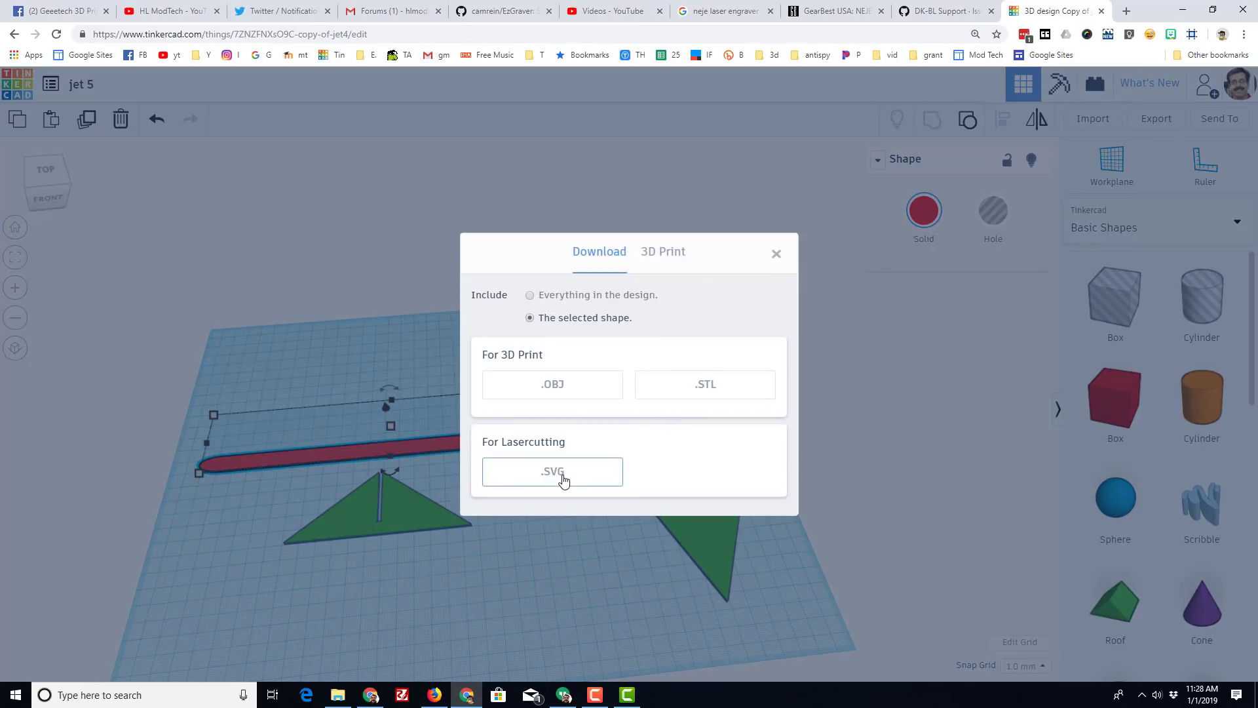
pyautogui.moveTo(570, 320)
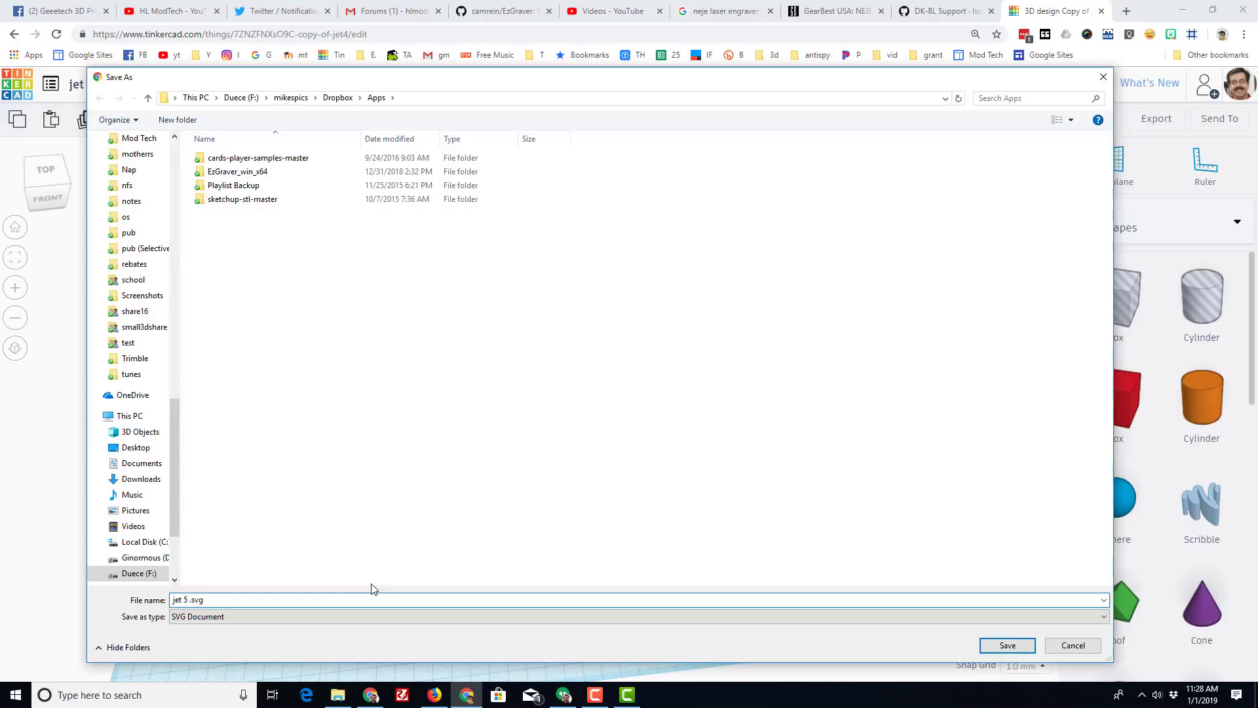
pyautogui.write('fuselage')
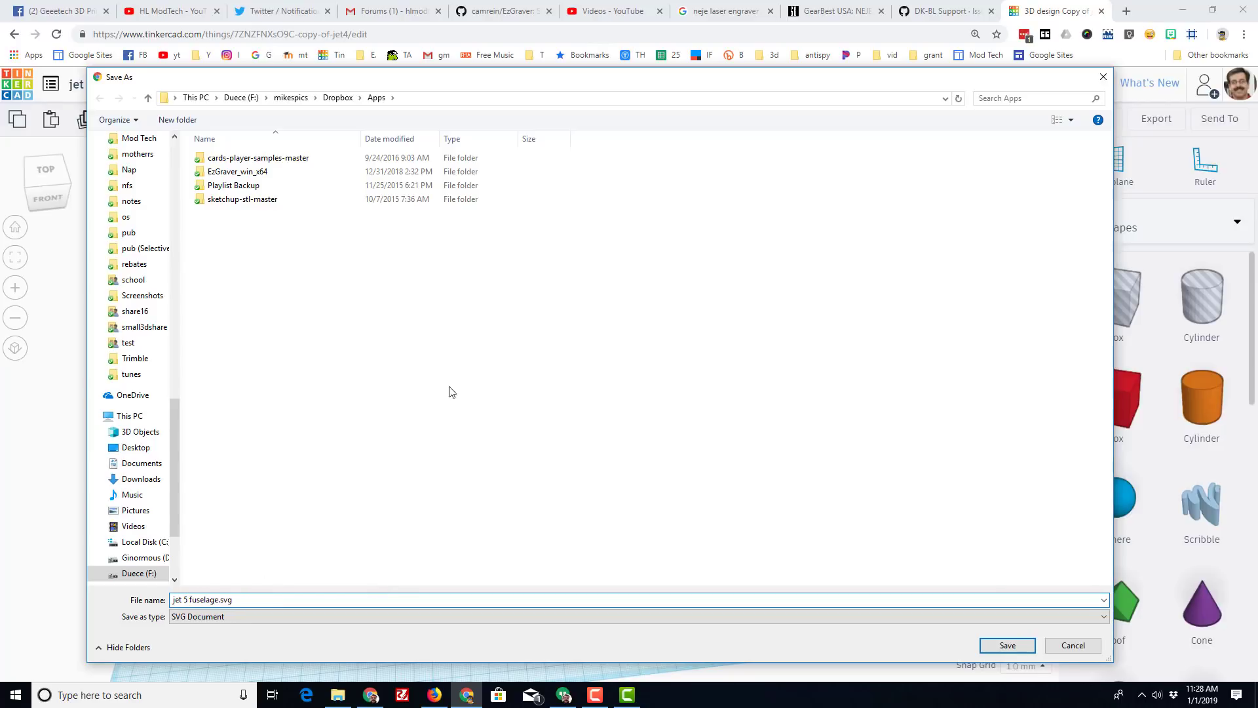
pyautogui.click(338, 97)
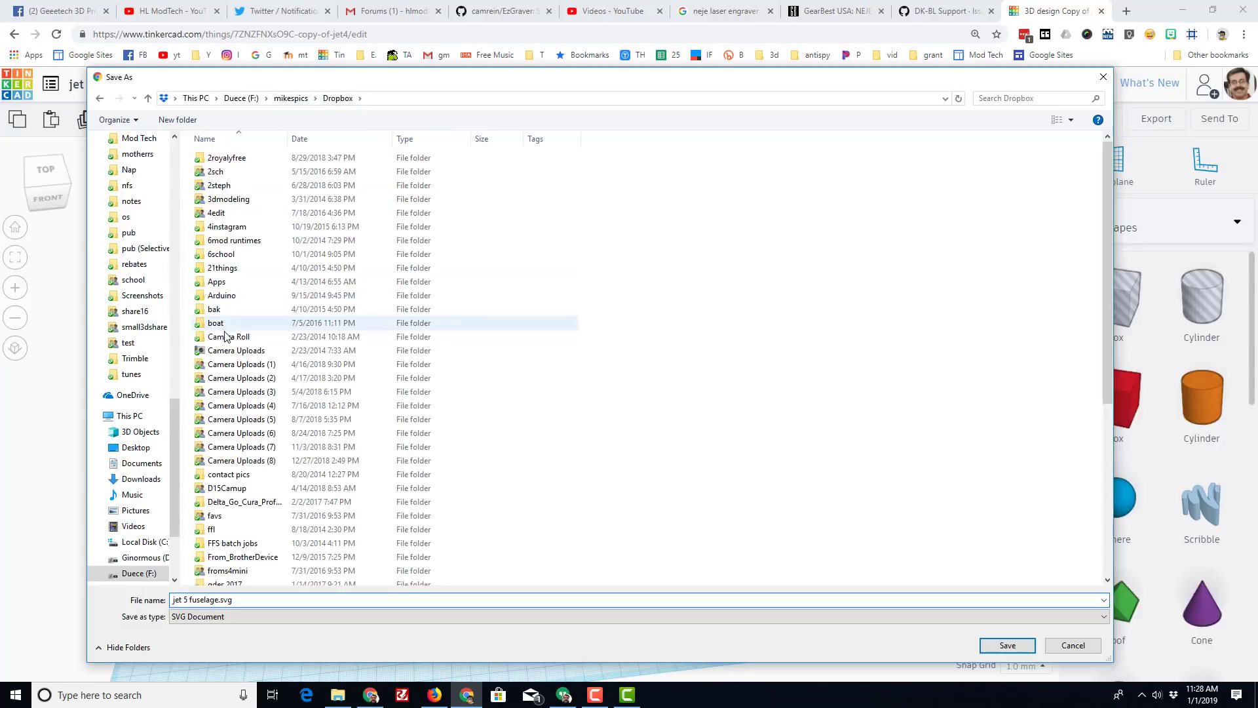
pyautogui.doubleClick(230, 199)
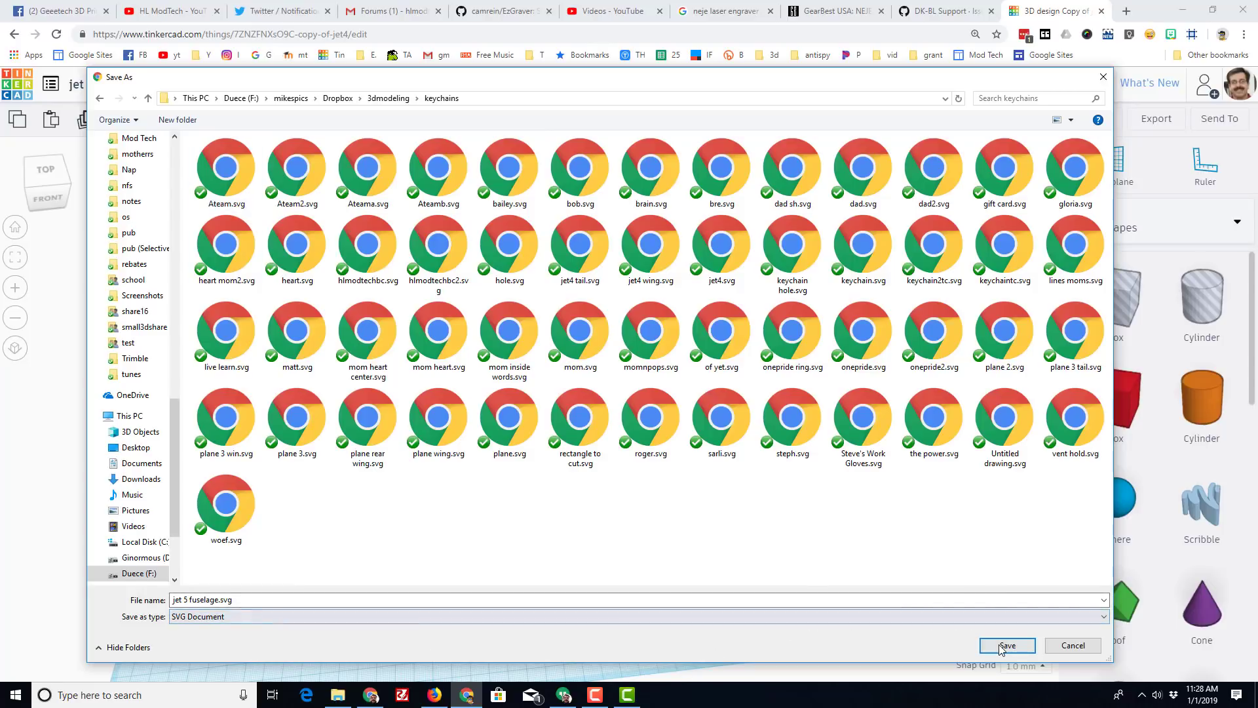
pyautogui.click(1006, 645)
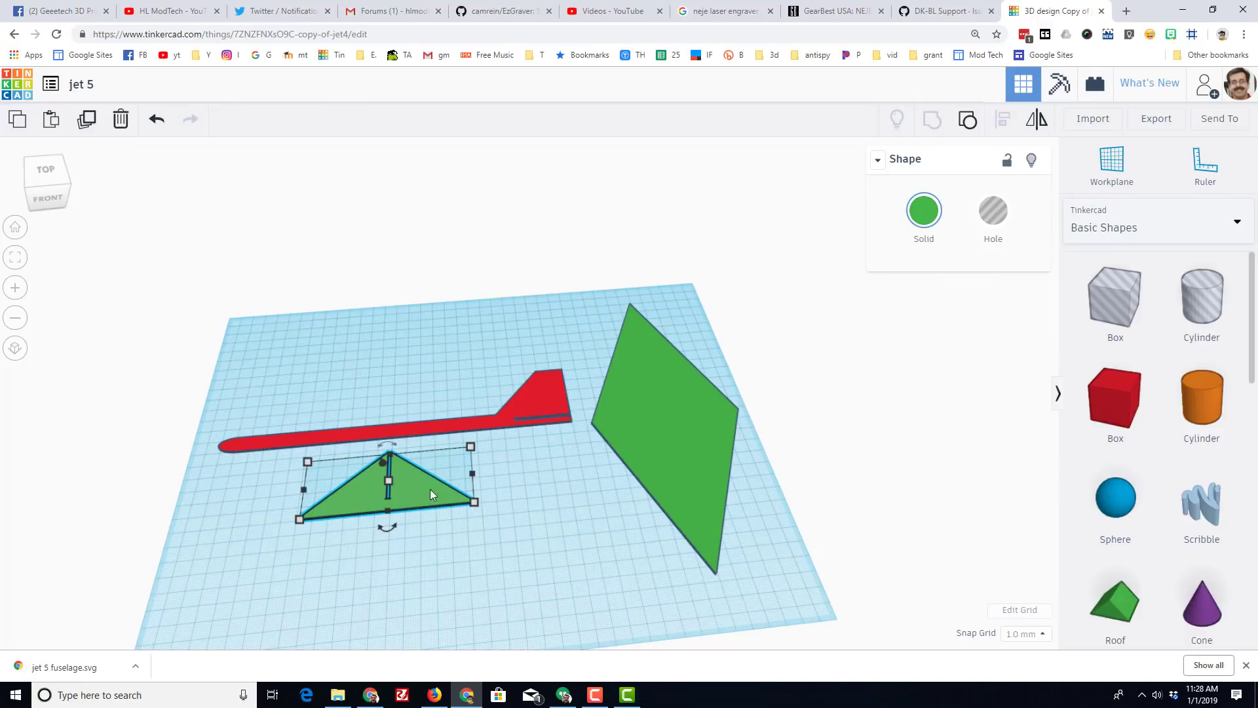
# Export the tail triangle as 'jet 5 tail.svg' into the keychains folder
pyautogui.click(1156, 118)
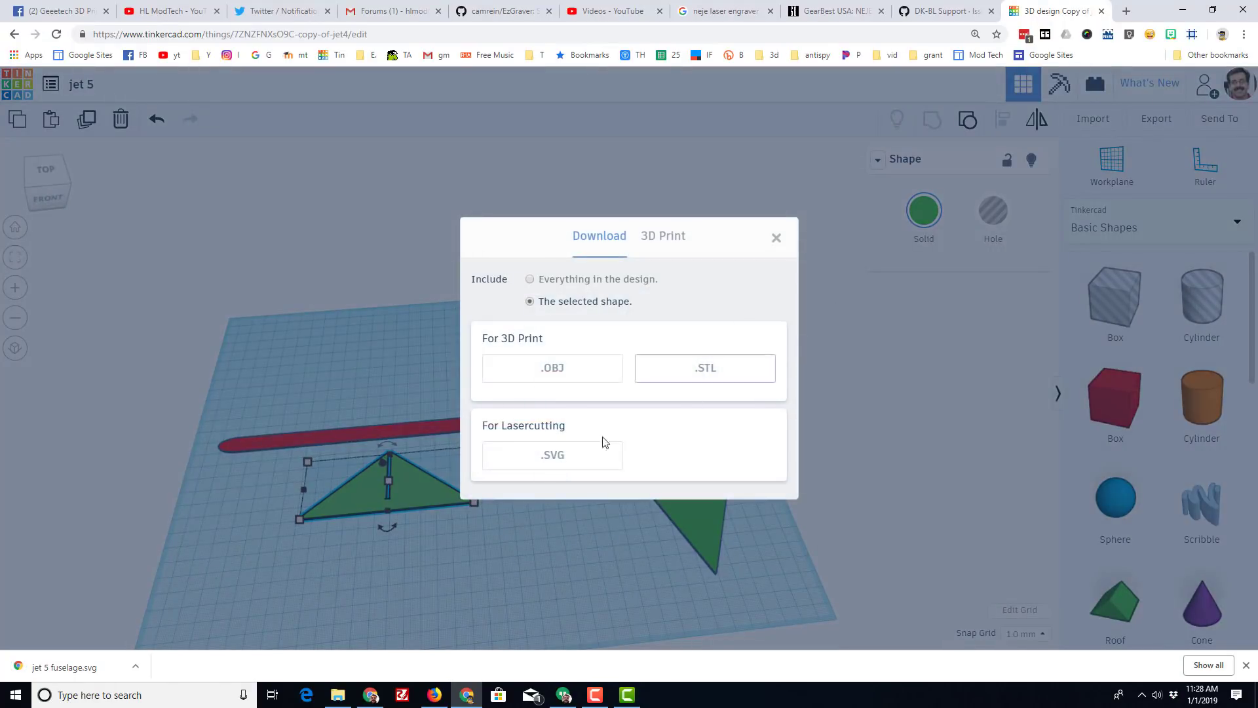
pyautogui.click(552, 454)
pyautogui.write('jet 5 tail.svg')
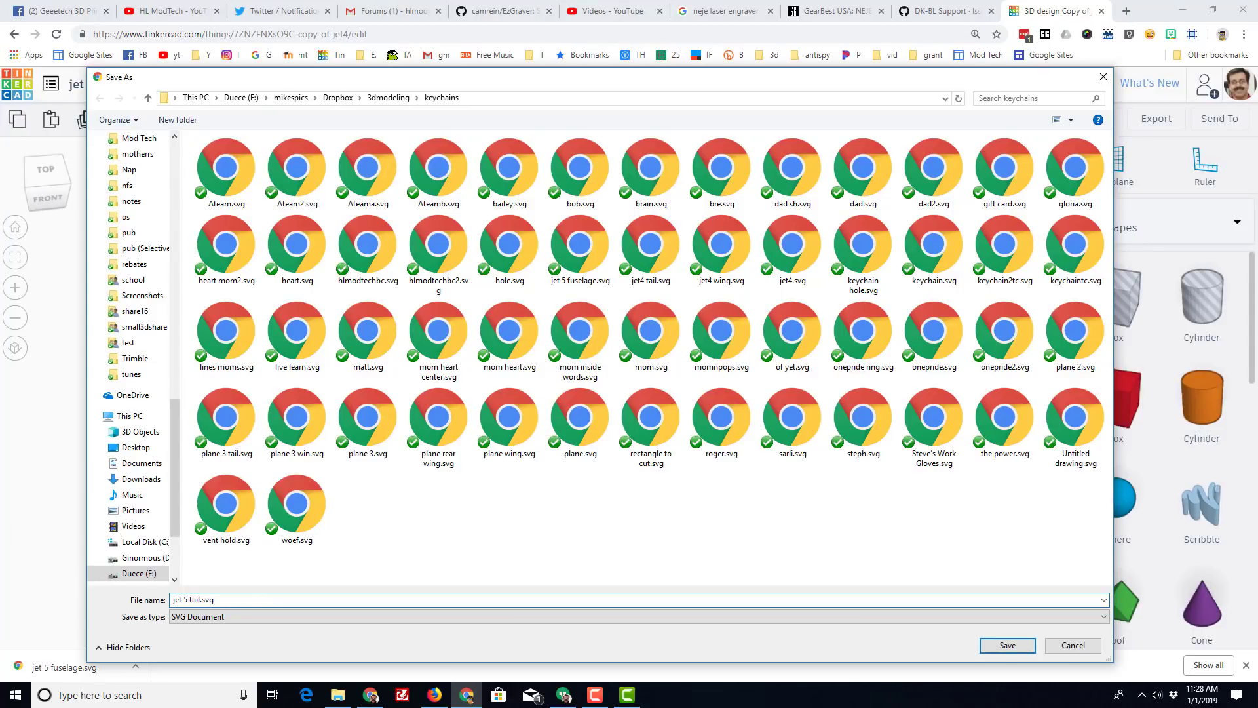
pyautogui.click(1007, 645)
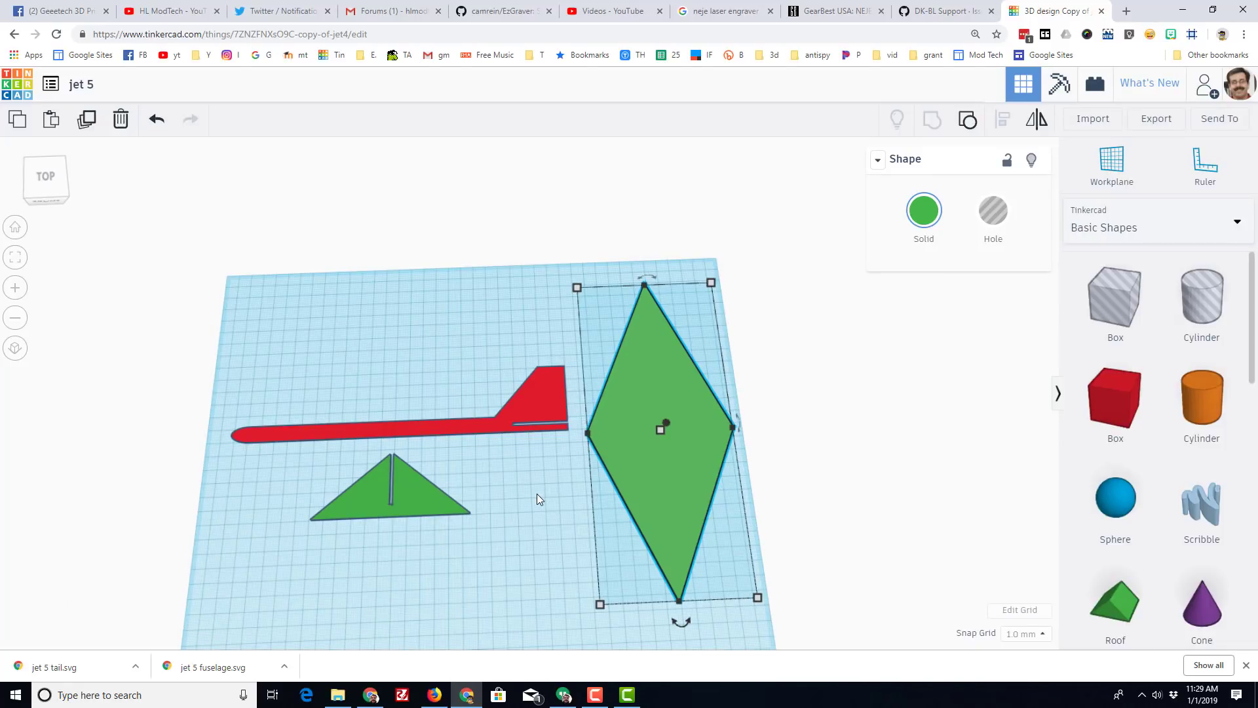
pyautogui.moveTo(525, 511)
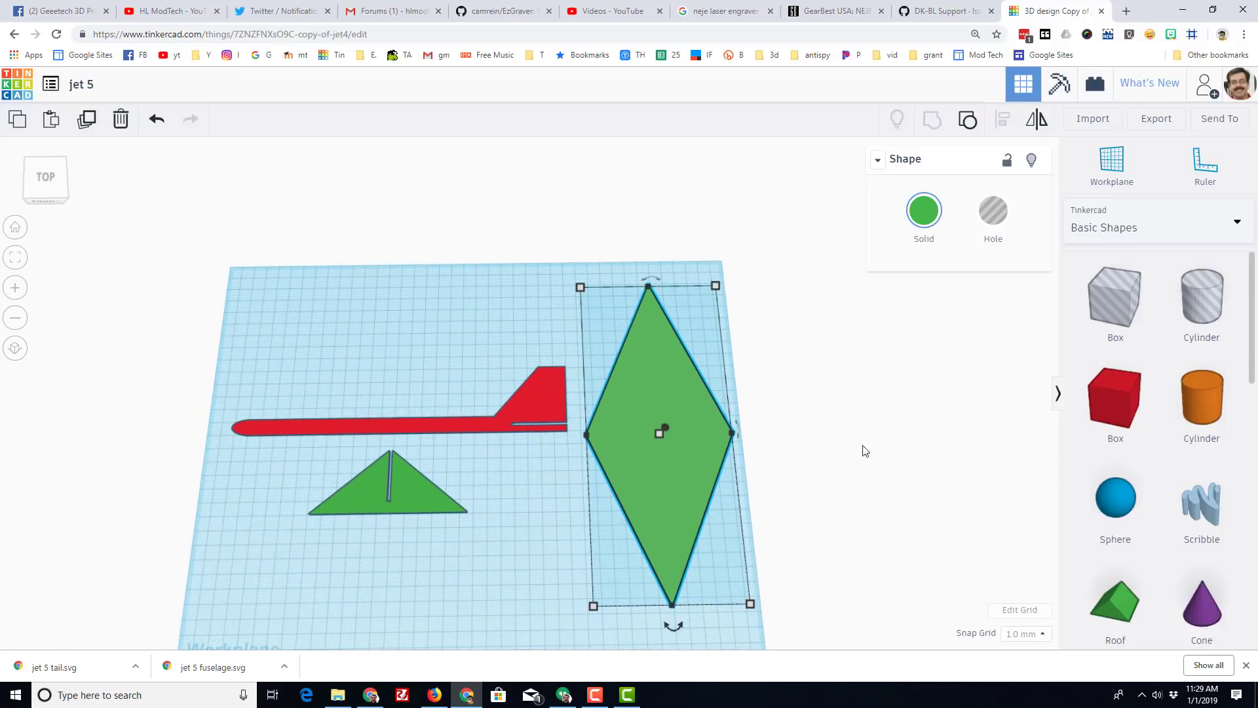
# Export the diamond wing as 'jet 5 wing.svg'
pyautogui.click(1156, 118)
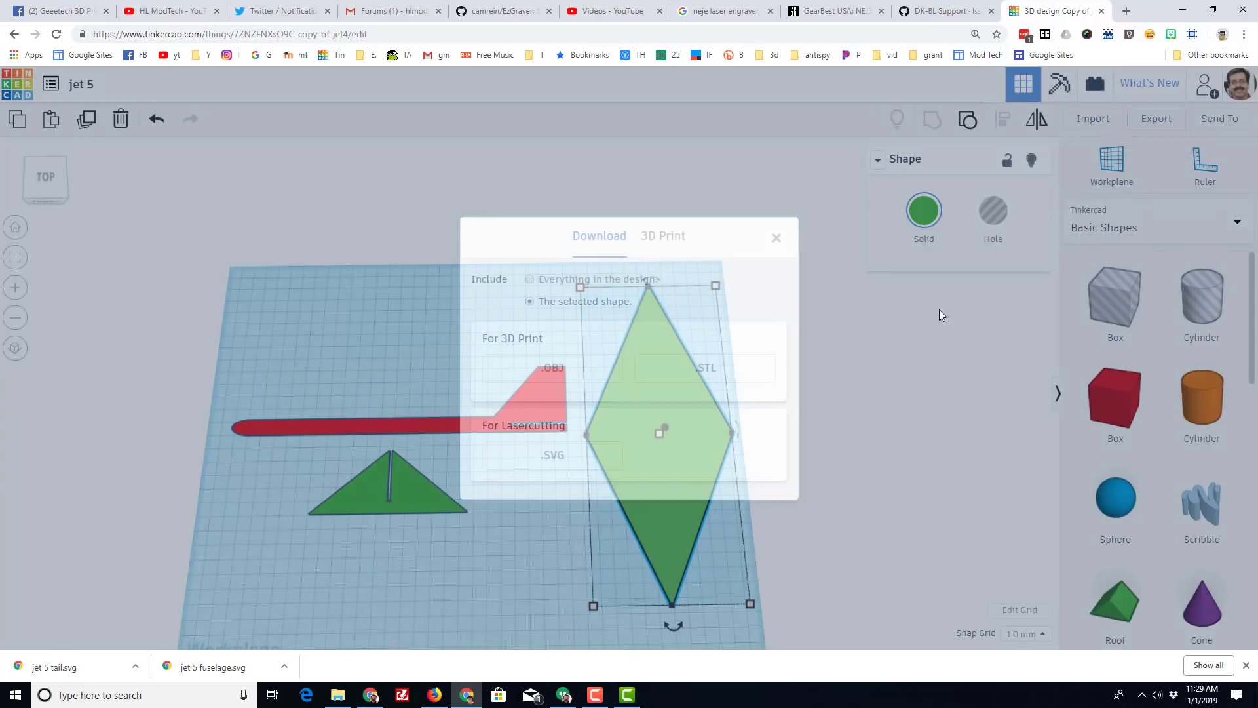
pyautogui.click(552, 454)
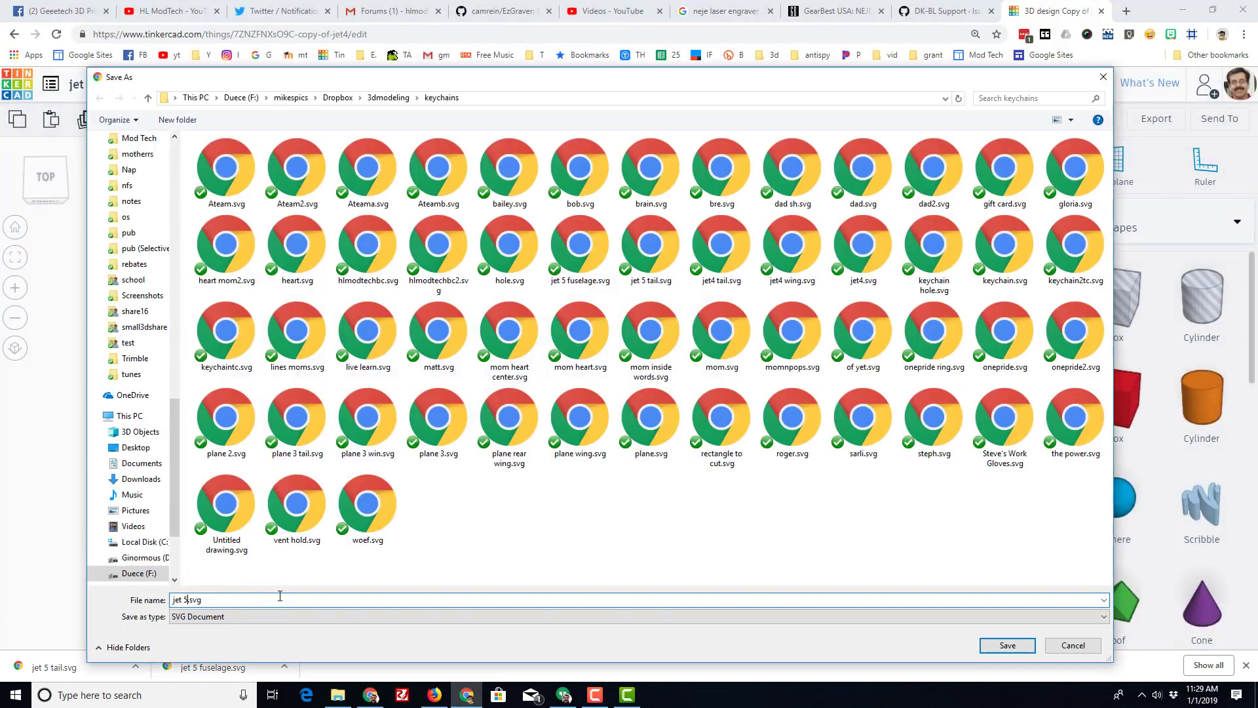
pyautogui.click(1007, 645)
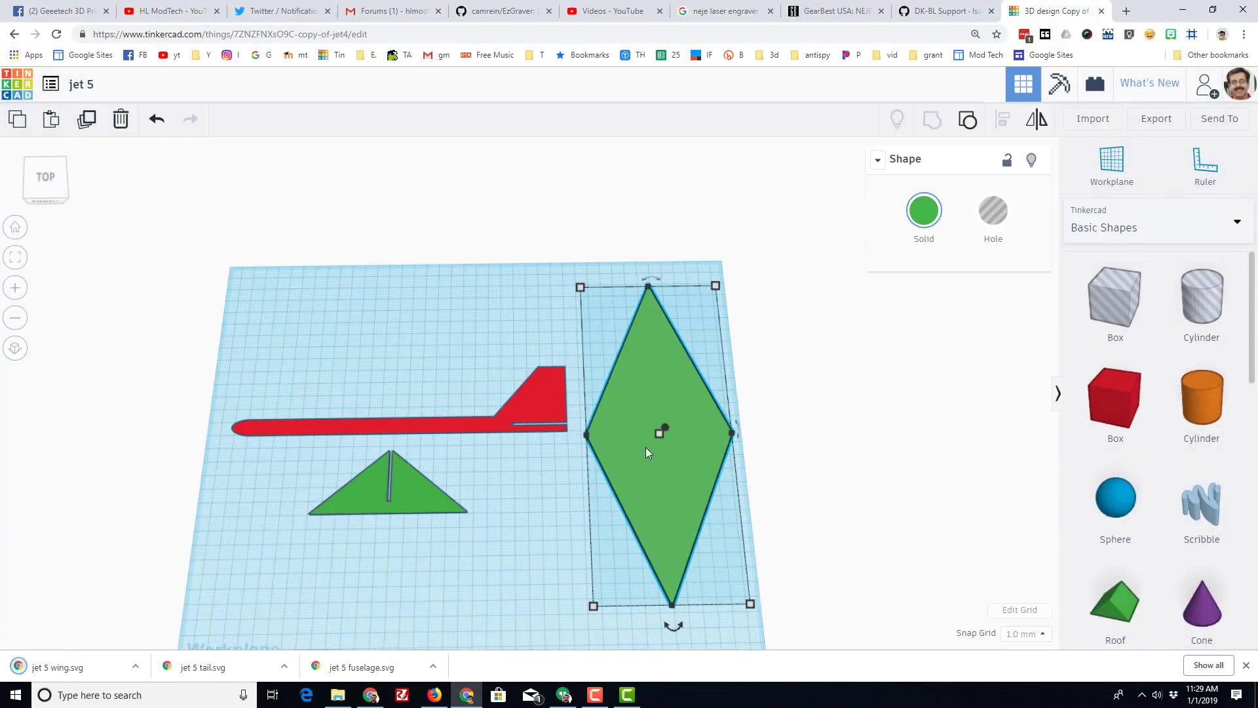
pyautogui.moveTo(544, 506)
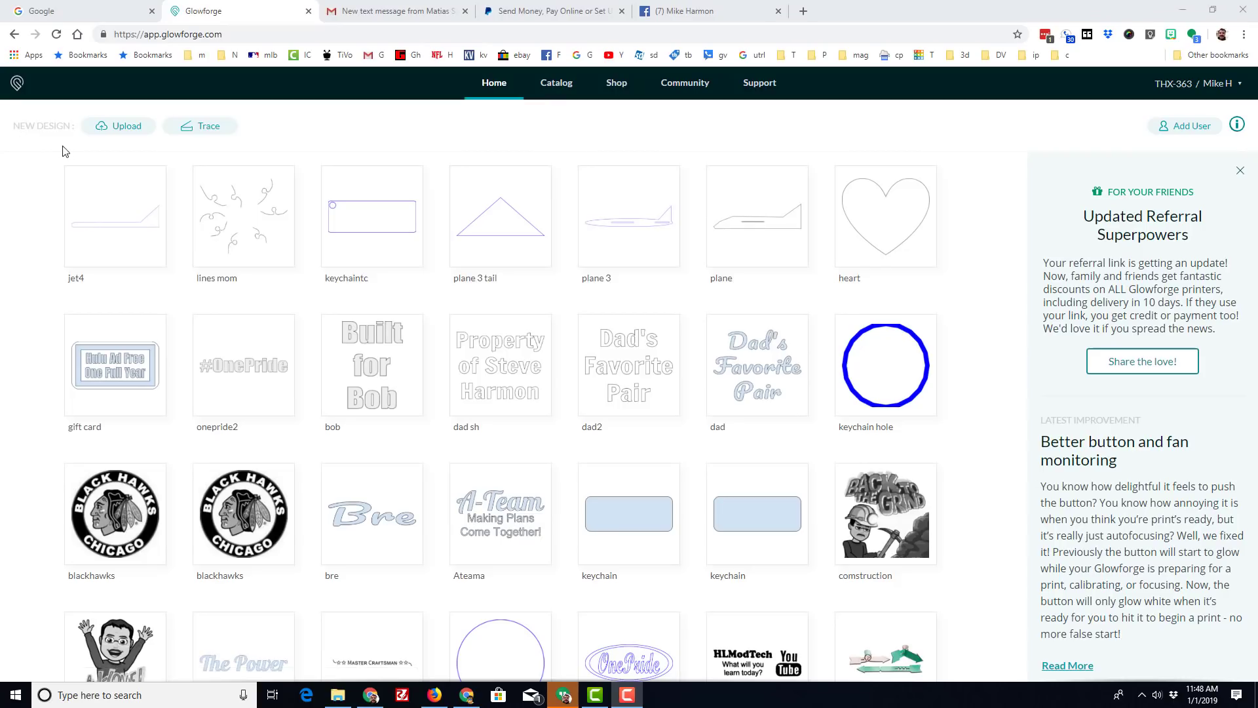
pyautogui.moveTo(287, 160)
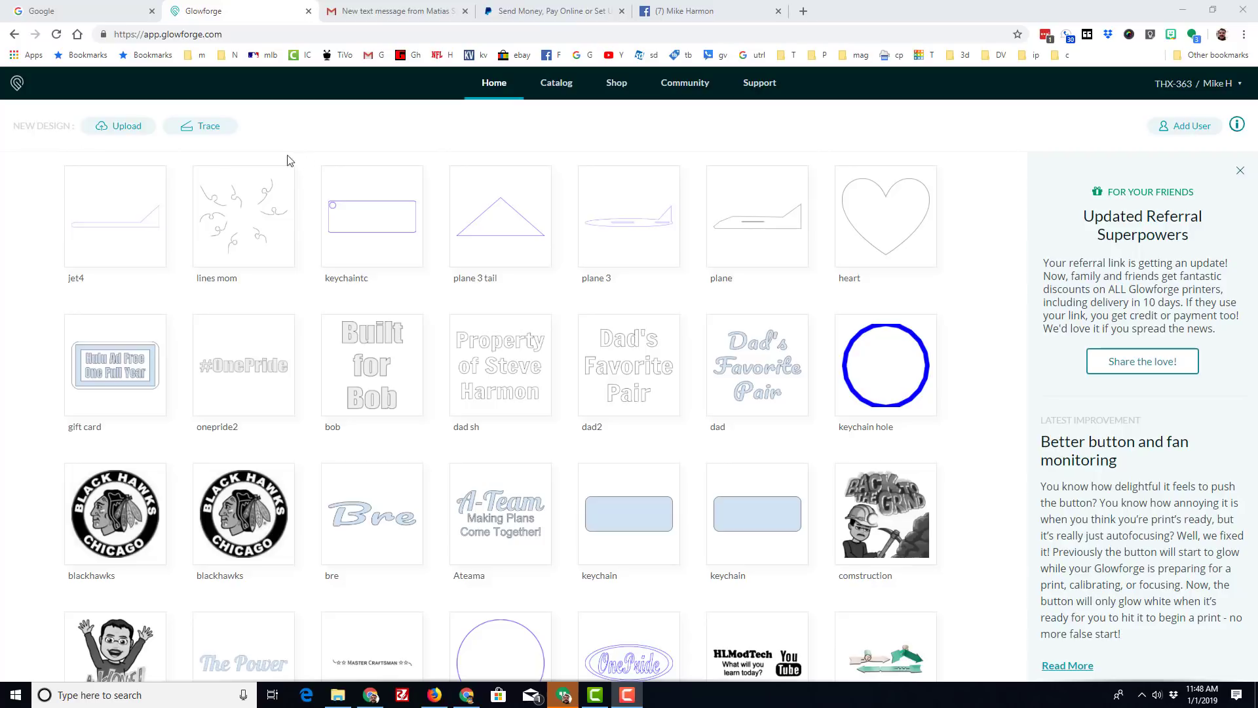
# Start a new design by uploading 'jet 5 wing.svg' onto the bed
pyautogui.click(118, 125)
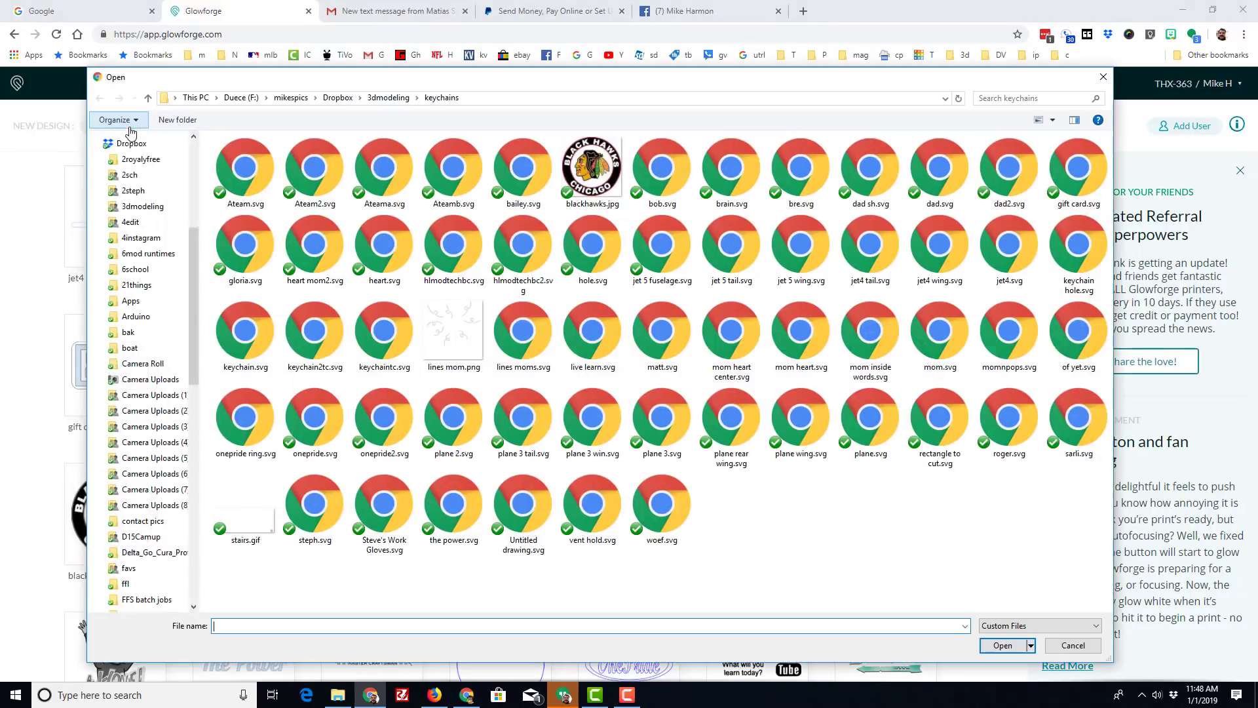
pyautogui.scroll(-3)
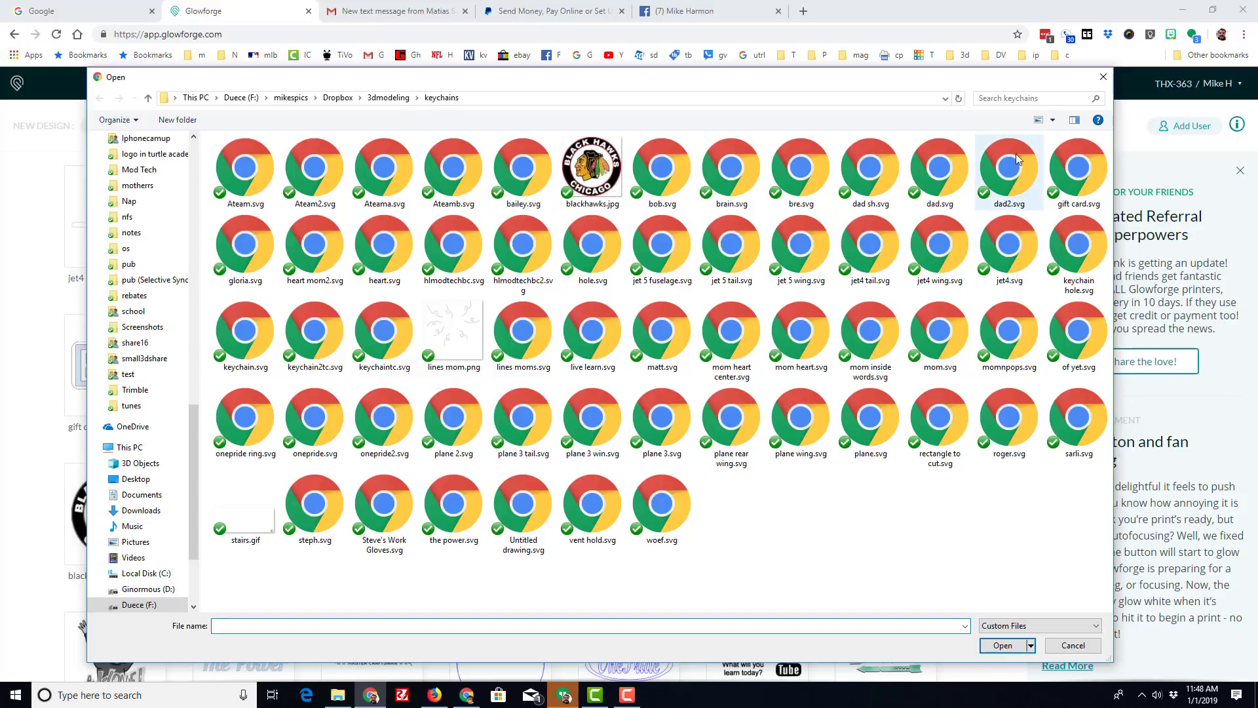
pyautogui.moveTo(1052, 128)
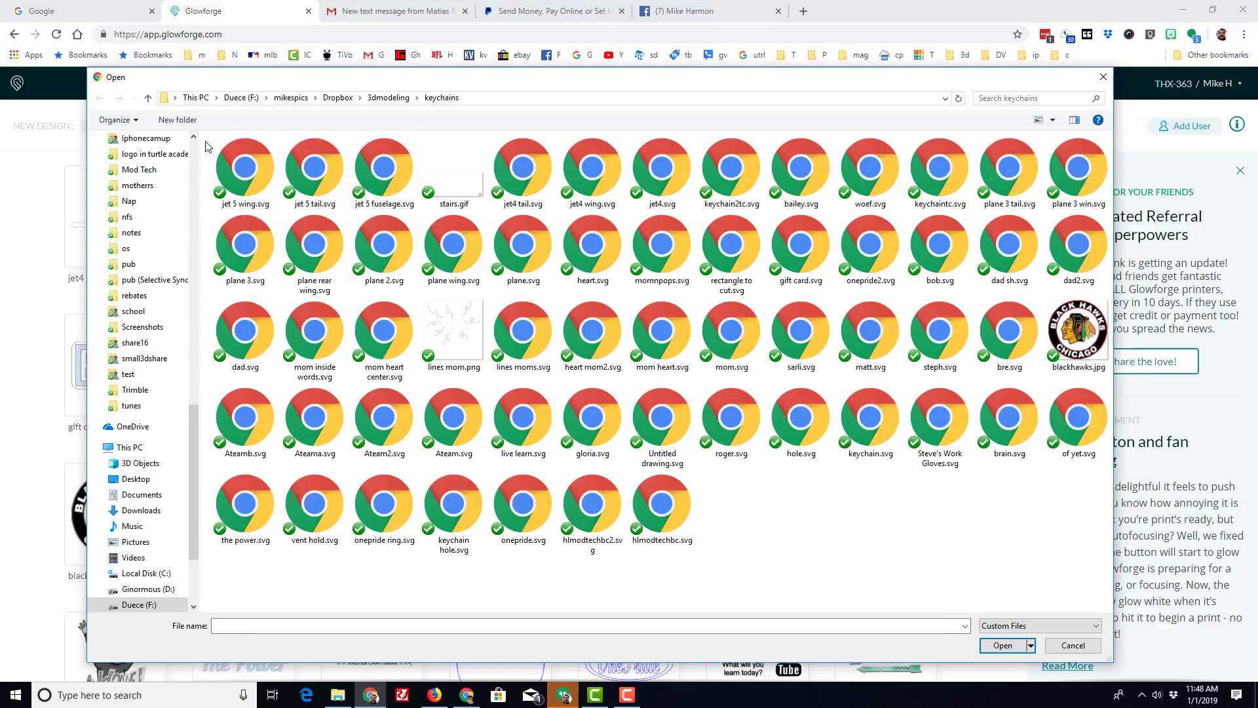
pyautogui.click(245, 169)
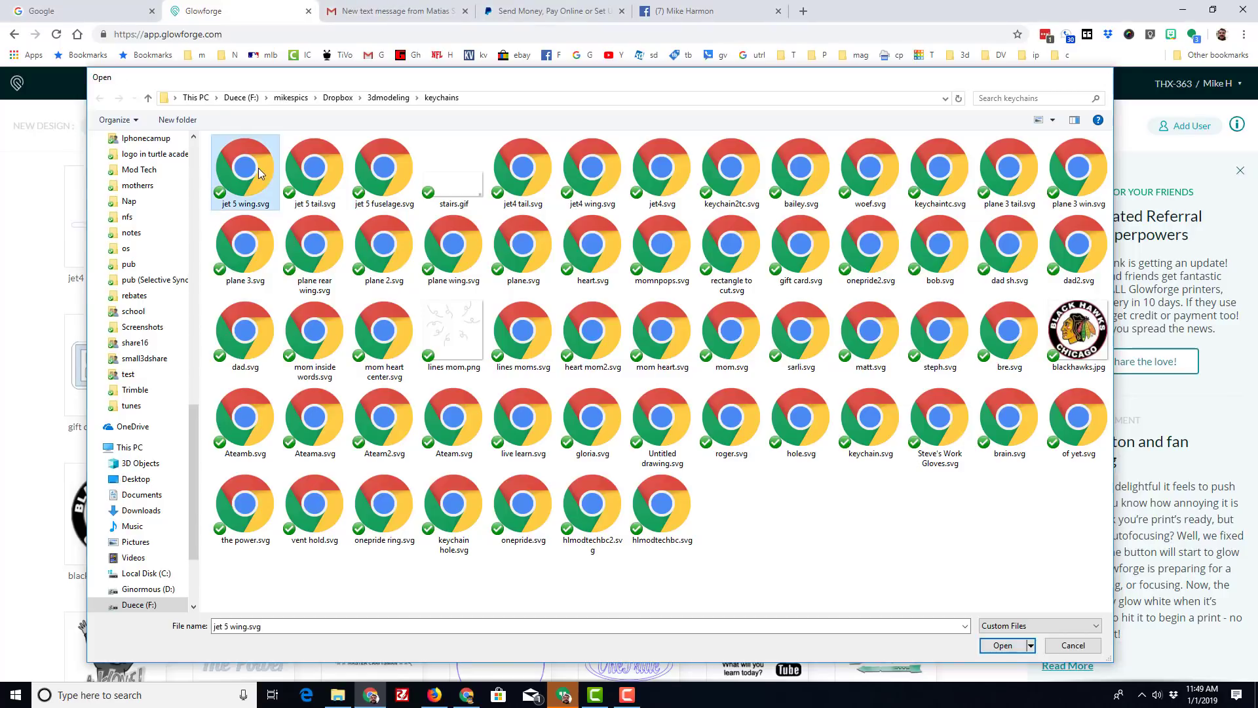
pyautogui.click(1001, 645)
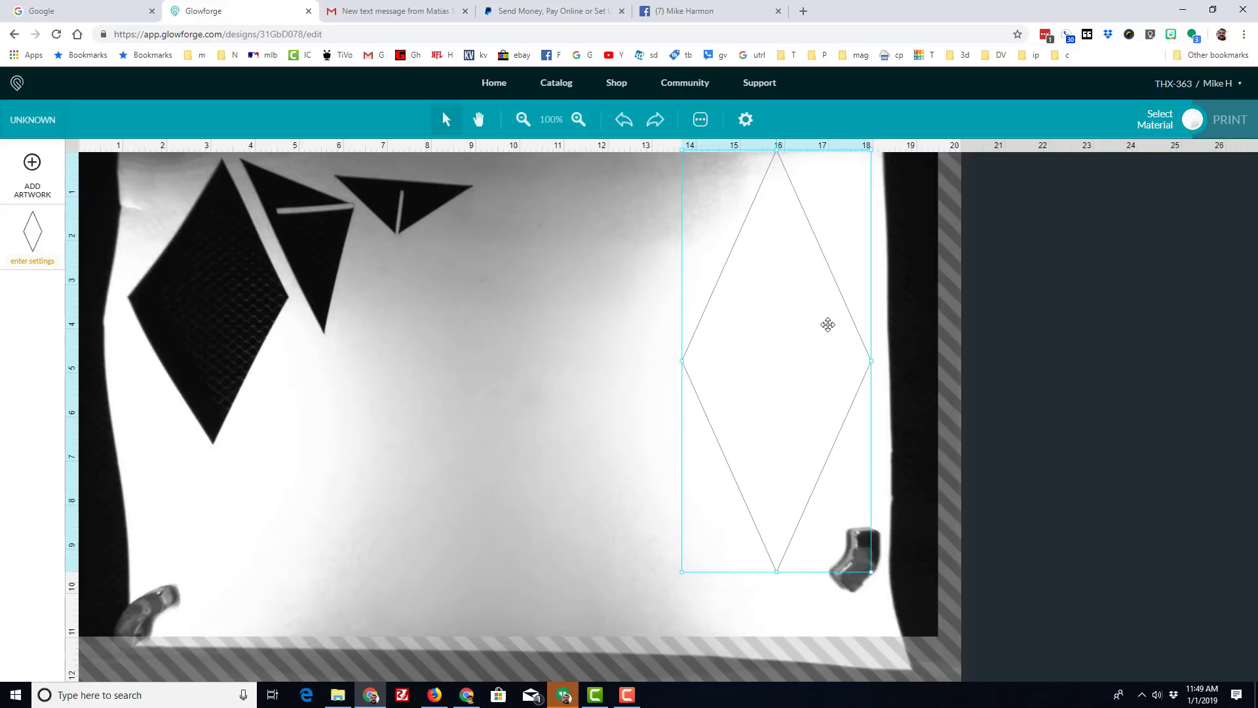
# Add 'jet 5 tail.svg' to the same design as extra artwork
pyautogui.scroll(-3)
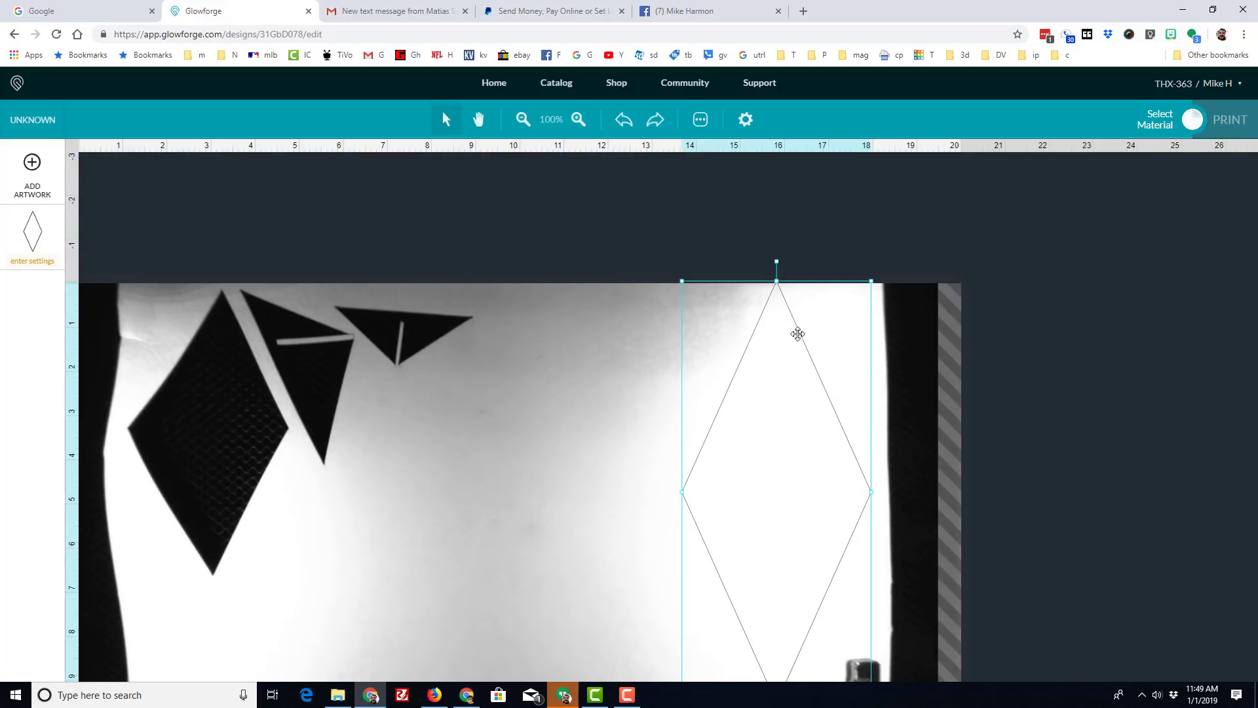
pyautogui.click(31, 163)
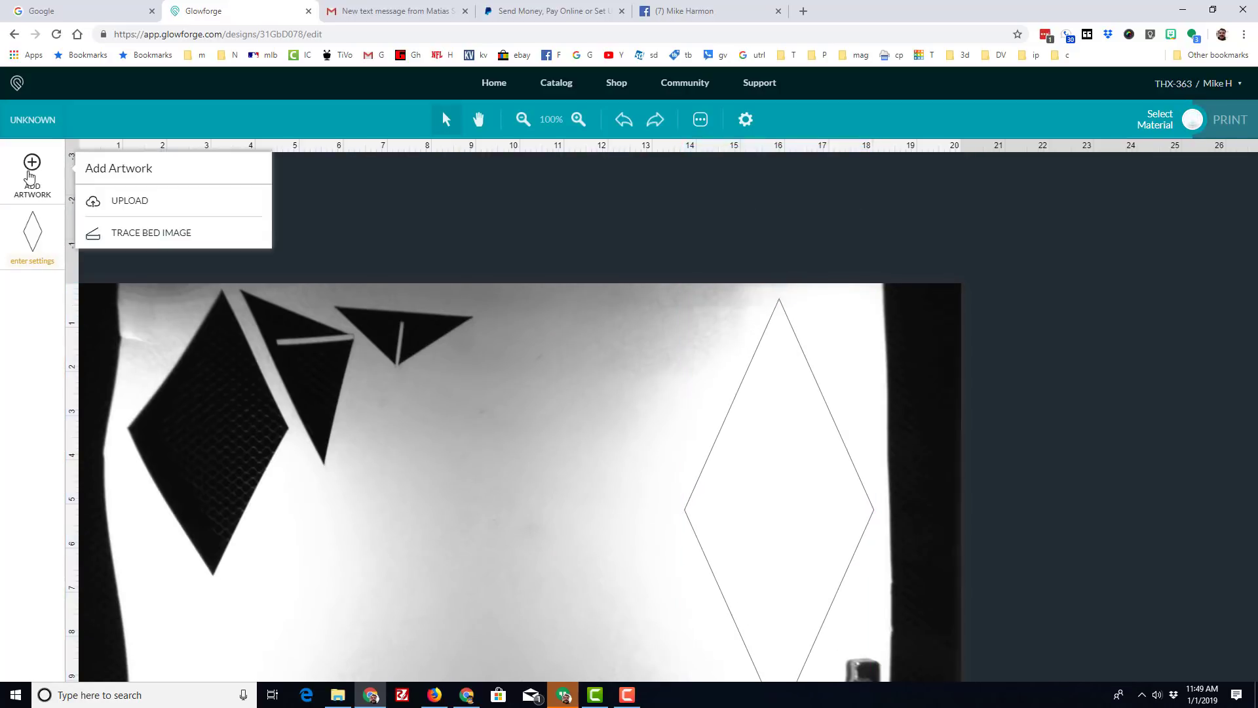
pyautogui.click(130, 200)
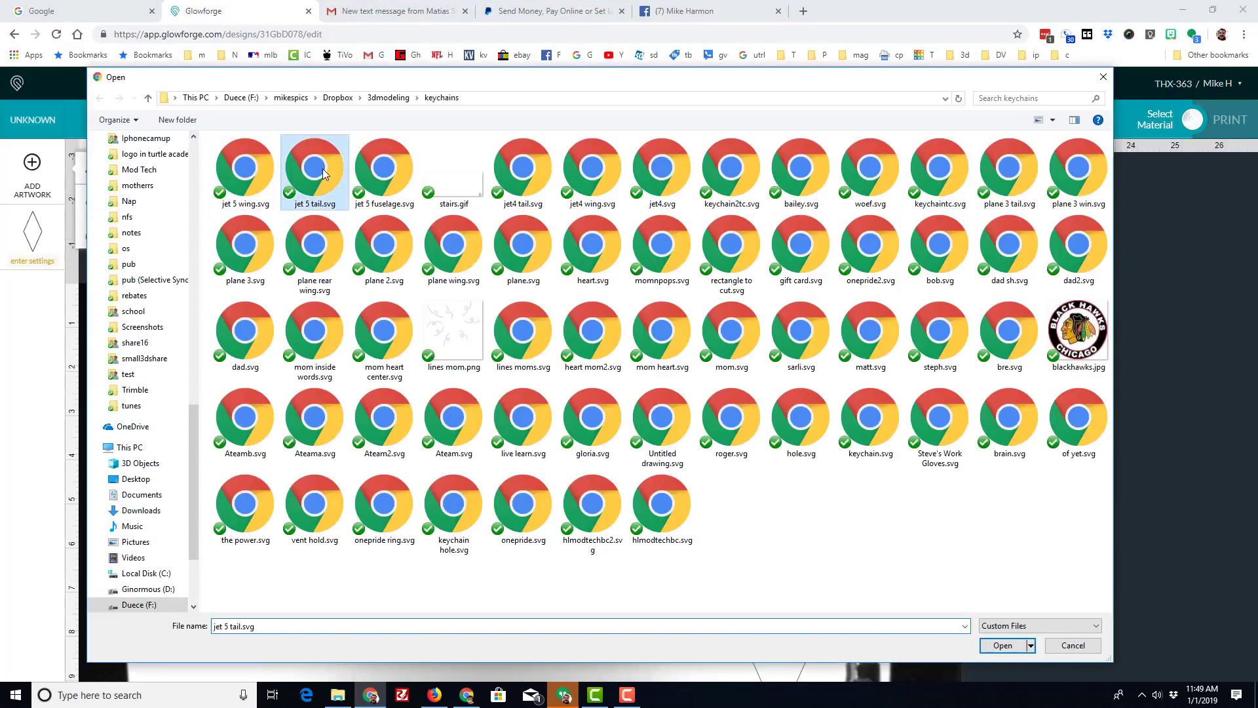
pyautogui.click(1001, 645)
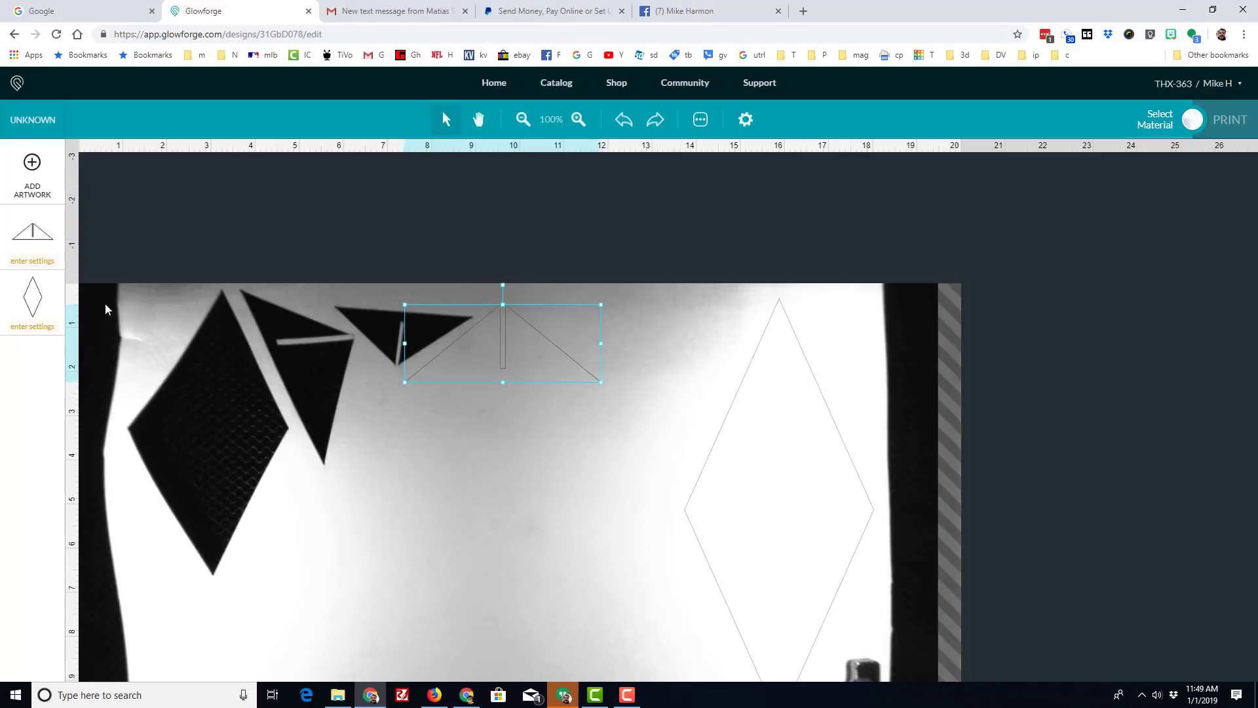
# Give the tail the whiteboard1 custom cut preset (speed 200) and select its precision power for change to 30
pyautogui.click(32, 260)
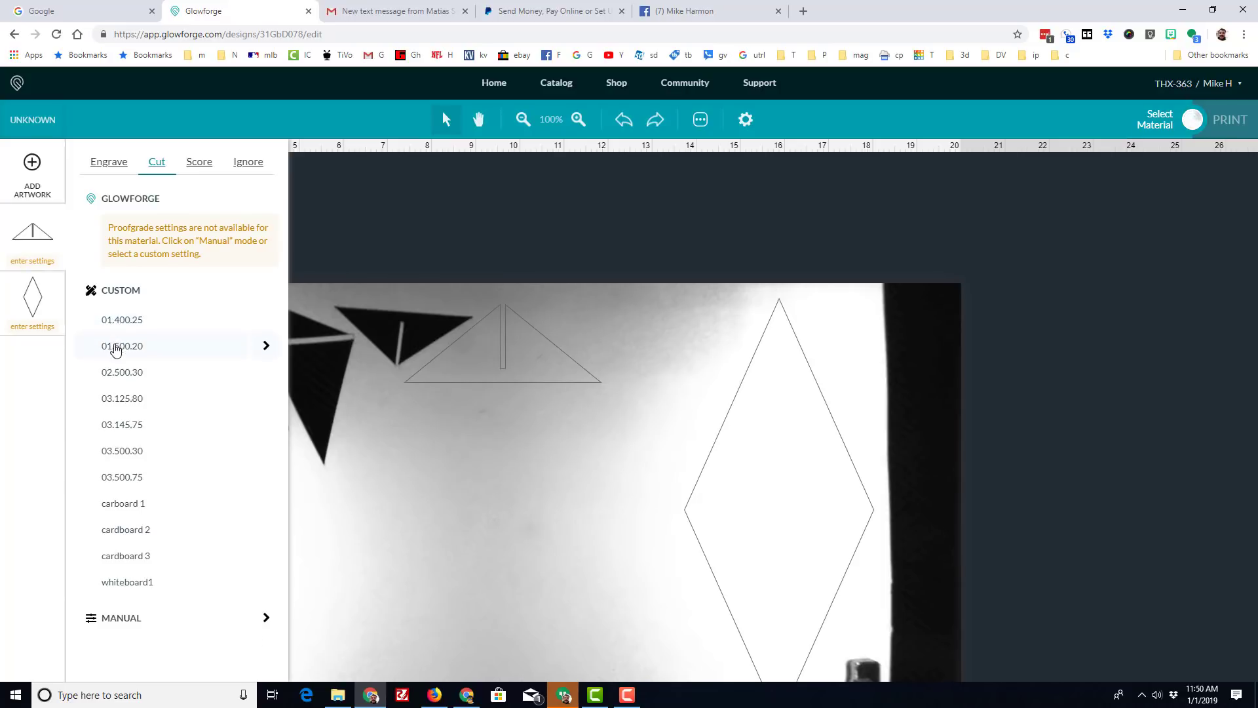
pyautogui.moveTo(124, 398)
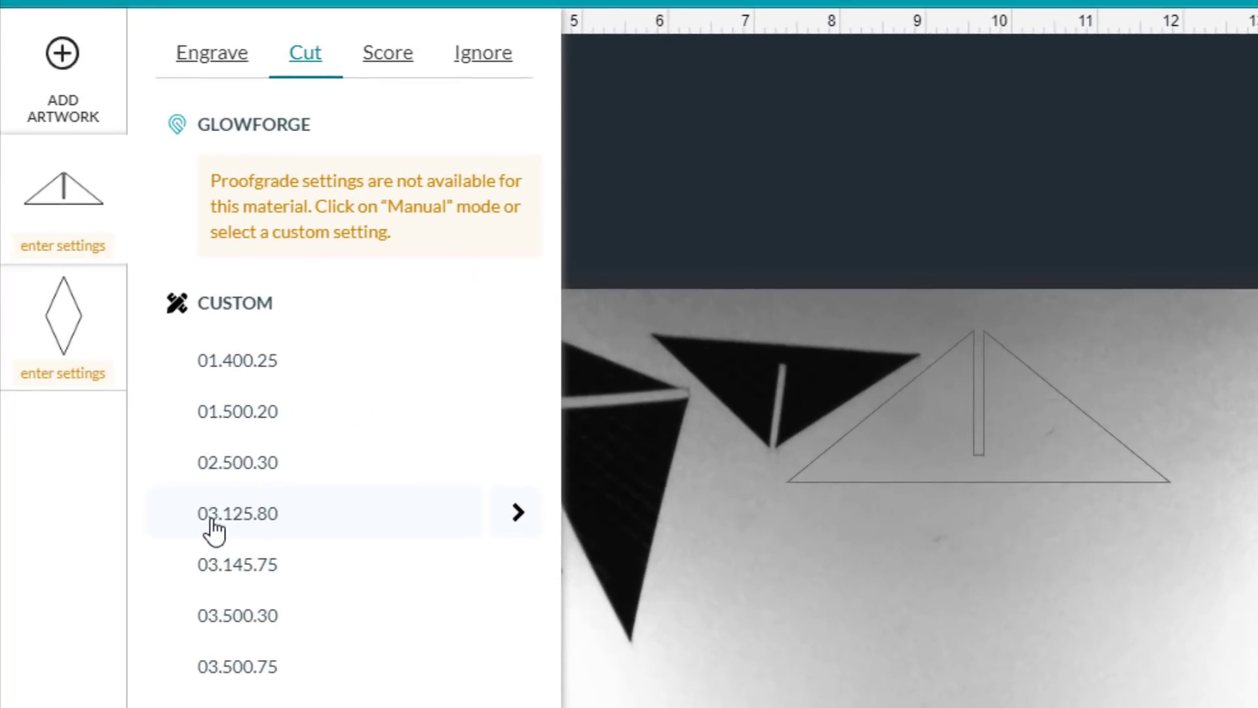
pyautogui.moveTo(257, 522)
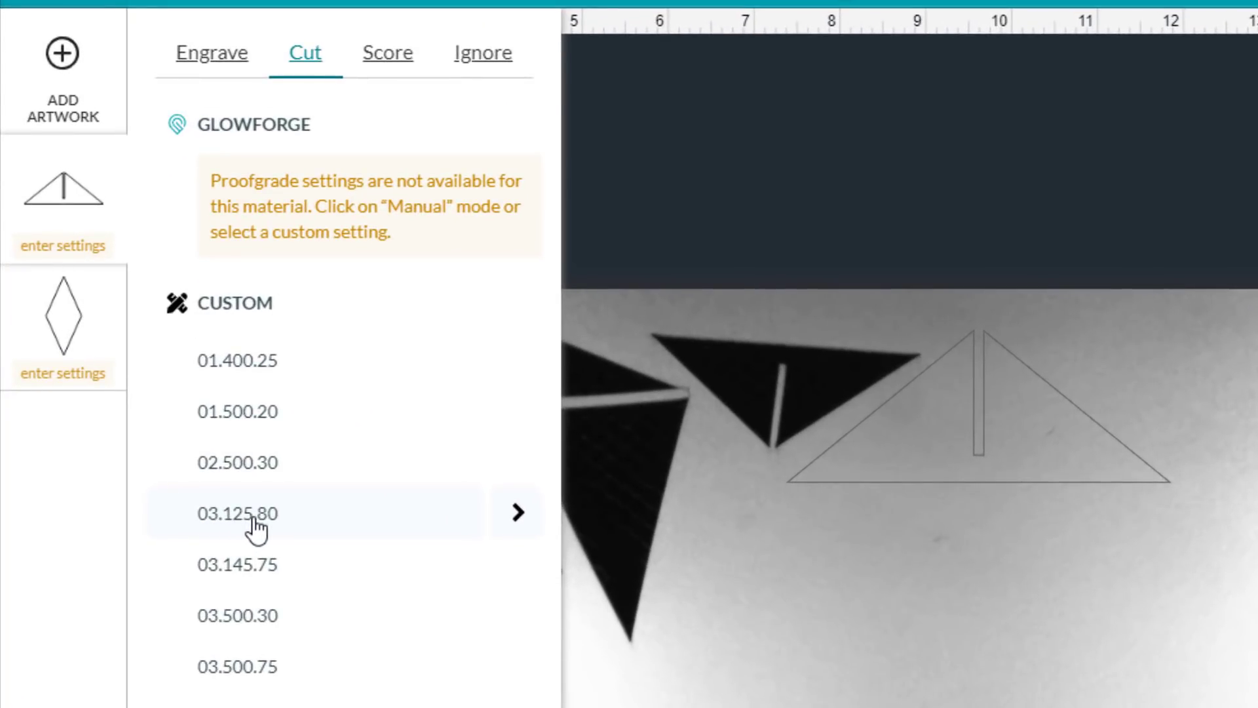
pyautogui.scroll(-3)
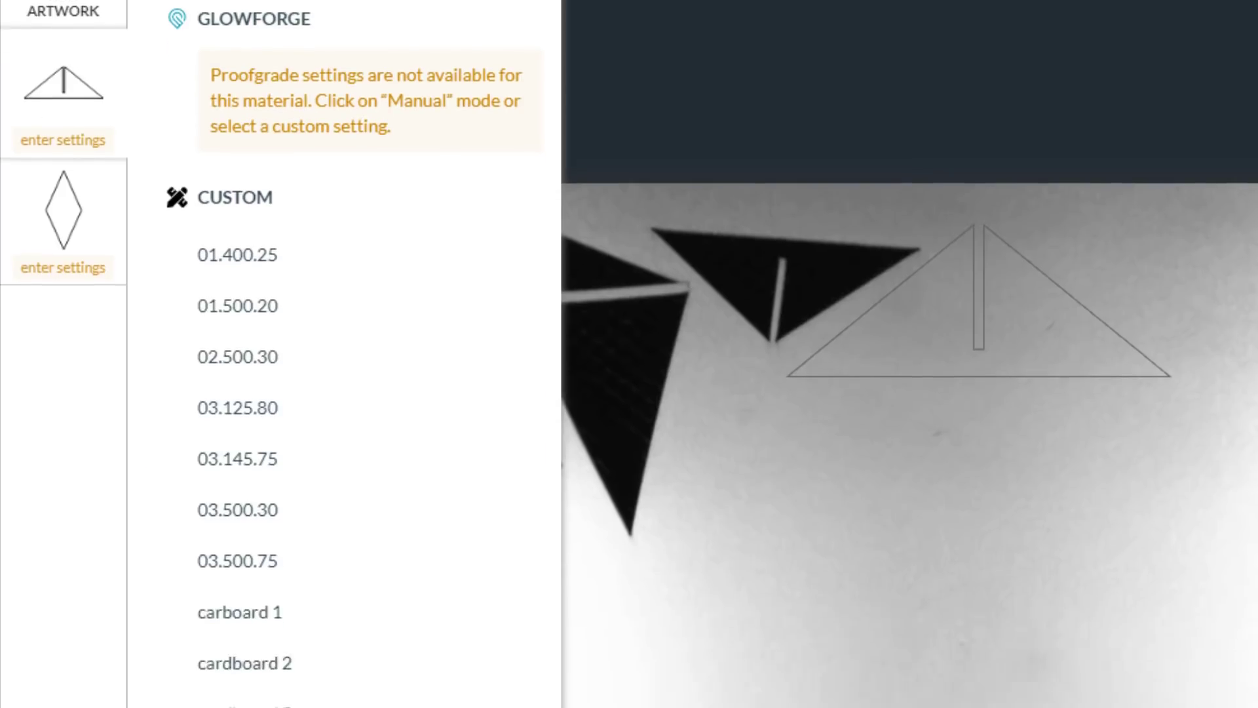
pyautogui.scroll(-3)
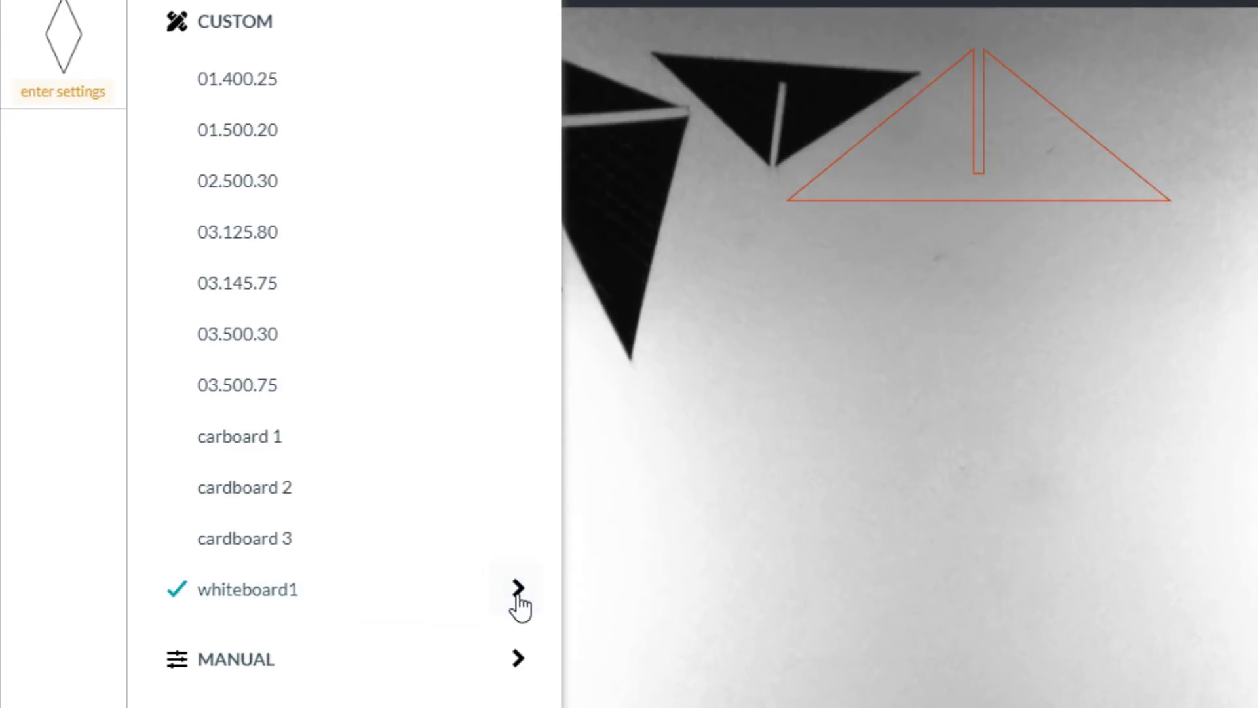
pyautogui.click(518, 588)
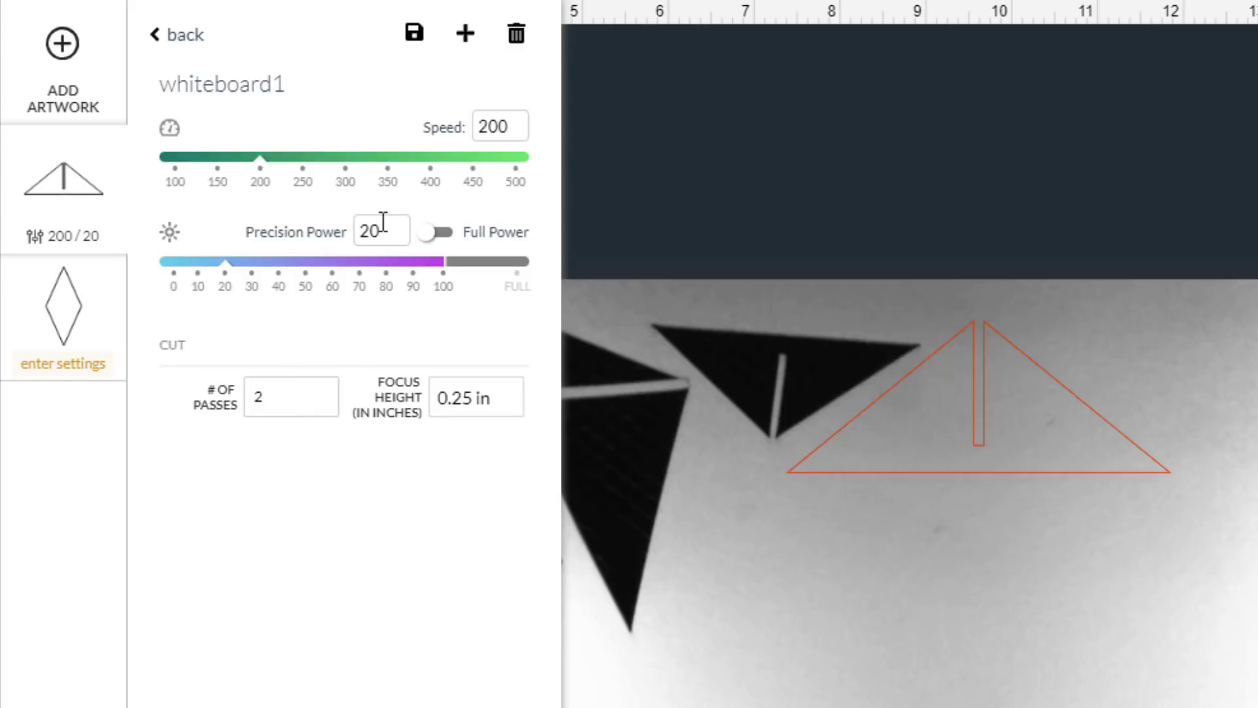
pyautogui.tripleClick(382, 232)
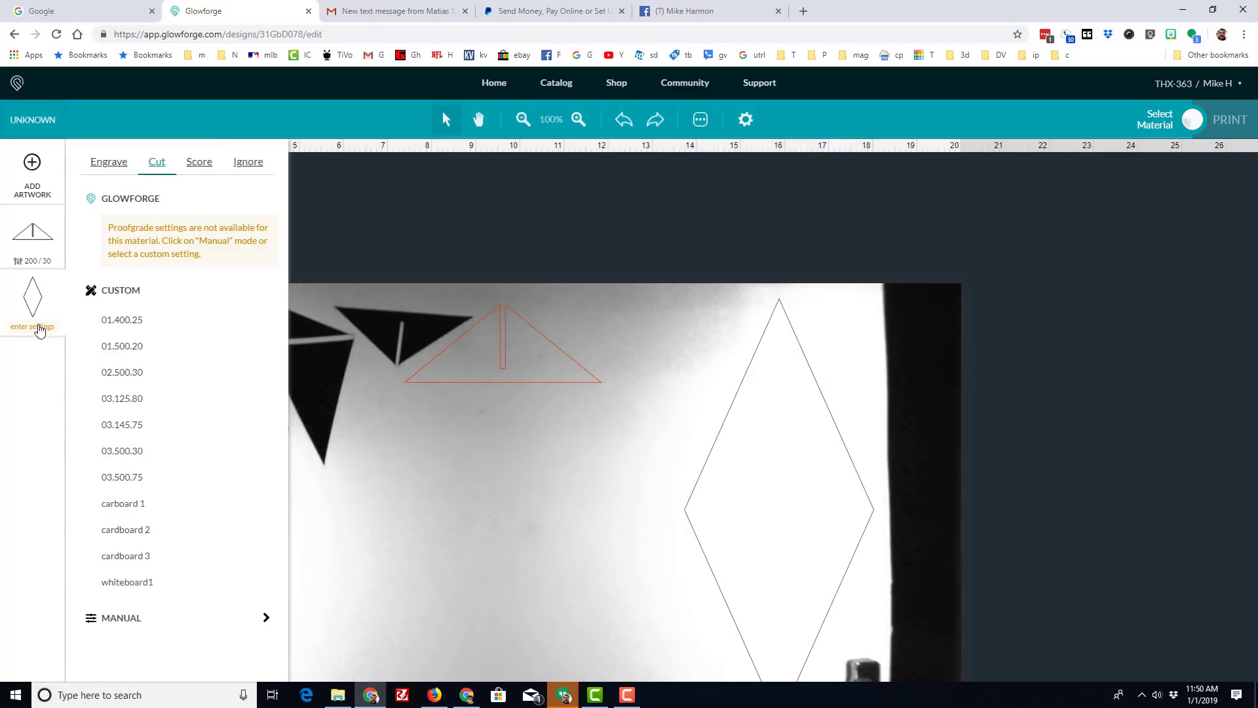
# Apply whiteboard1 to the wing and choose 'use uncertified material' so the machine shows Ready
pyautogui.click(126, 582)
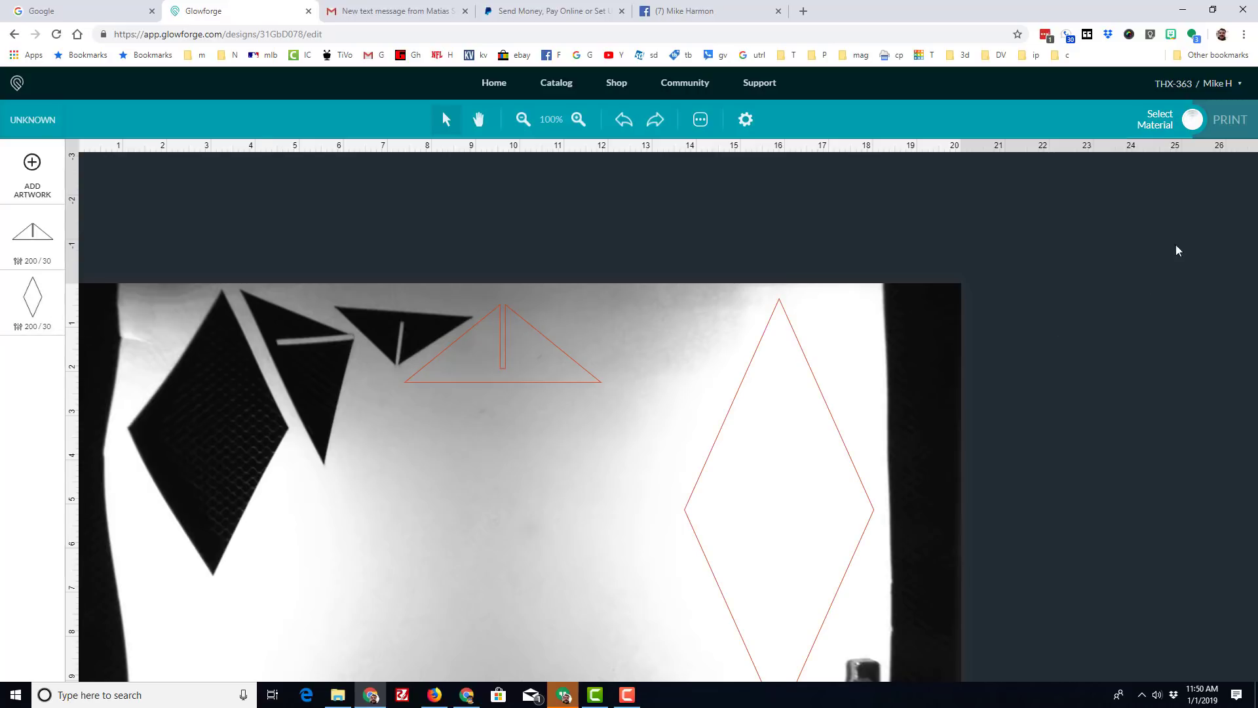
pyautogui.click(1156, 120)
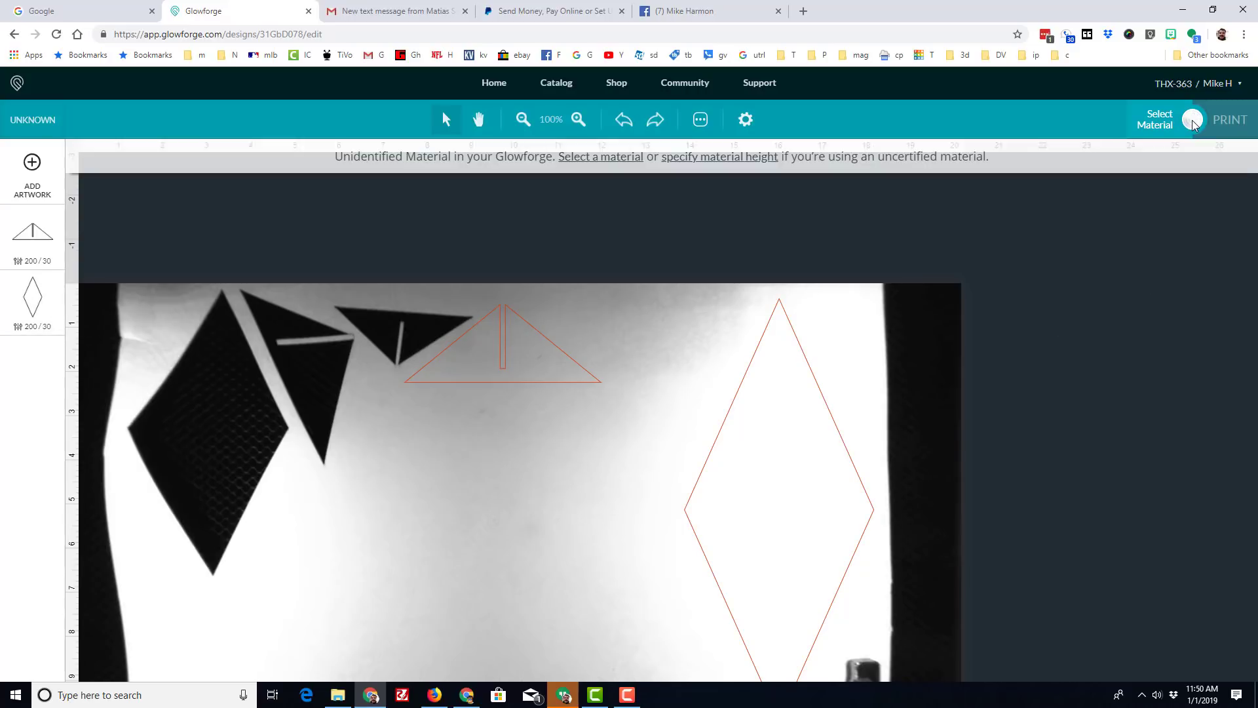
pyautogui.moveTo(704, 163)
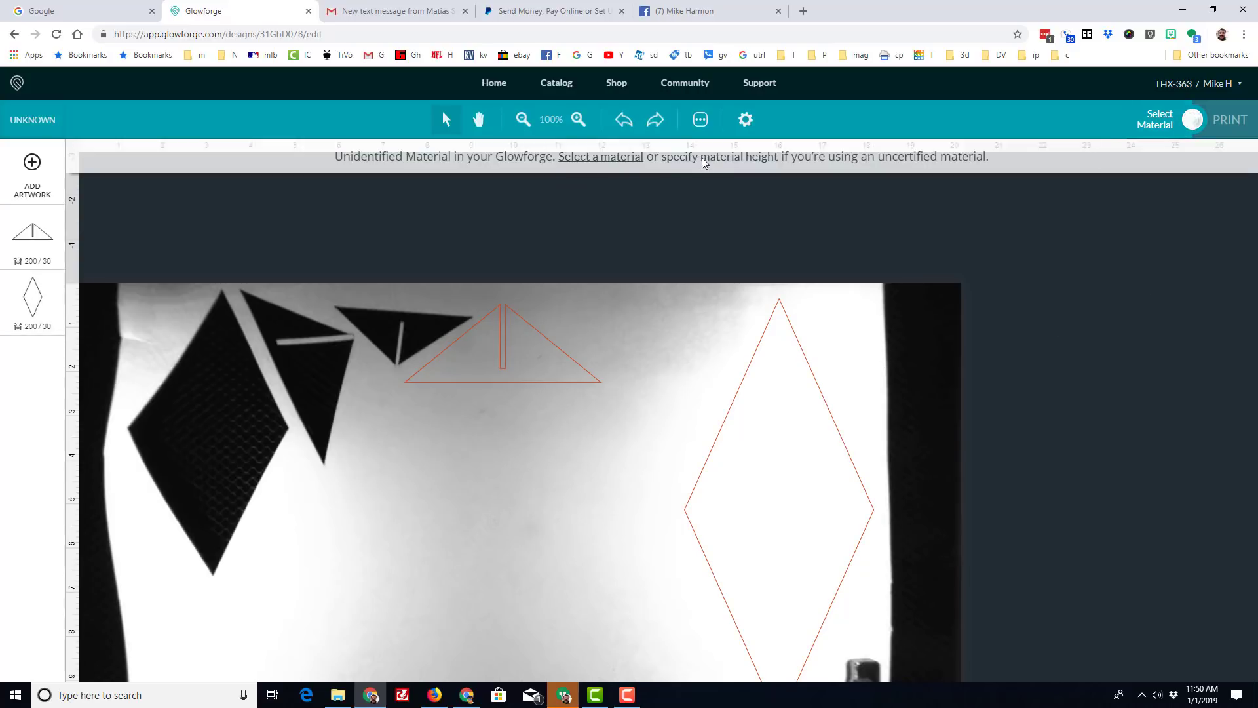
pyautogui.click(1156, 119)
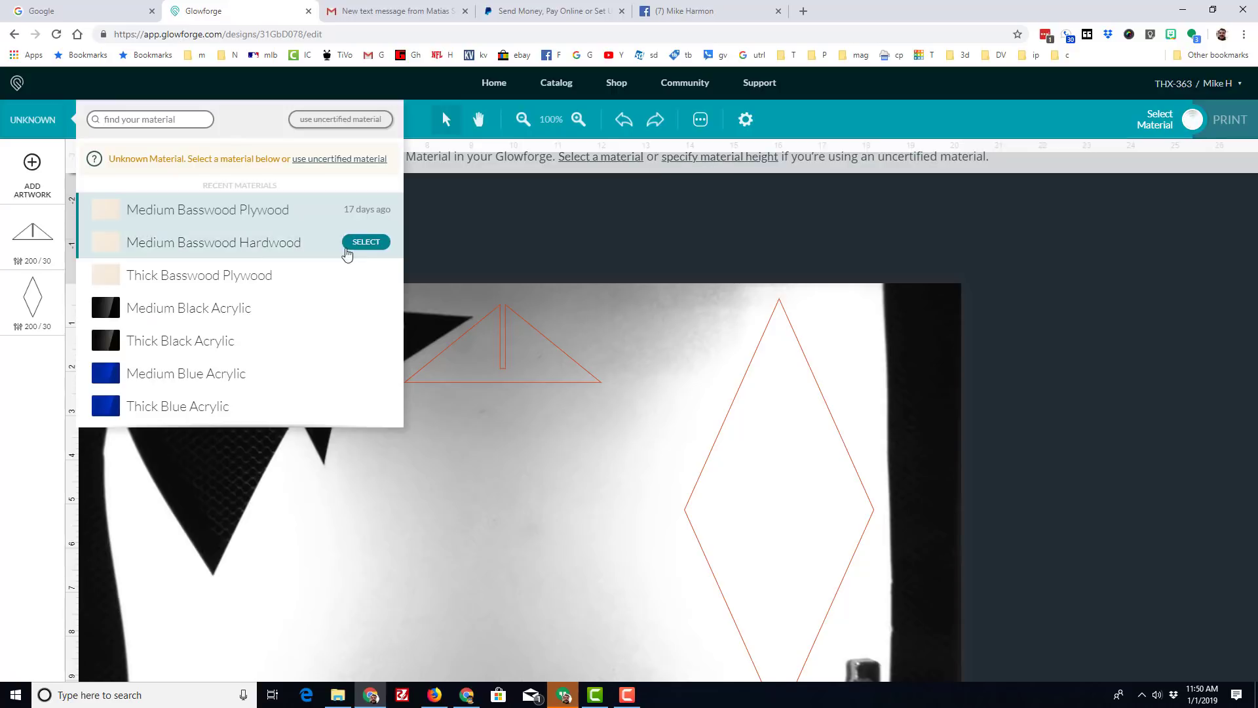
pyautogui.moveTo(355, 165)
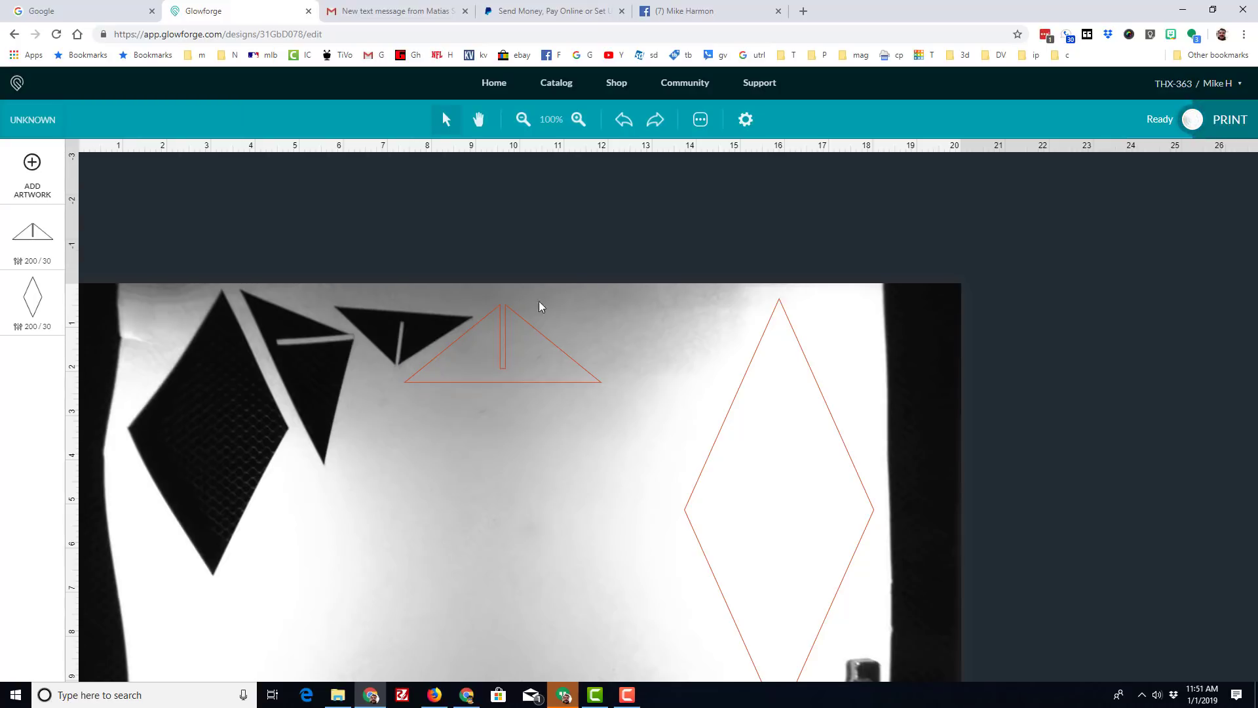
pyautogui.click(1228, 119)
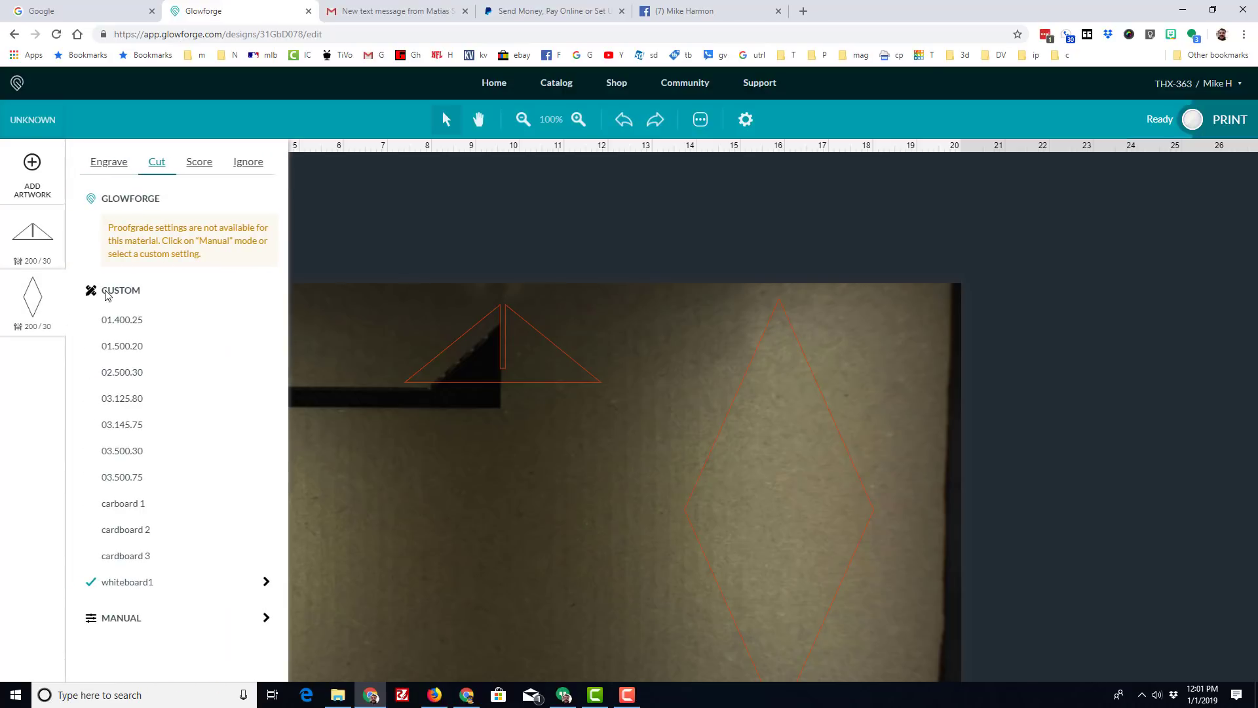
pyautogui.moveTo(567, 382)
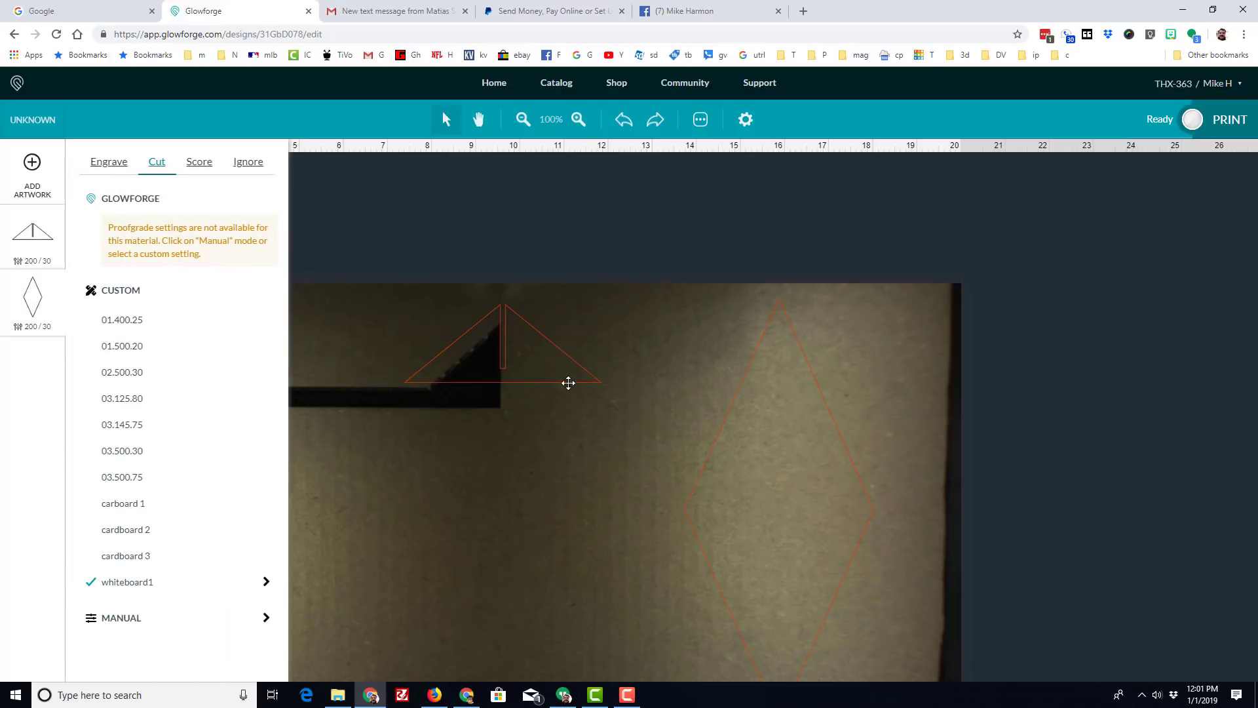
# Select and delete the tail piece, then start adding new artwork
pyautogui.click(506, 345)
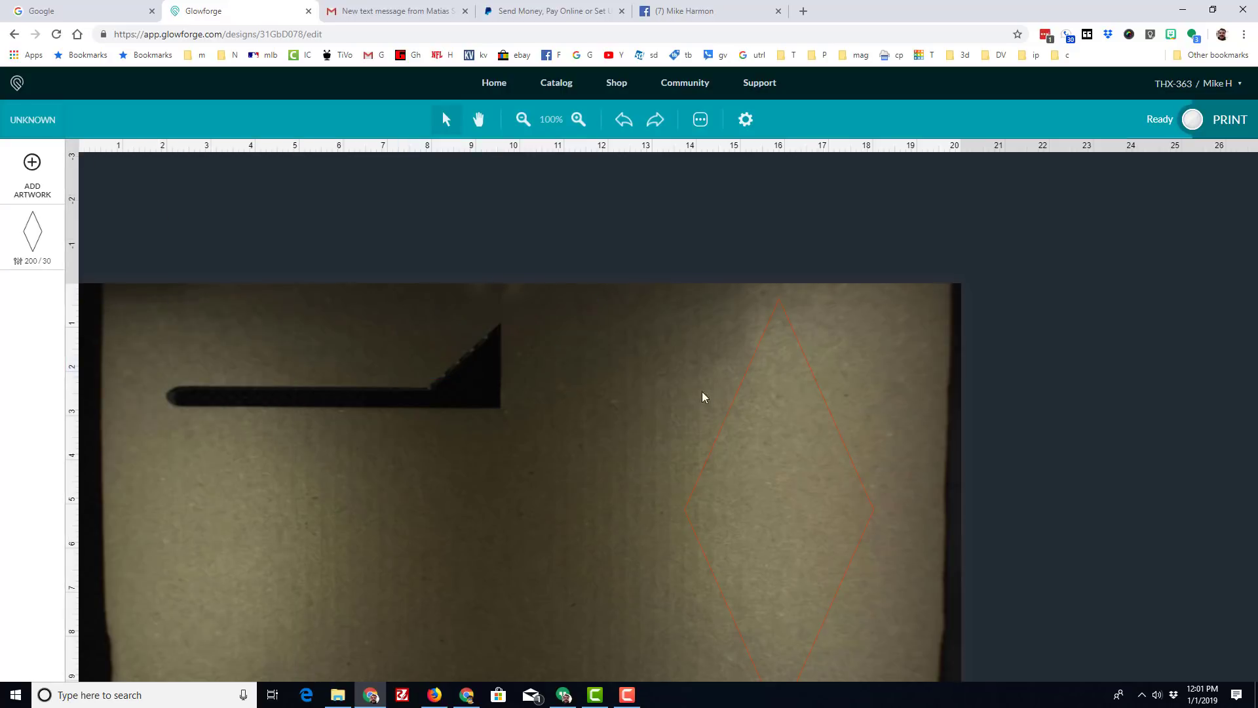
pyautogui.click(32, 173)
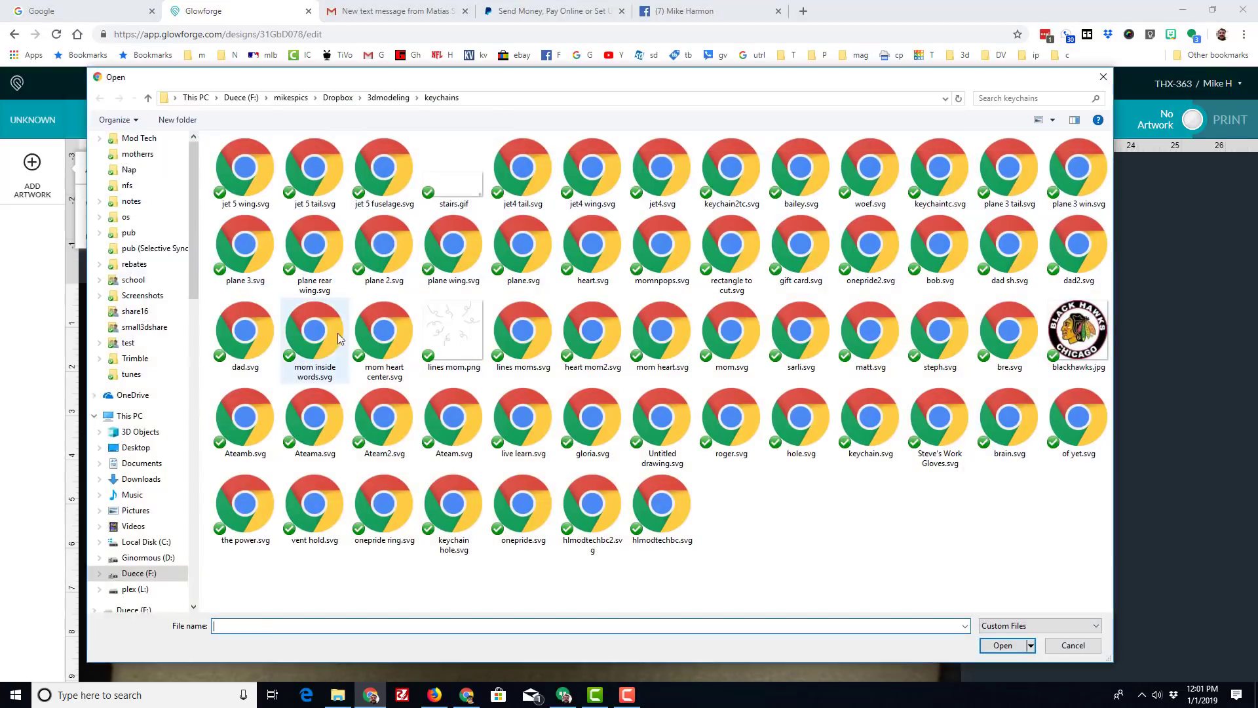
# Add 'jet 5 fuselage.svg' from the keychains folder onto the cardboard bed
pyautogui.click(244, 169)
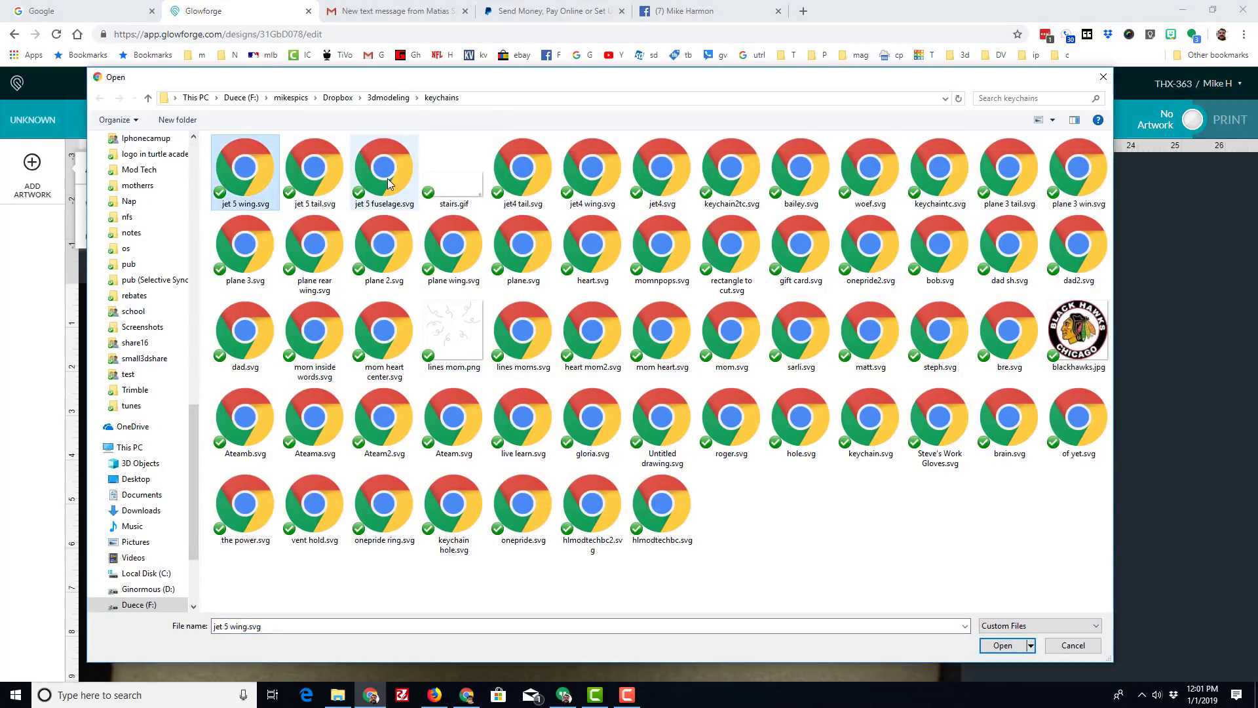
pyautogui.click(1000, 645)
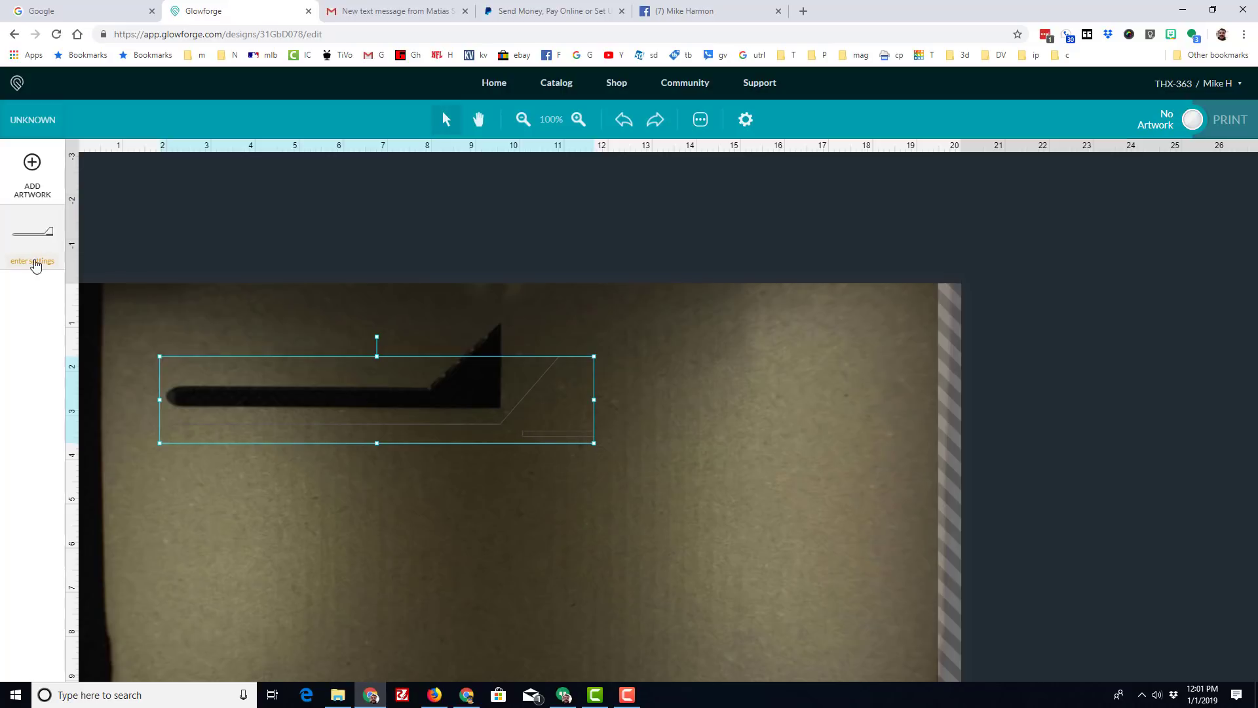
# Give the fuselage the cardboard 3 cut preset with precision power changed from 20 to 25
pyautogui.click(32, 261)
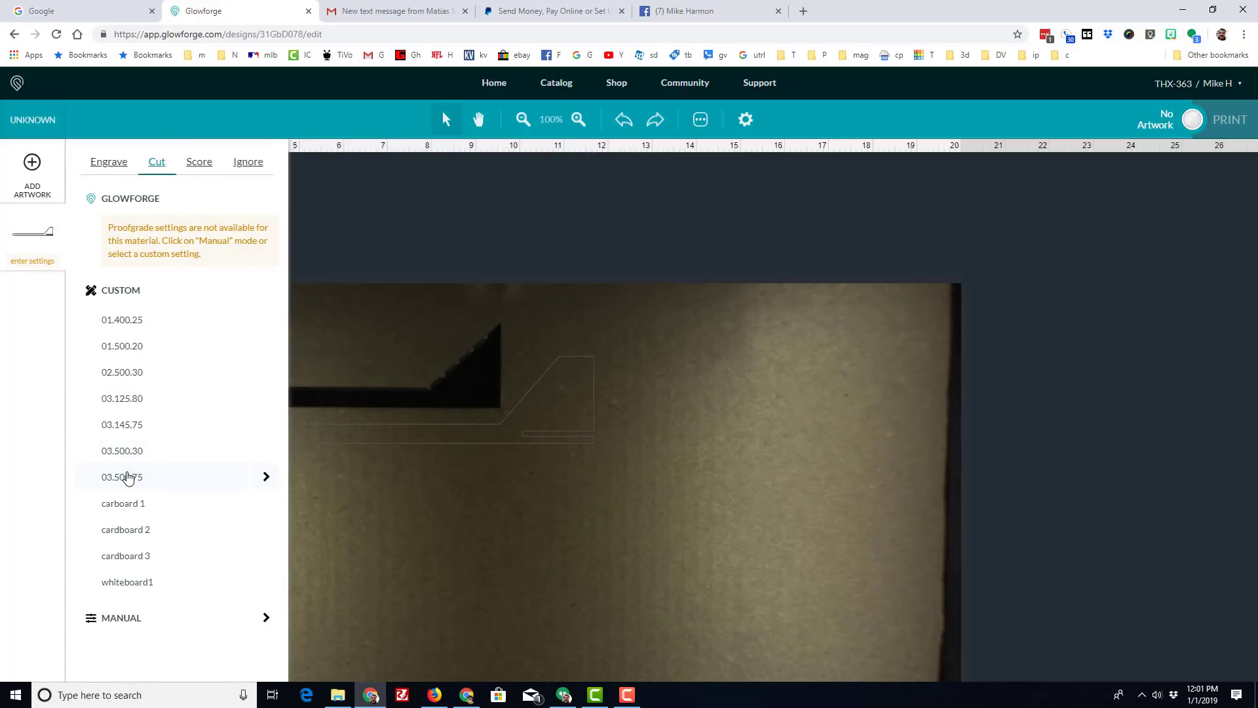
pyautogui.click(126, 556)
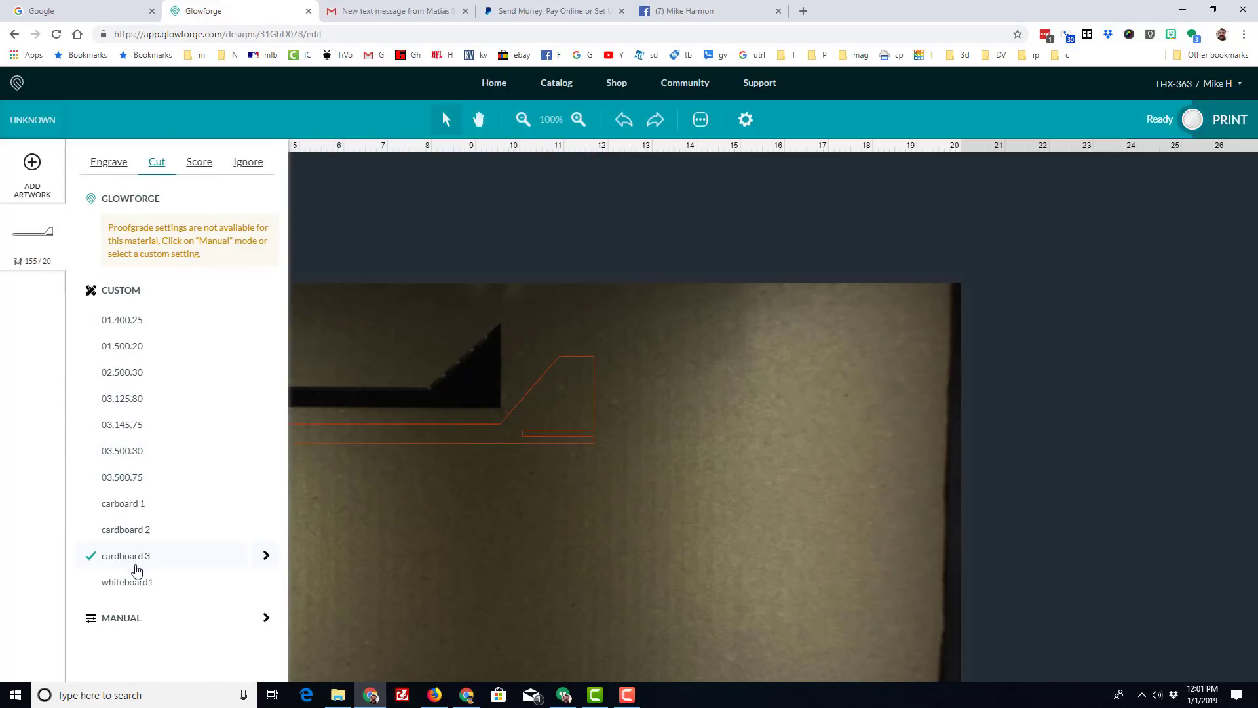
pyautogui.click(265, 555)
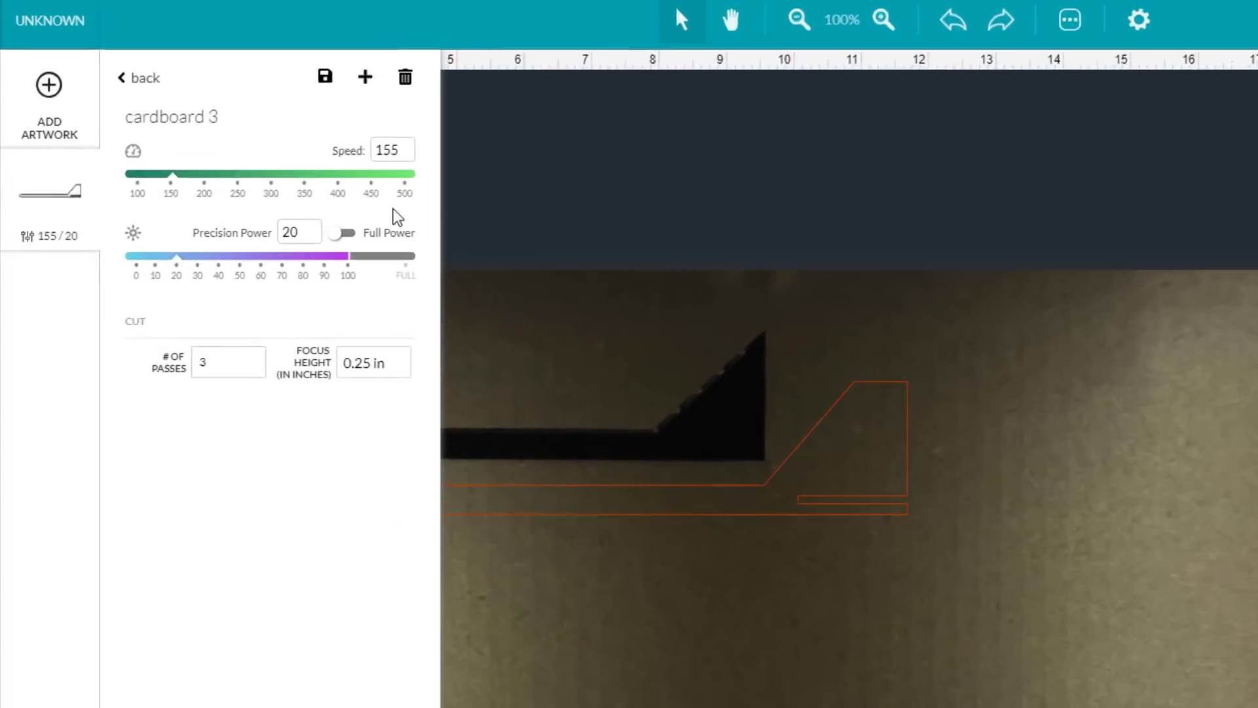
pyautogui.tripleClick(299, 232)
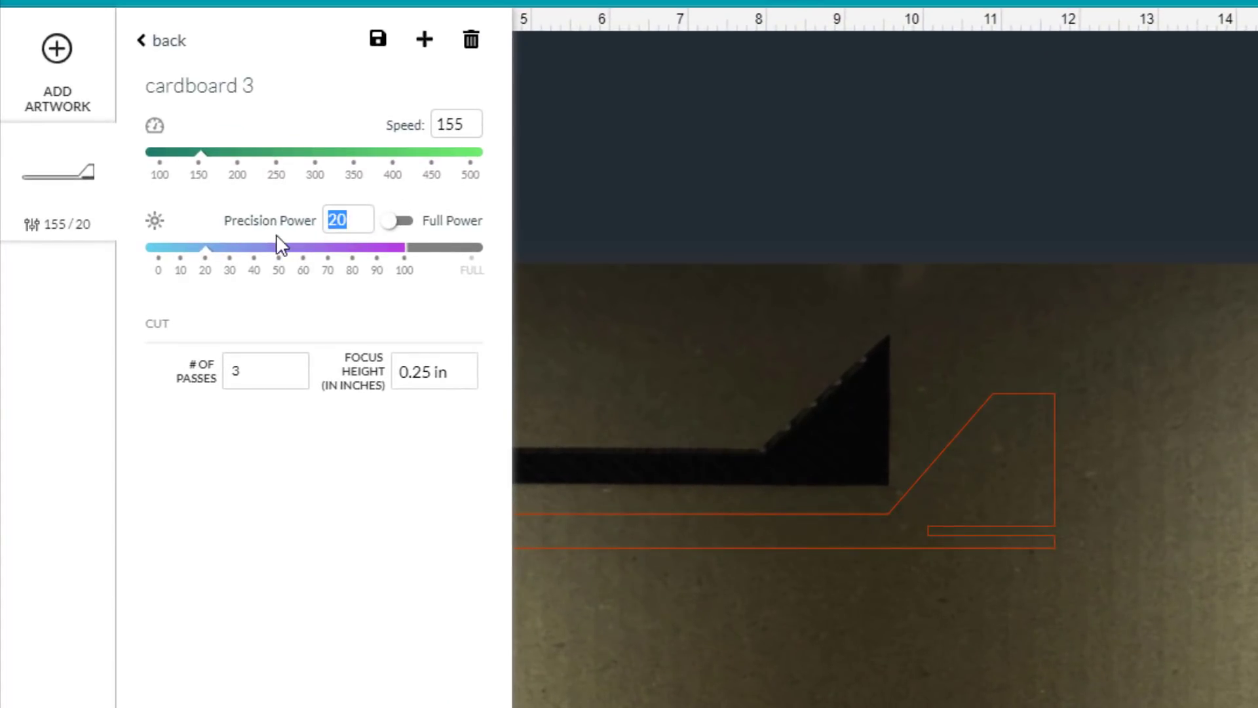
pyautogui.write('25')
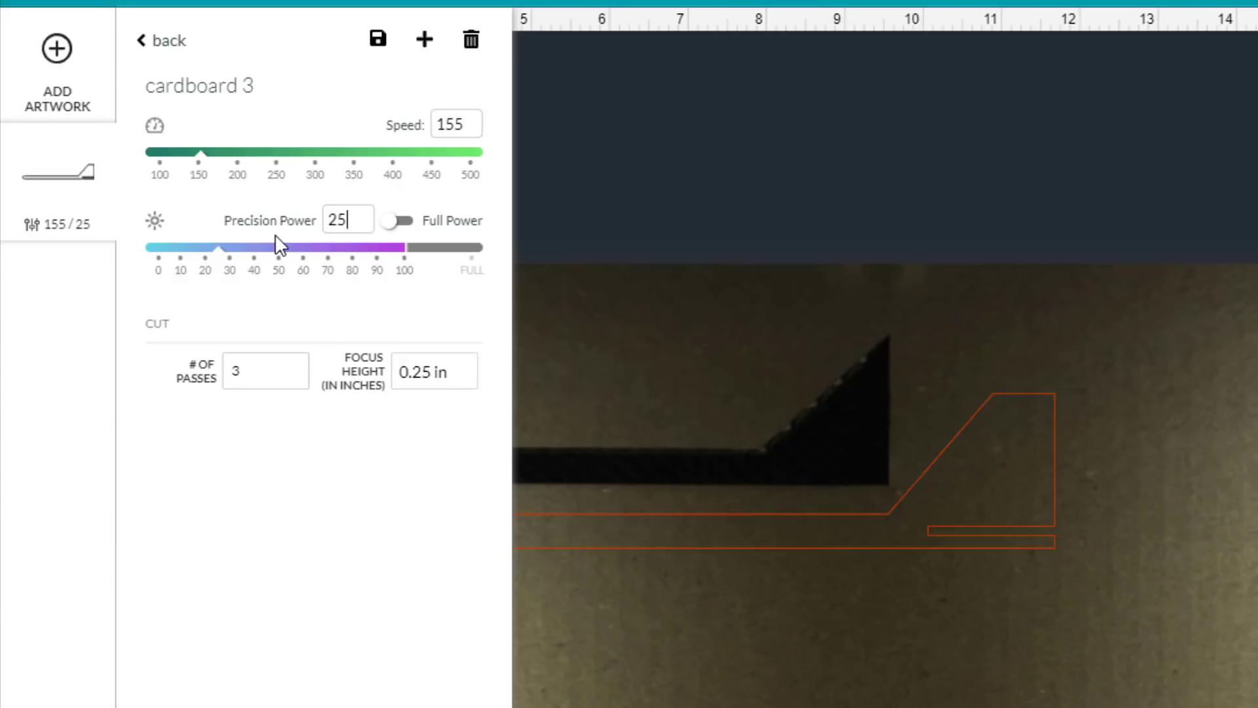
pyautogui.moveTo(335, 245)
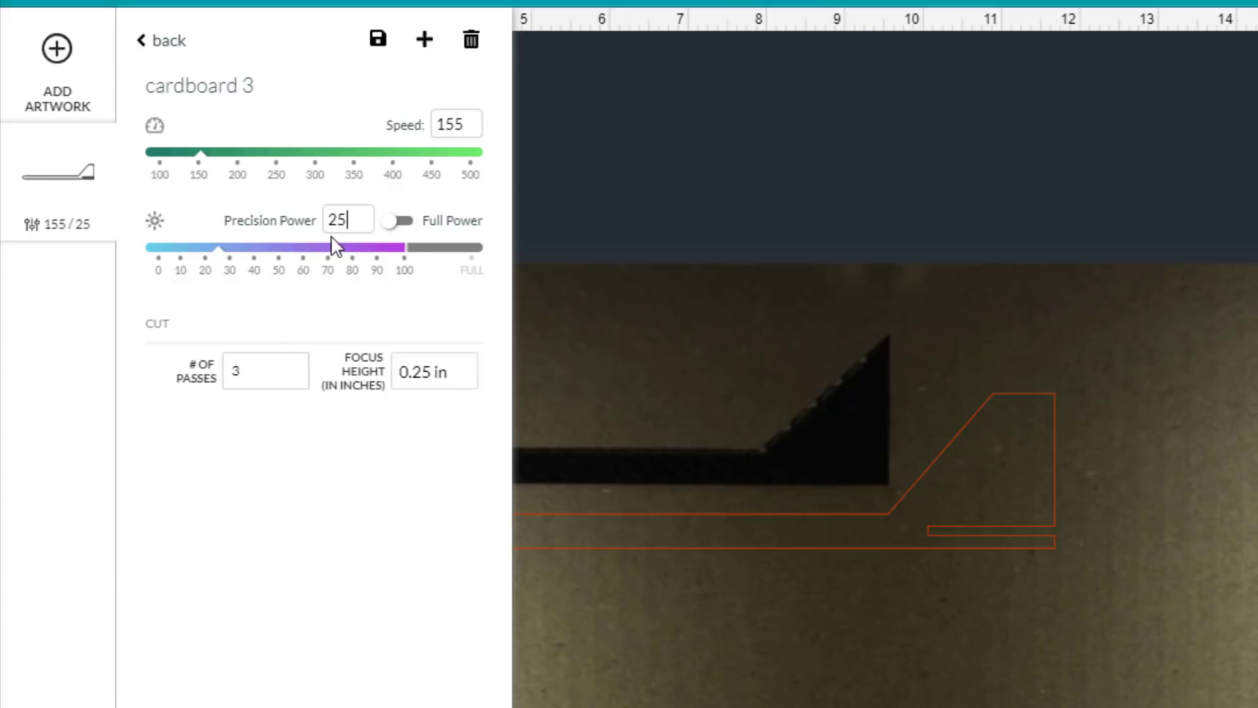